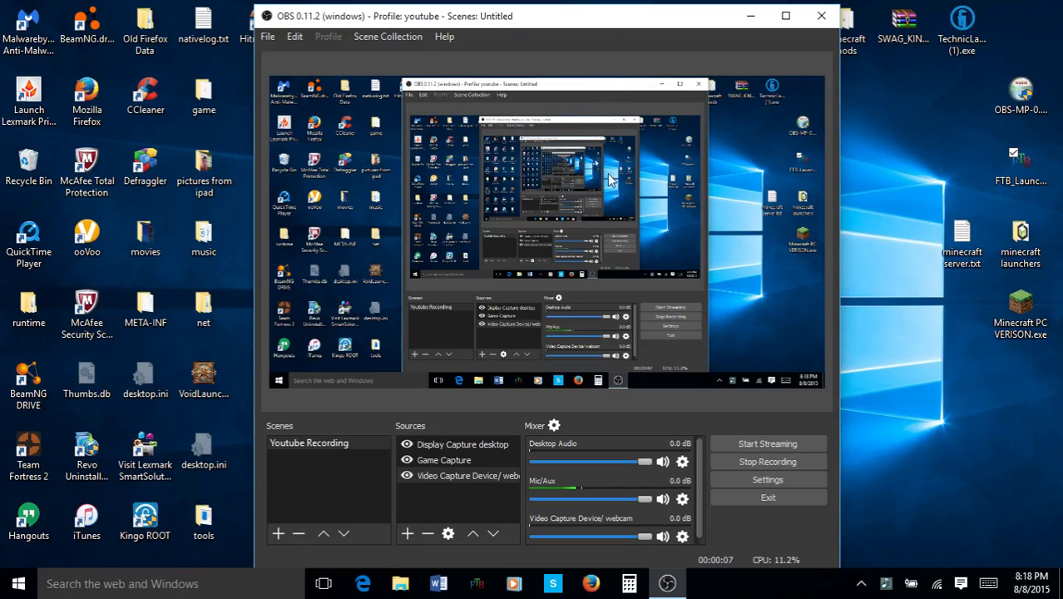
mouse_move(549, 324)
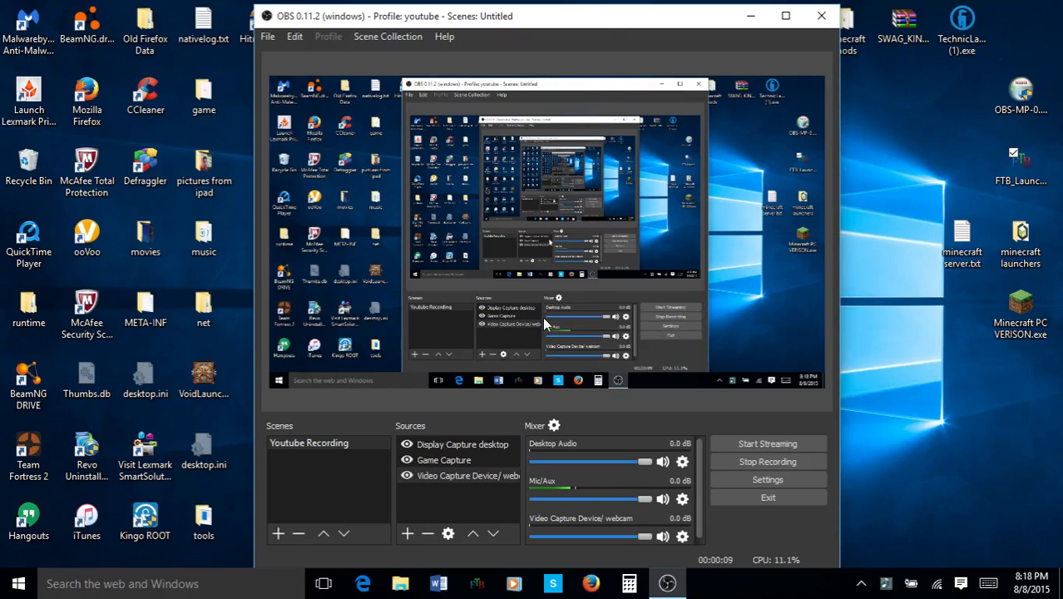
mouse_move(557, 364)
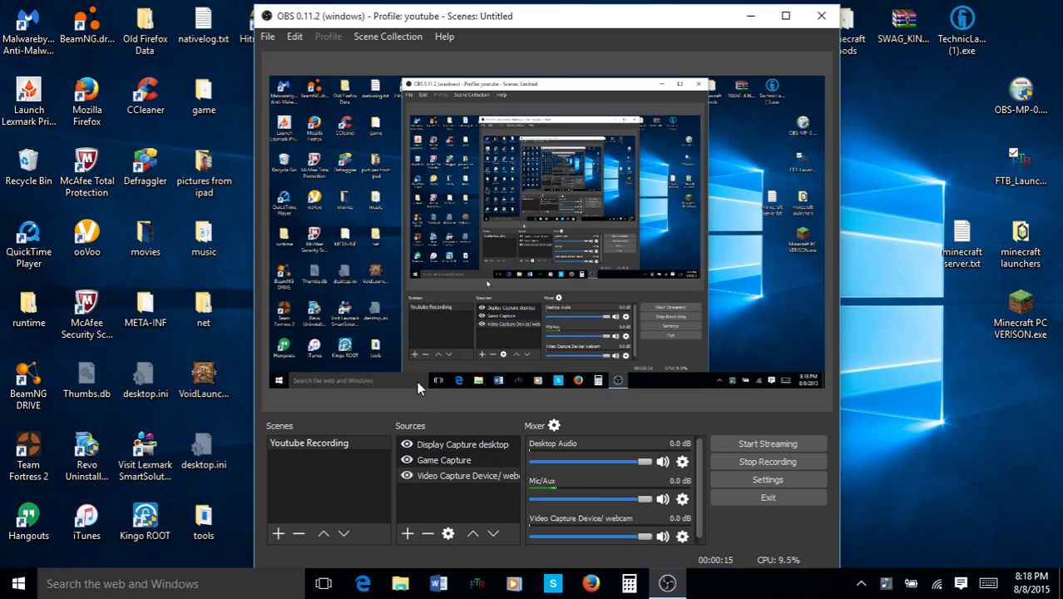
mouse_move(463, 347)
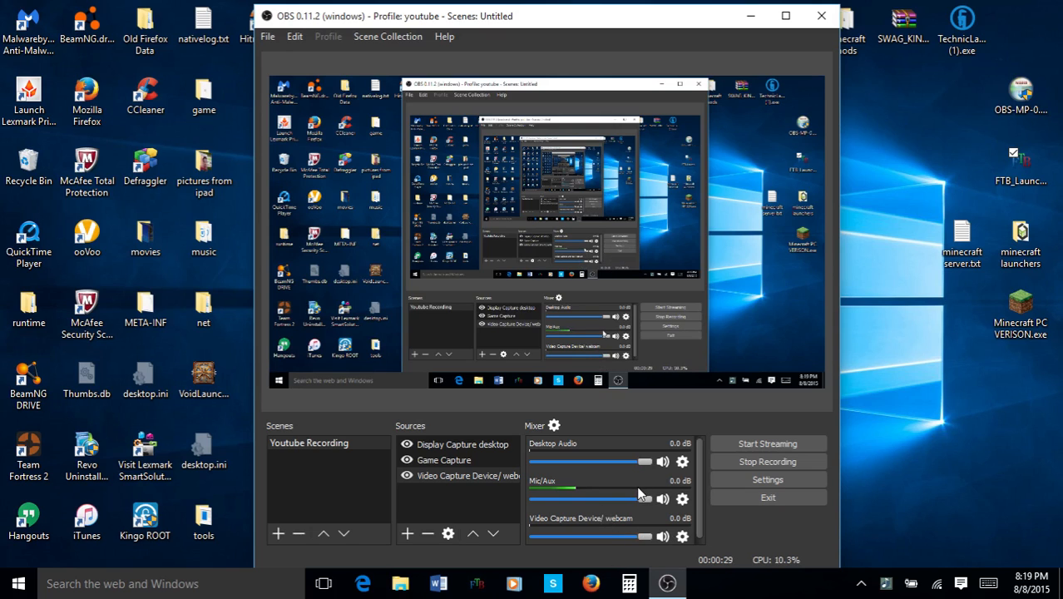
mouse_move(765, 479)
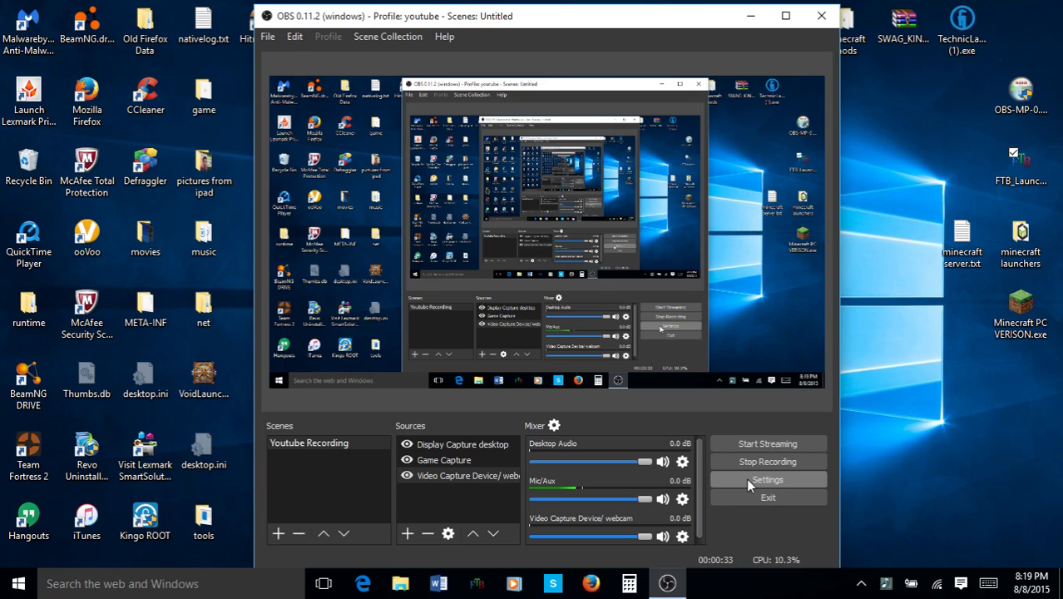
mouse_move(582, 211)
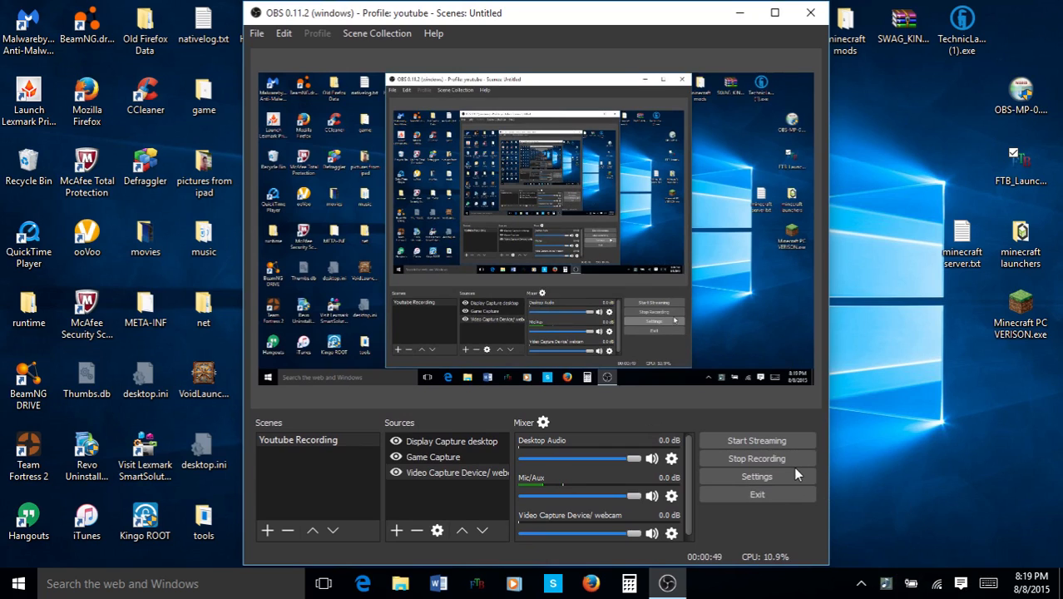
mouse_move(756, 459)
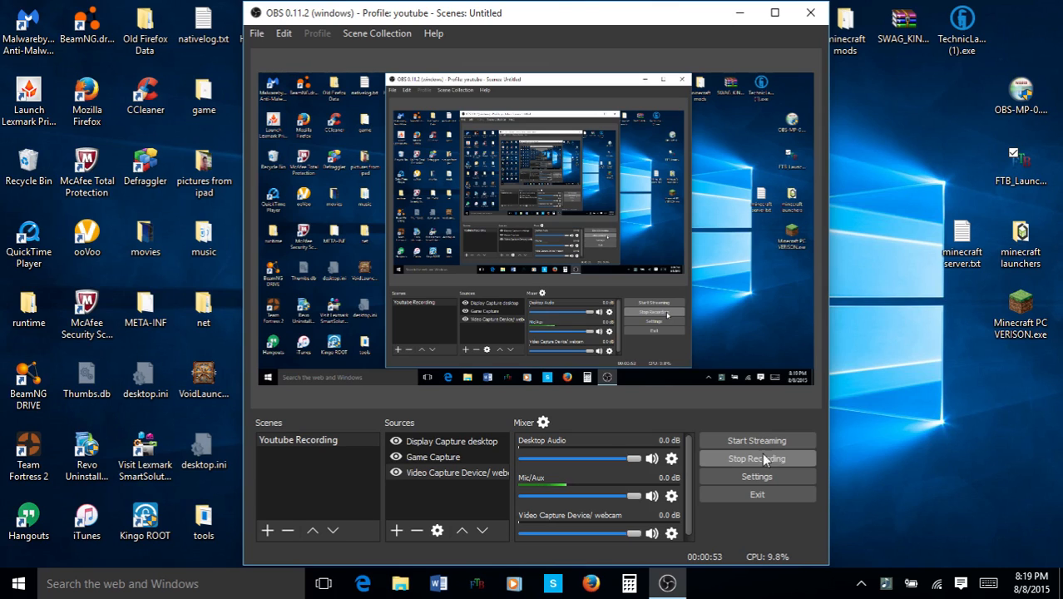
mouse_move(368, 171)
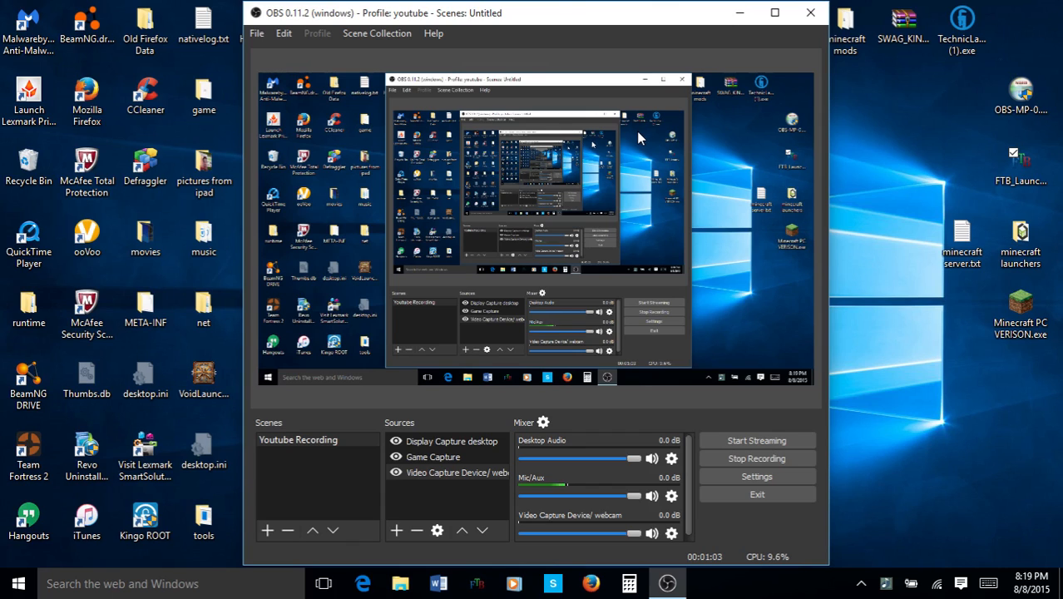
mouse_move(642, 131)
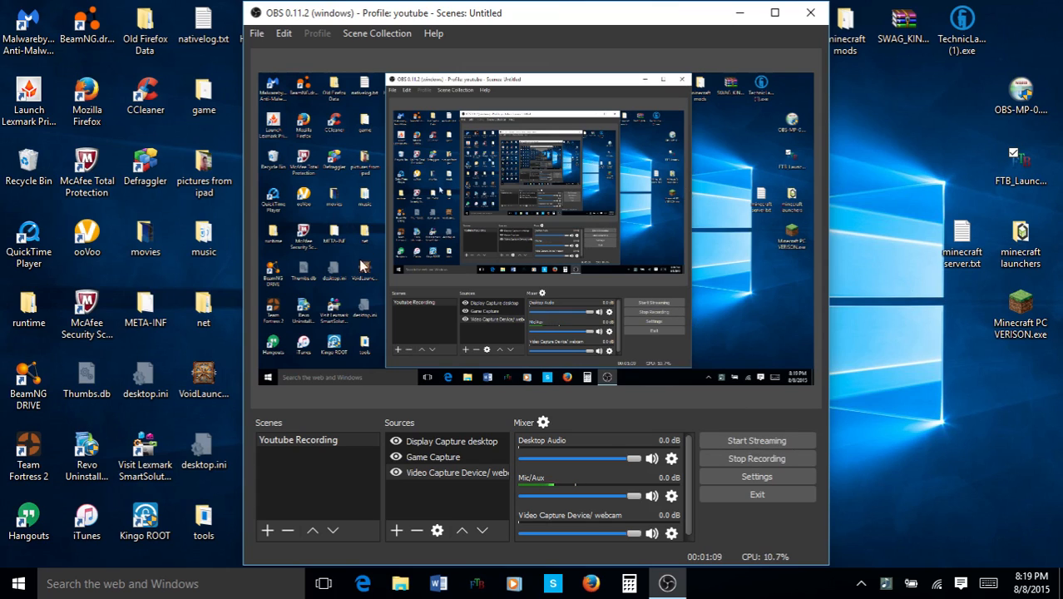
mouse_move(693, 158)
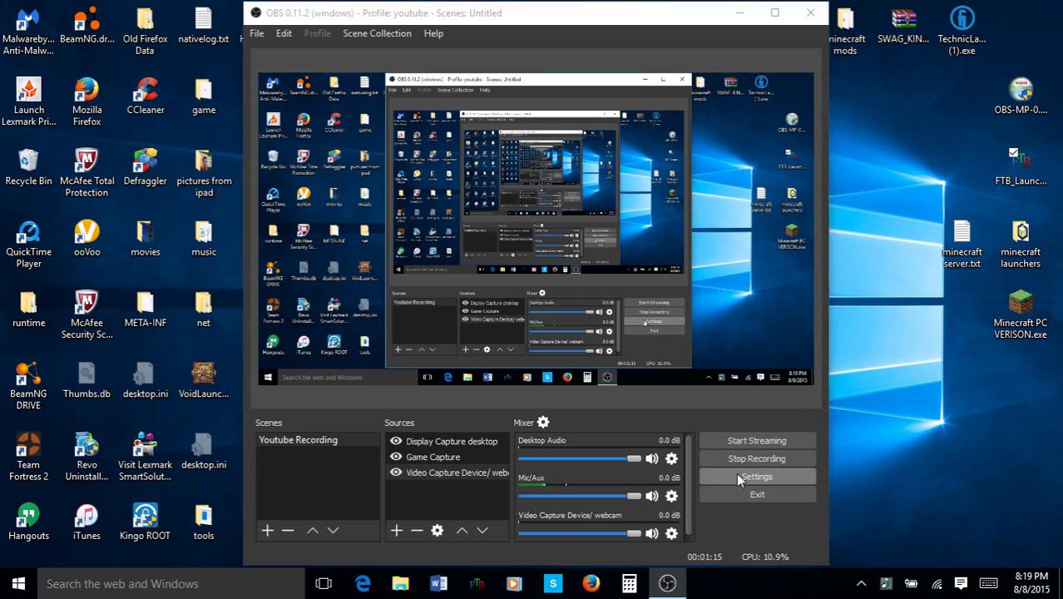
Open OBS Settings and switch the theme from Dark to Default, keeping English.
left_click(756, 476)
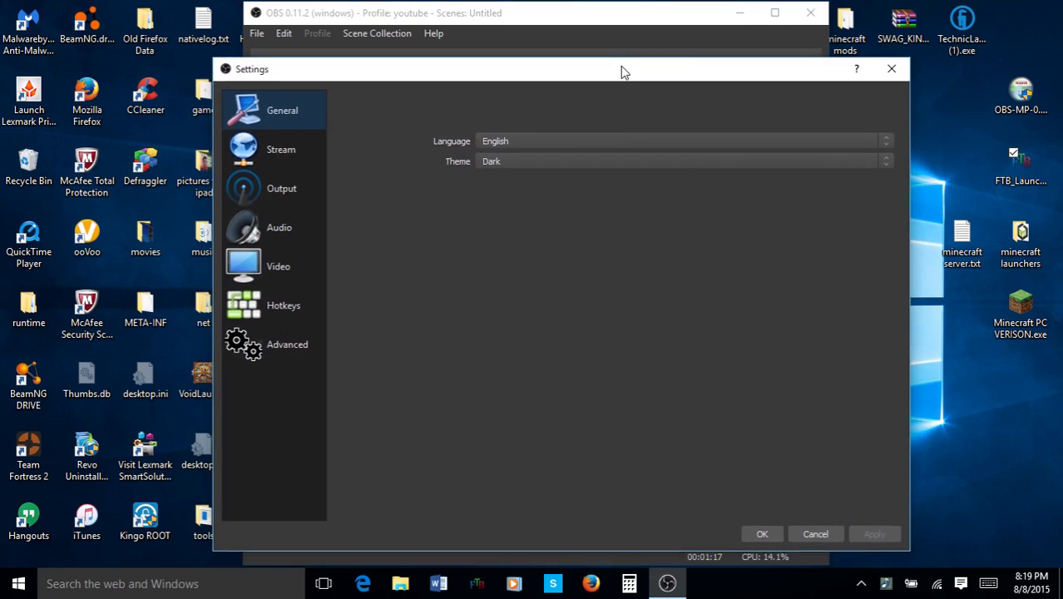
mouse_move(274, 25)
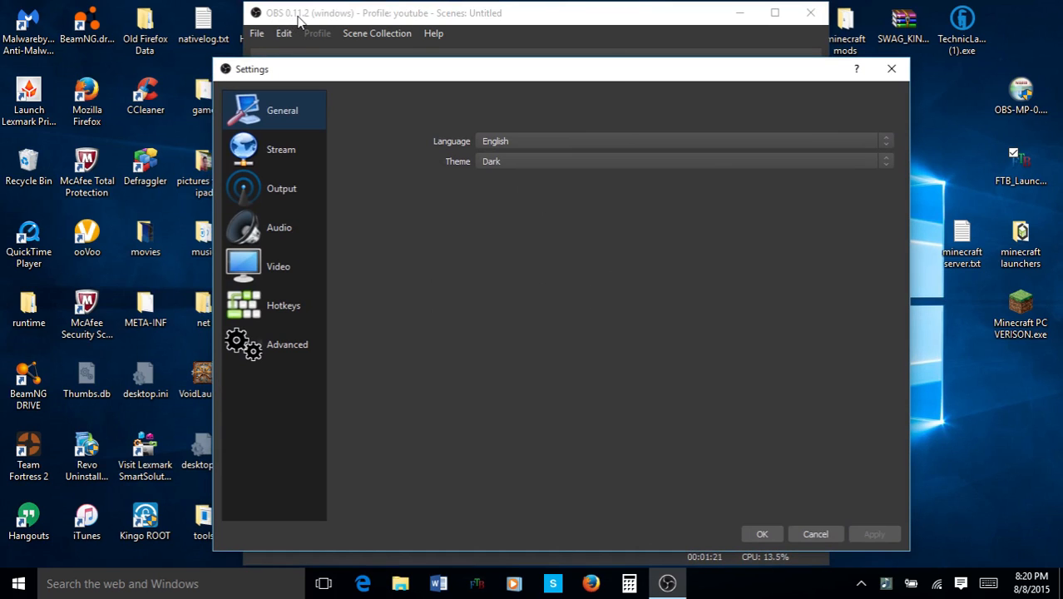
mouse_move(325, 18)
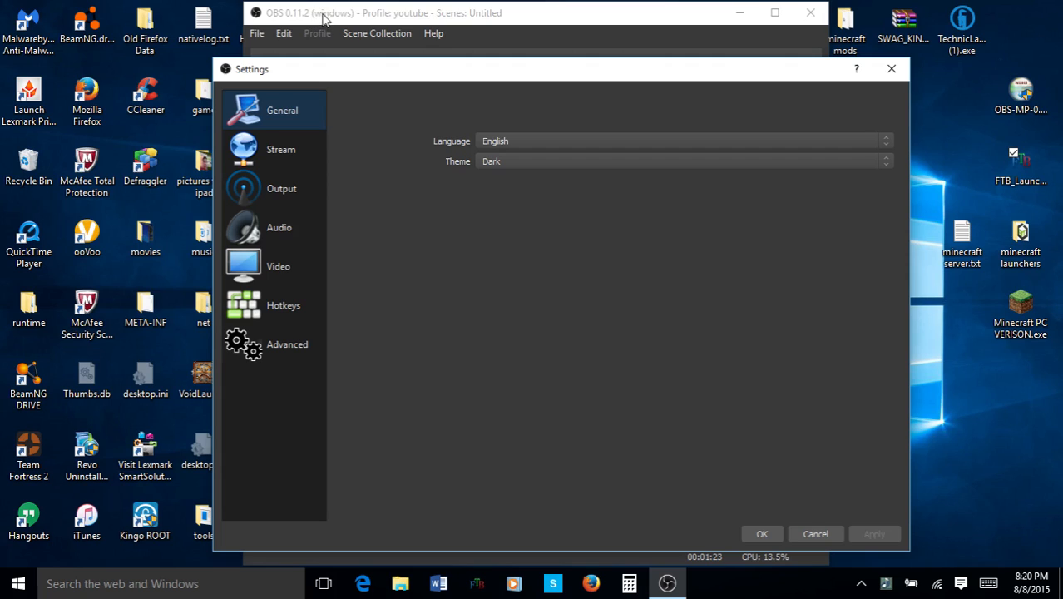
mouse_move(683, 314)
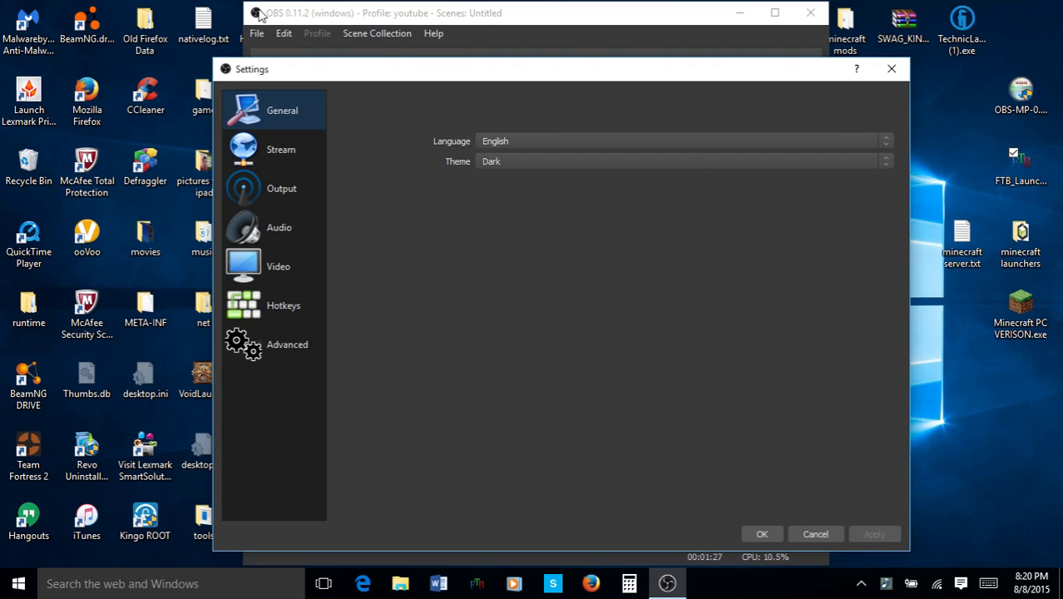
mouse_move(291, 15)
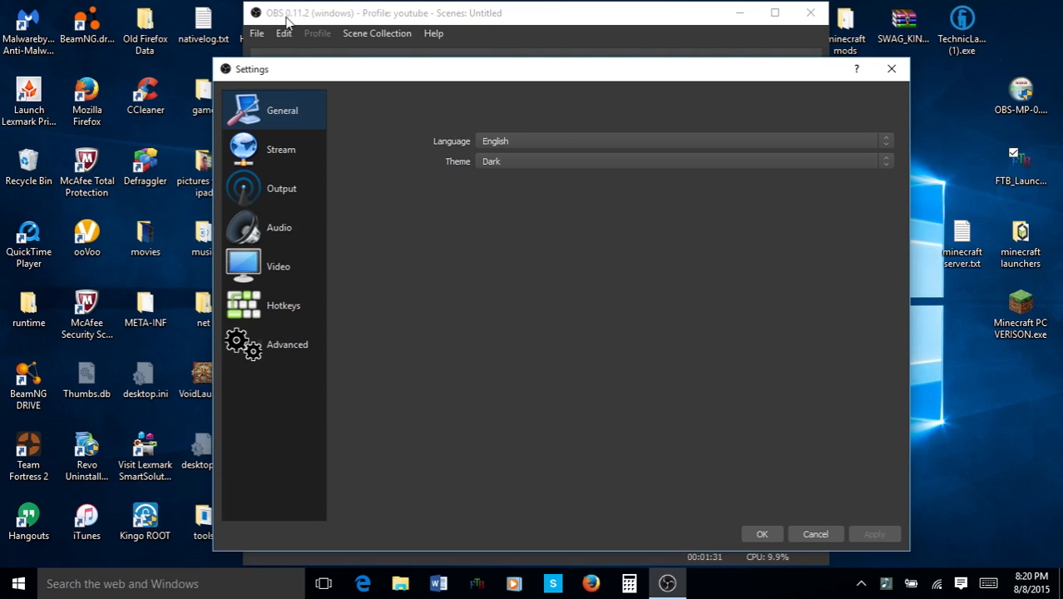
mouse_move(298, 27)
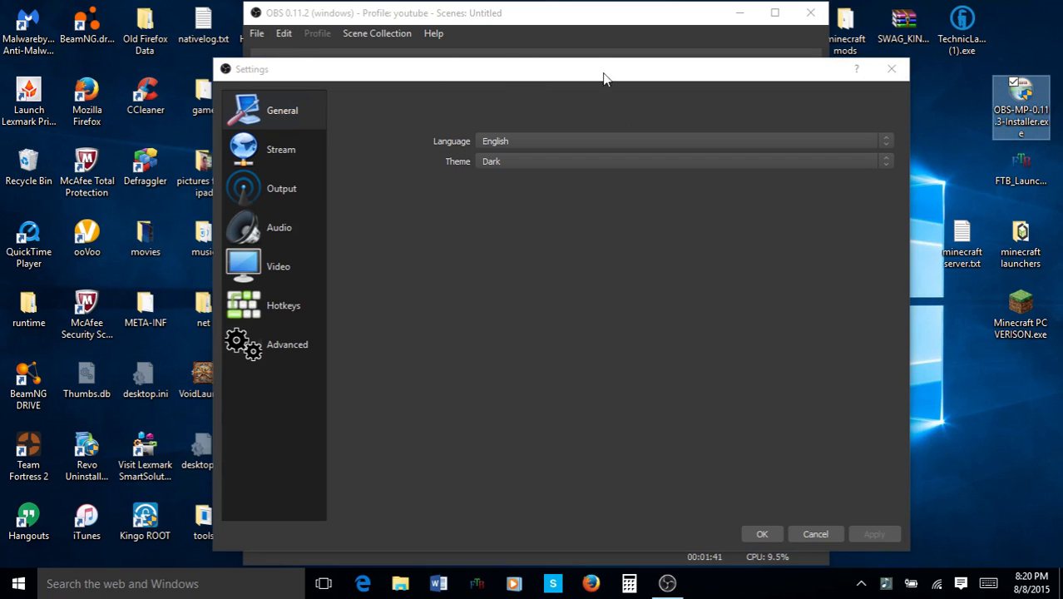
mouse_move(416, 122)
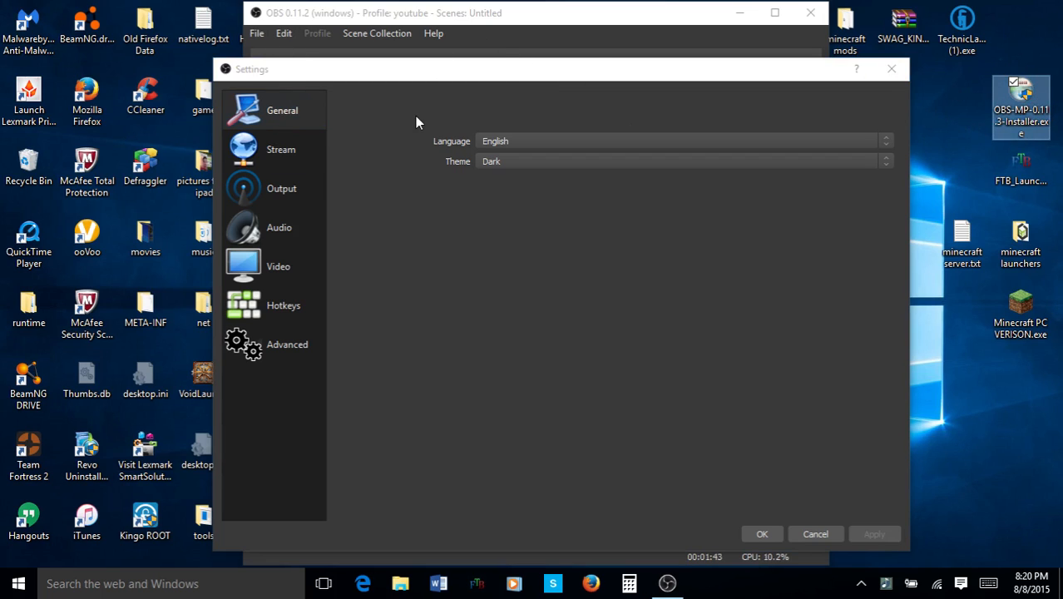
mouse_move(287, 129)
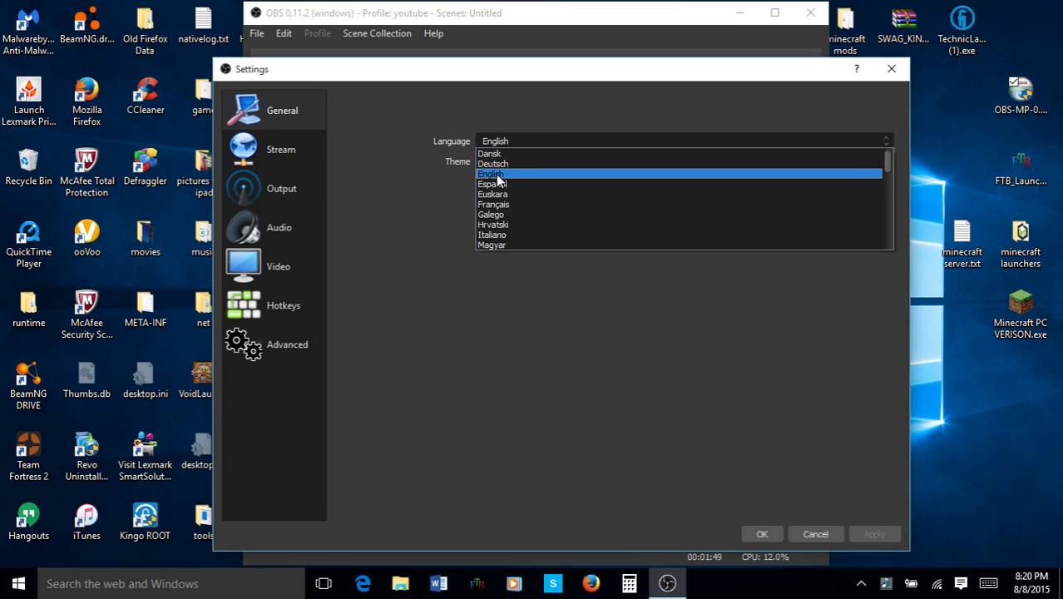
left_click(491, 173)
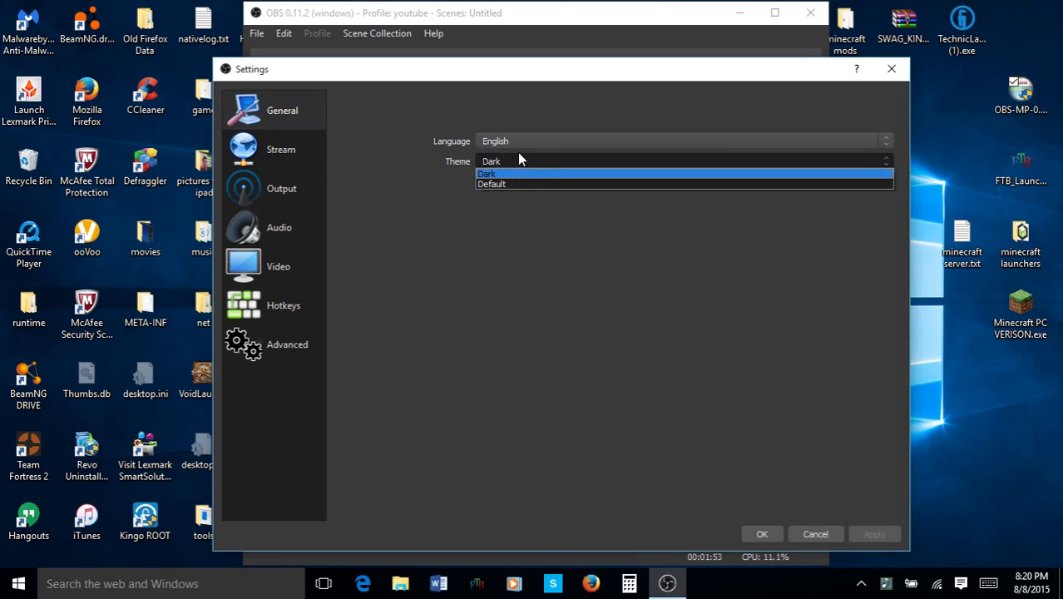
left_click(490, 184)
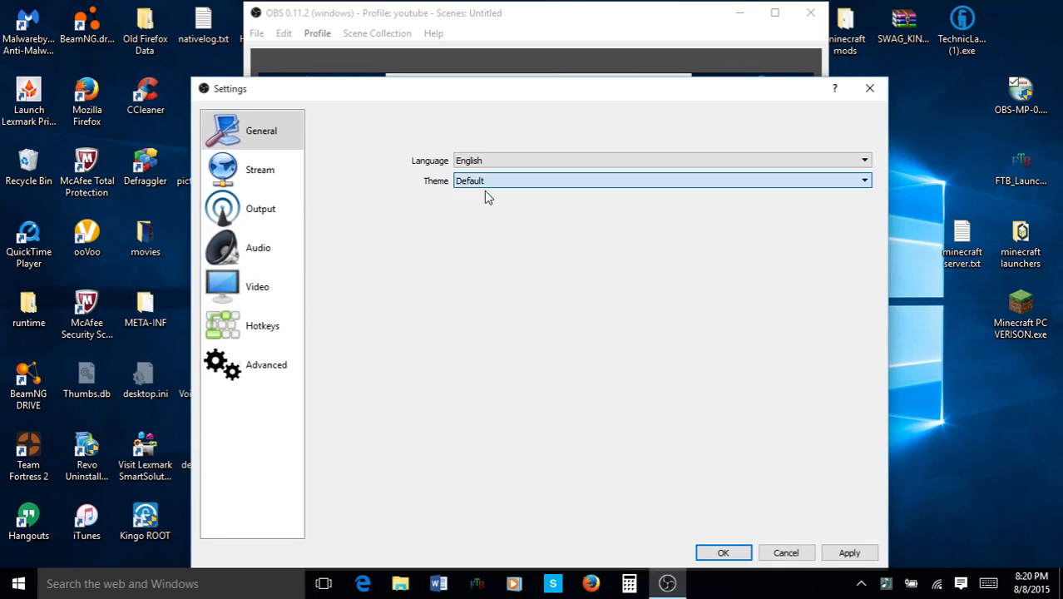
Restore the Dark theme and confirm Streaming Services, Twitch, and the US West: San Francisco server.
left_click(259, 169)
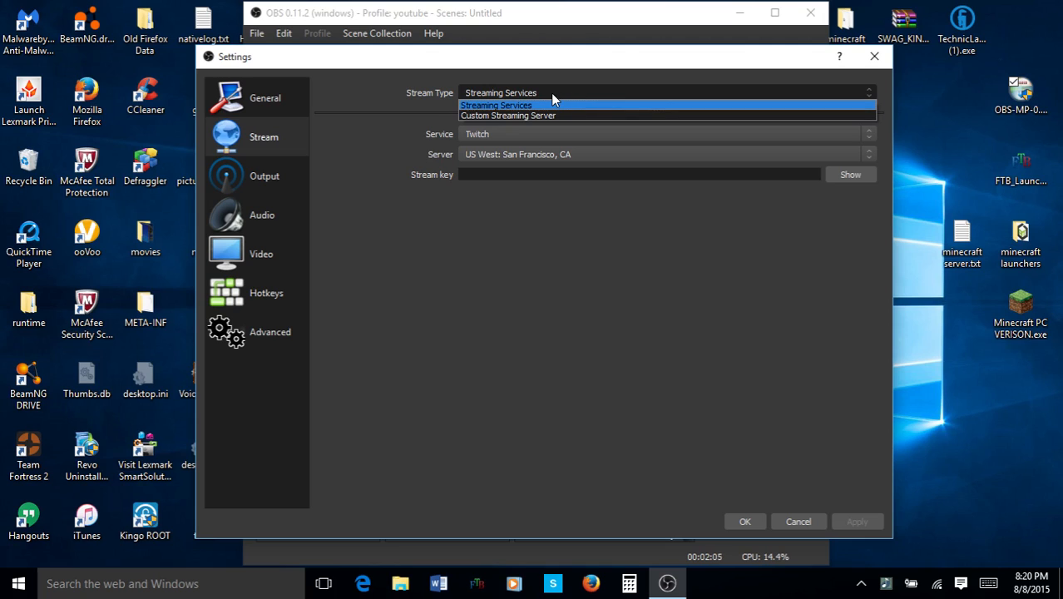
left_click(496, 105)
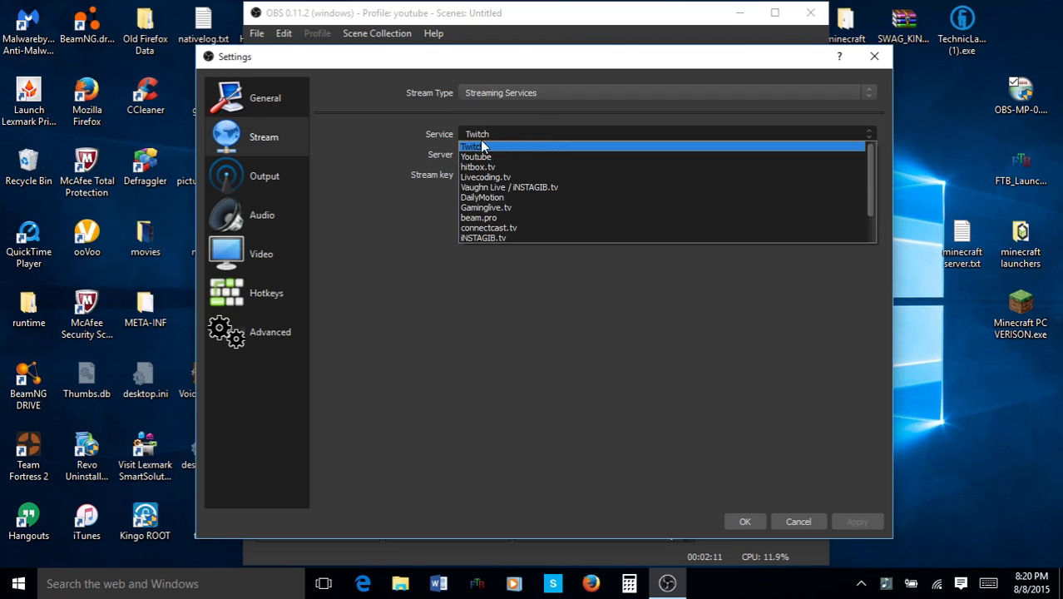
mouse_move(478, 166)
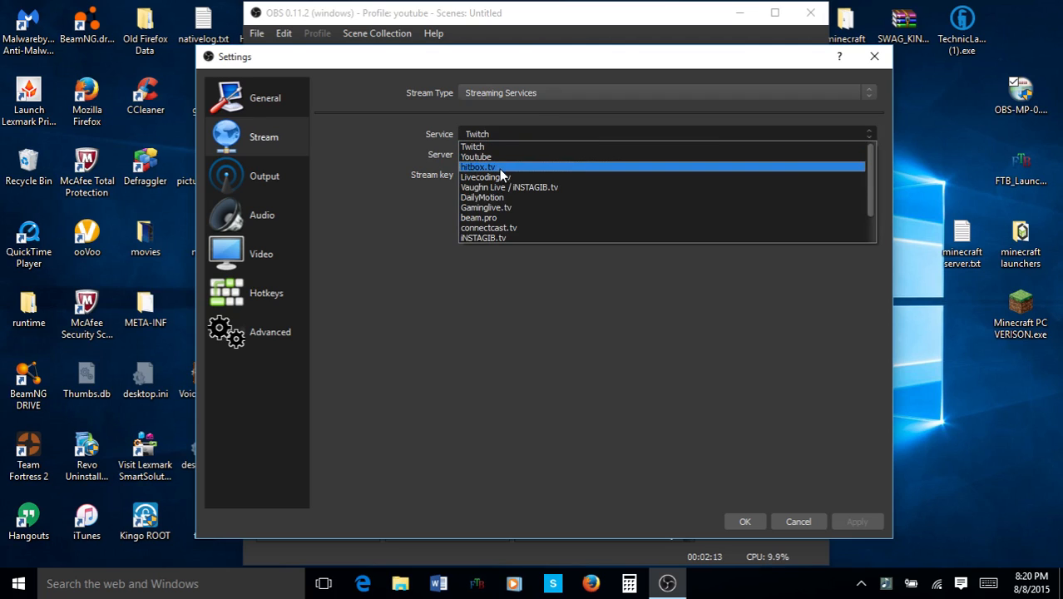
mouse_move(536, 174)
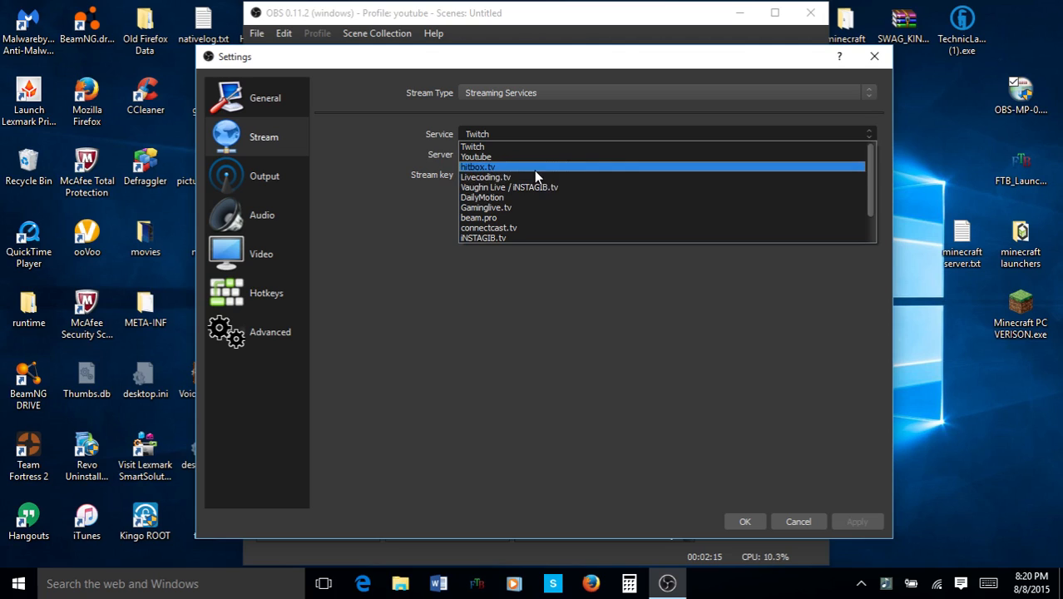
mouse_move(541, 198)
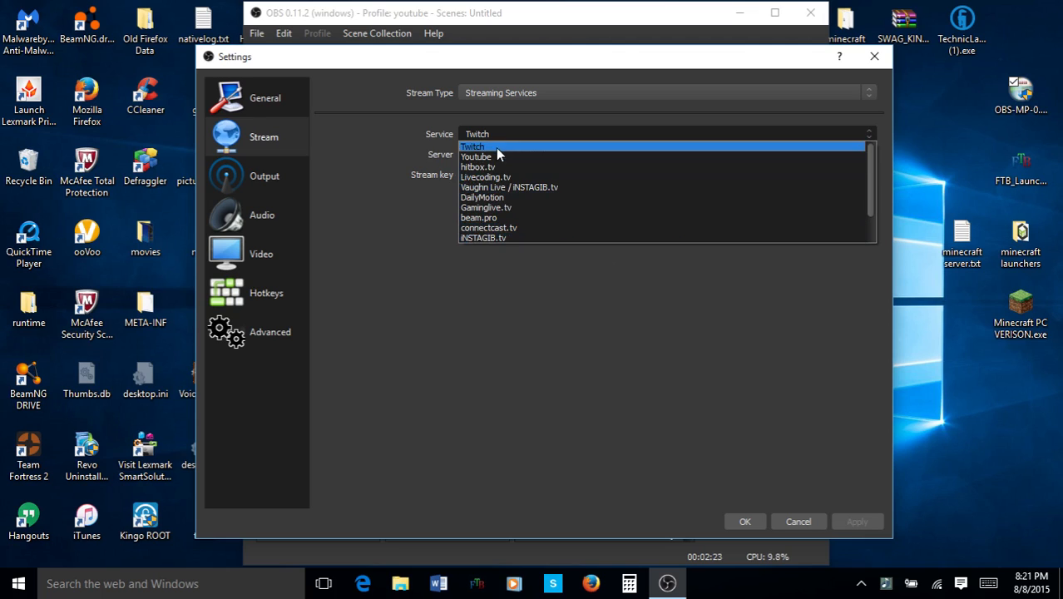
mouse_move(491, 158)
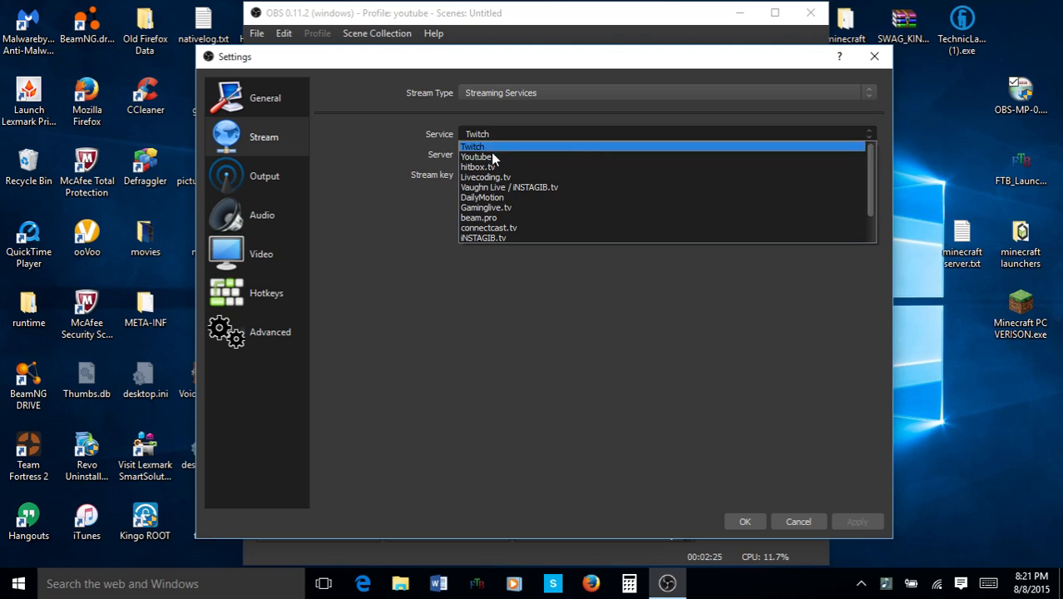
left_click(472, 146)
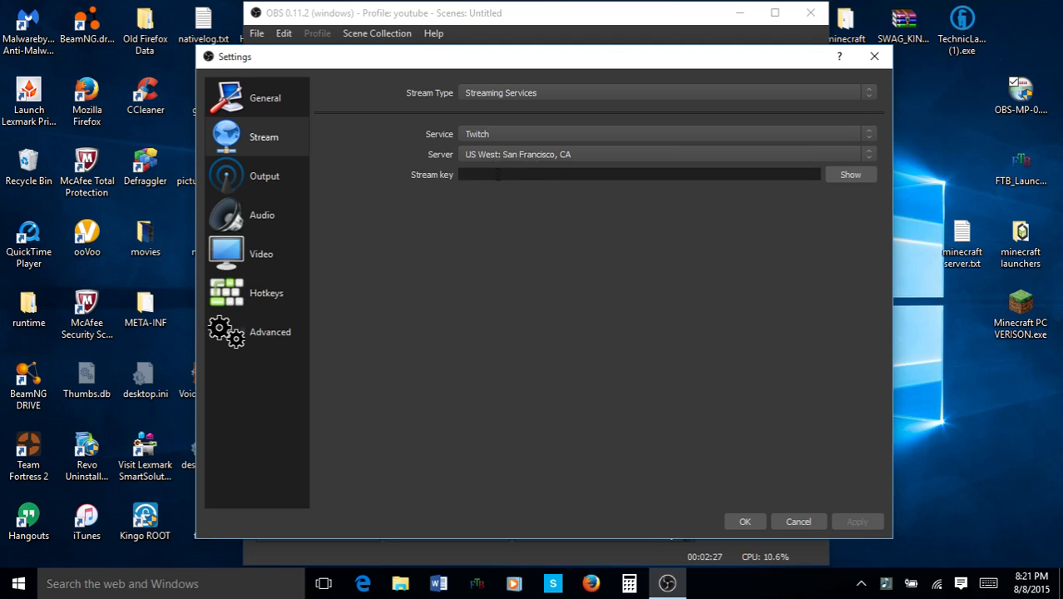
left_click(868, 154)
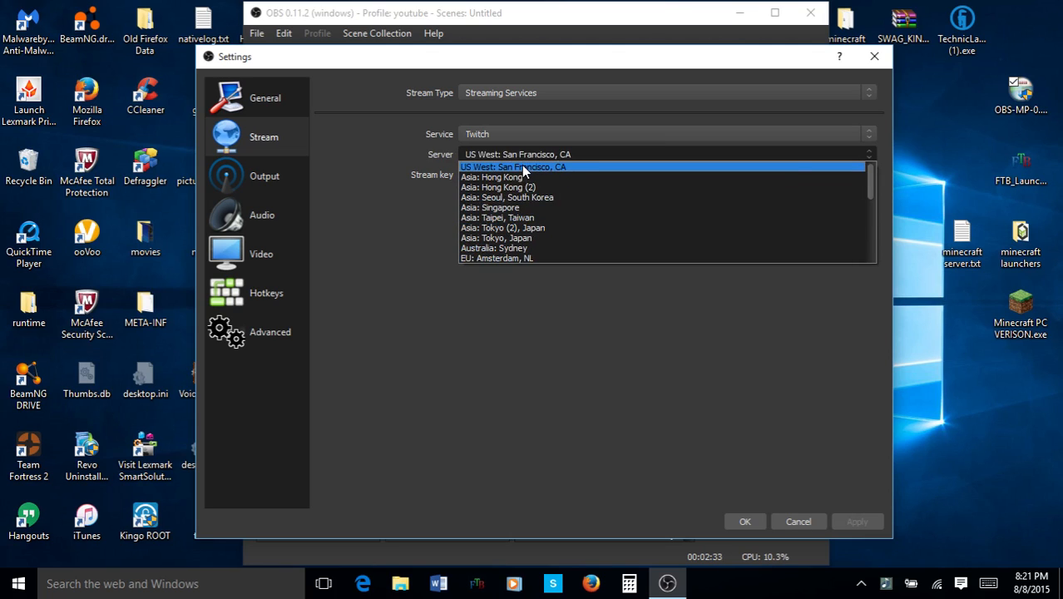
mouse_move(520, 155)
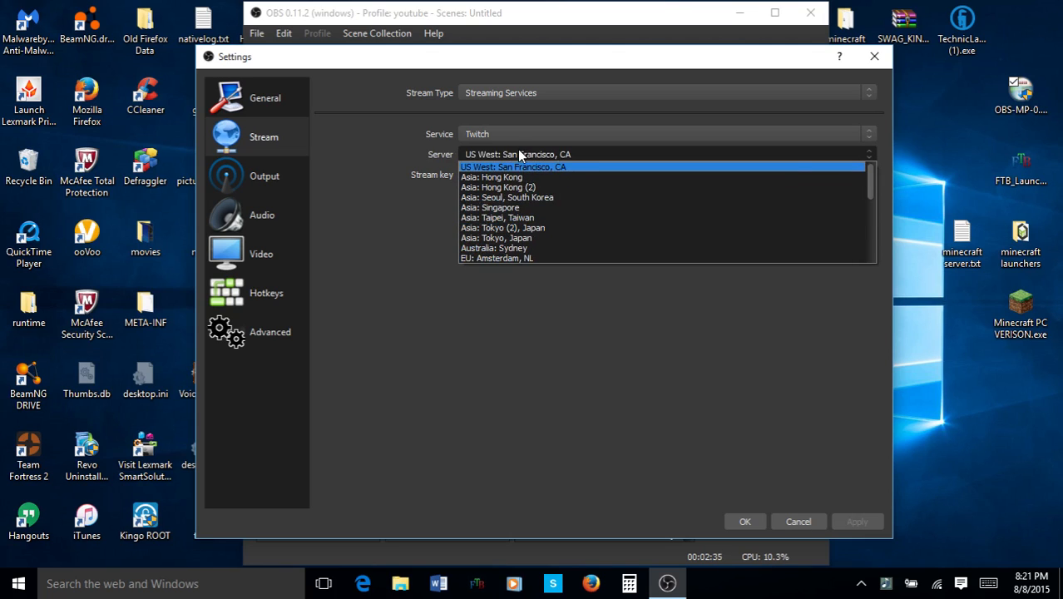
mouse_move(523, 172)
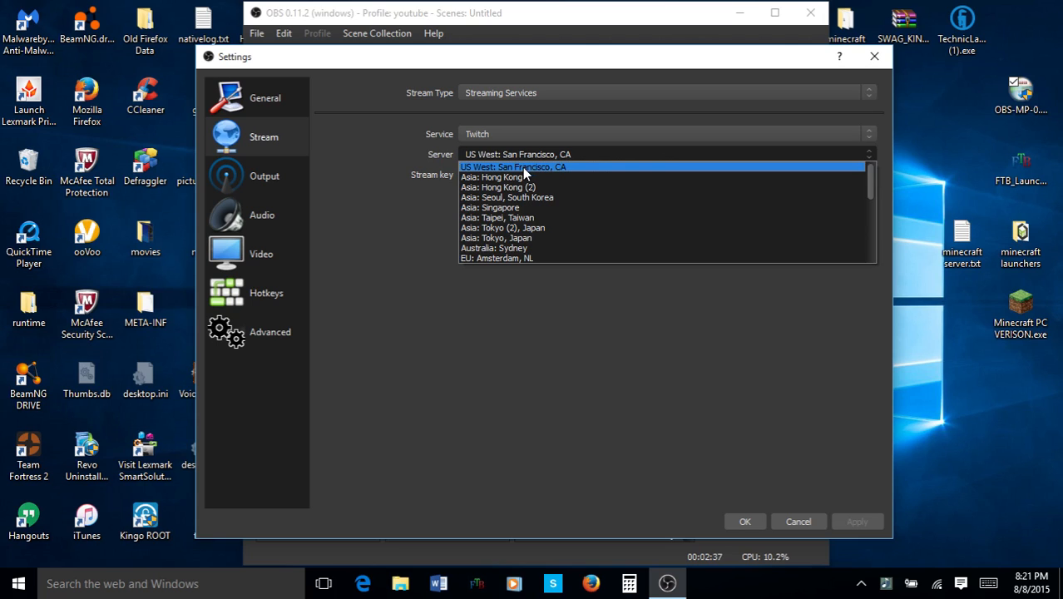
left_click(513, 166)
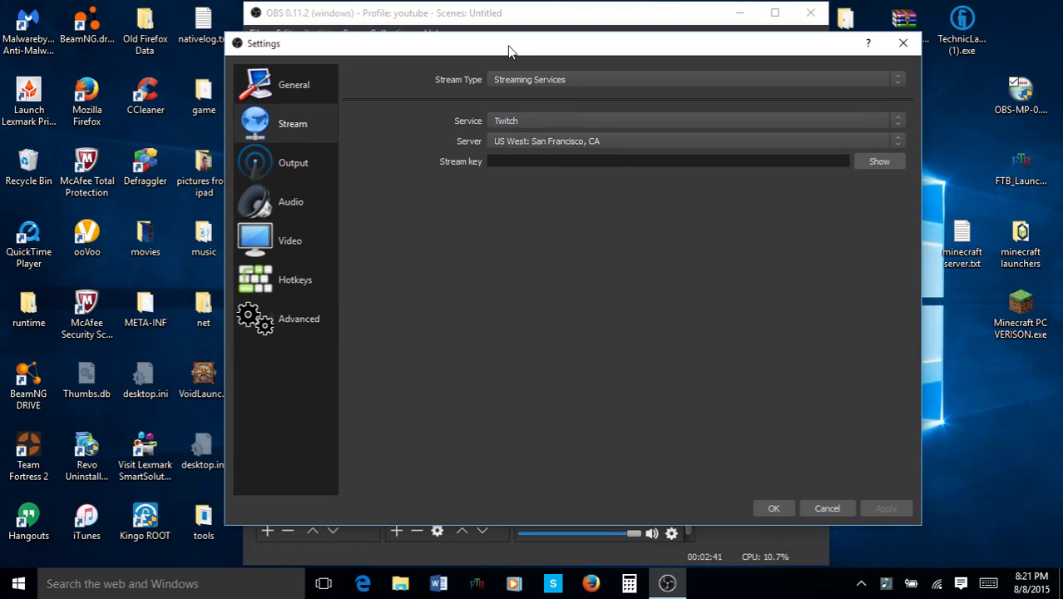
left_click(665, 160)
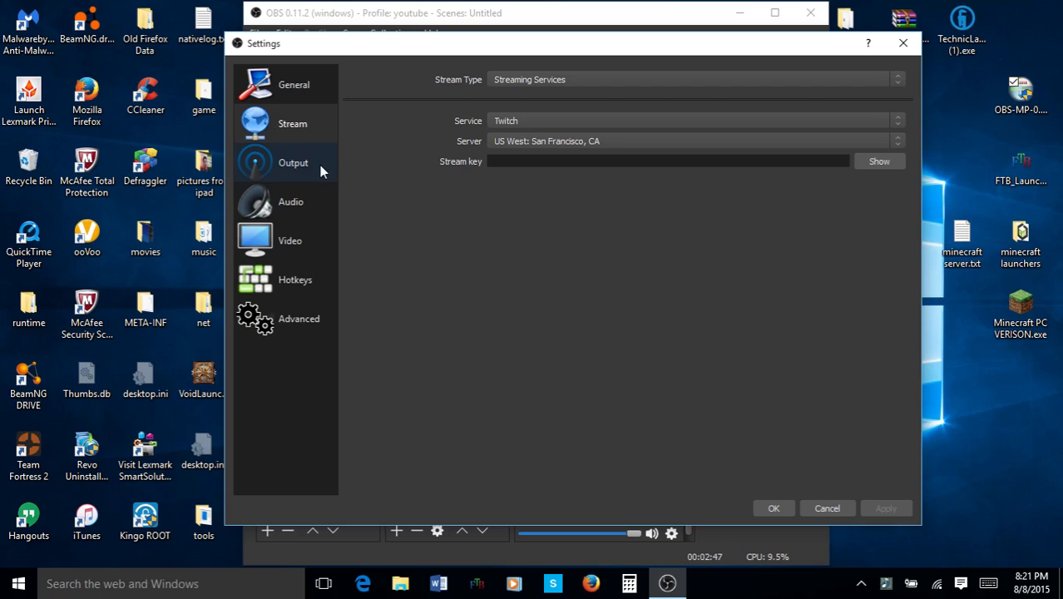
Compare Streaming and Recording output tabs, ending on Recording with CRF 20 and veryfast.
left_click(292, 162)
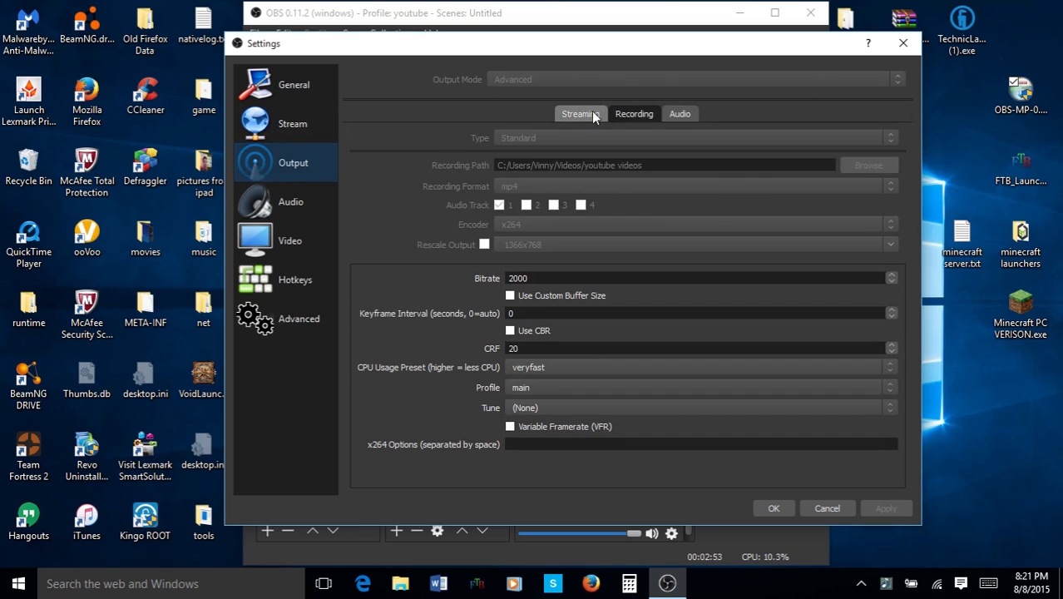
left_click(579, 113)
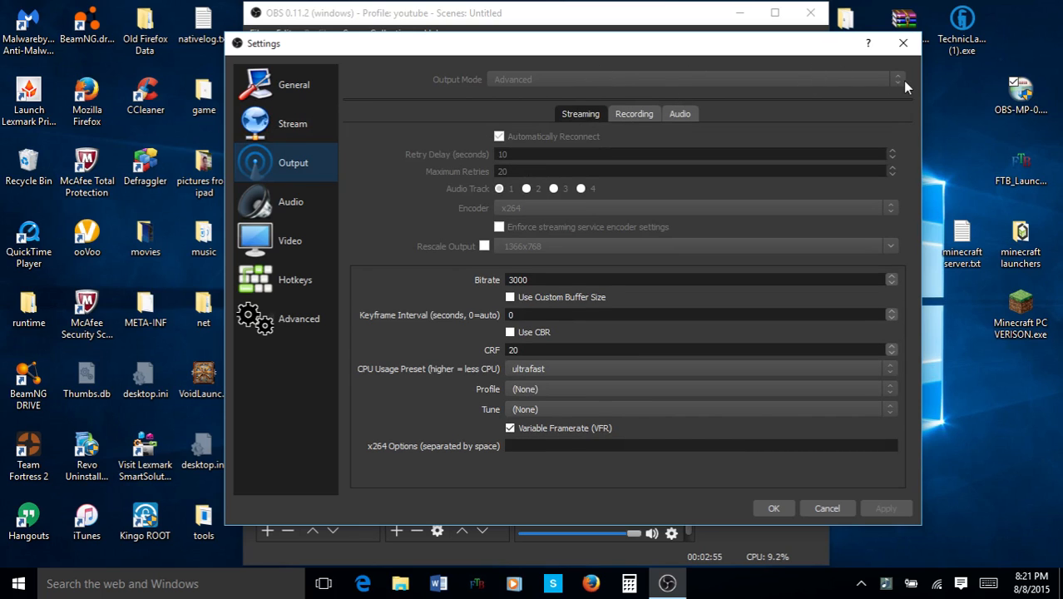
mouse_move(292, 123)
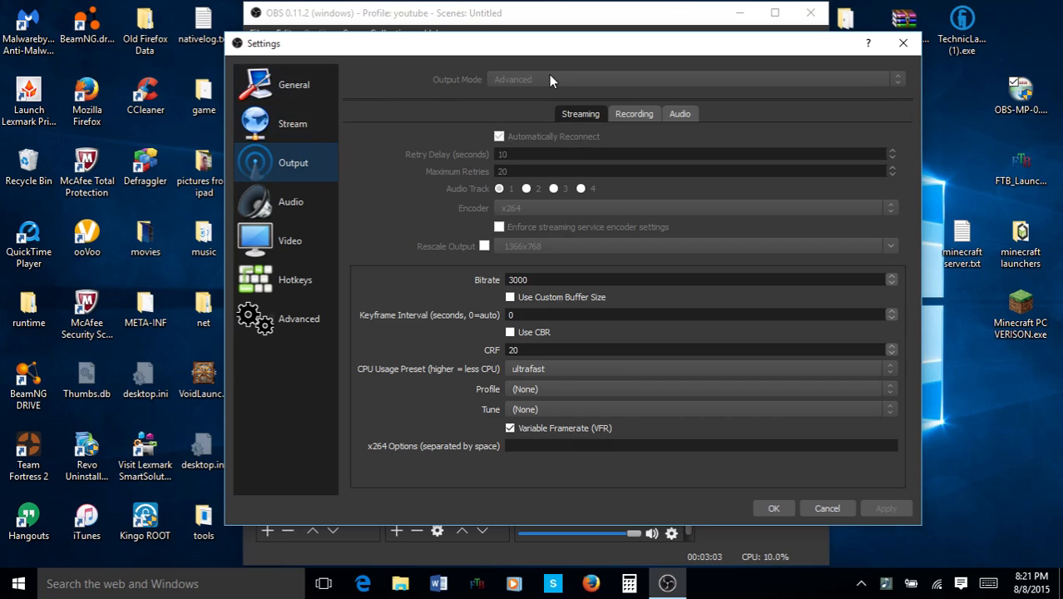
mouse_move(572, 140)
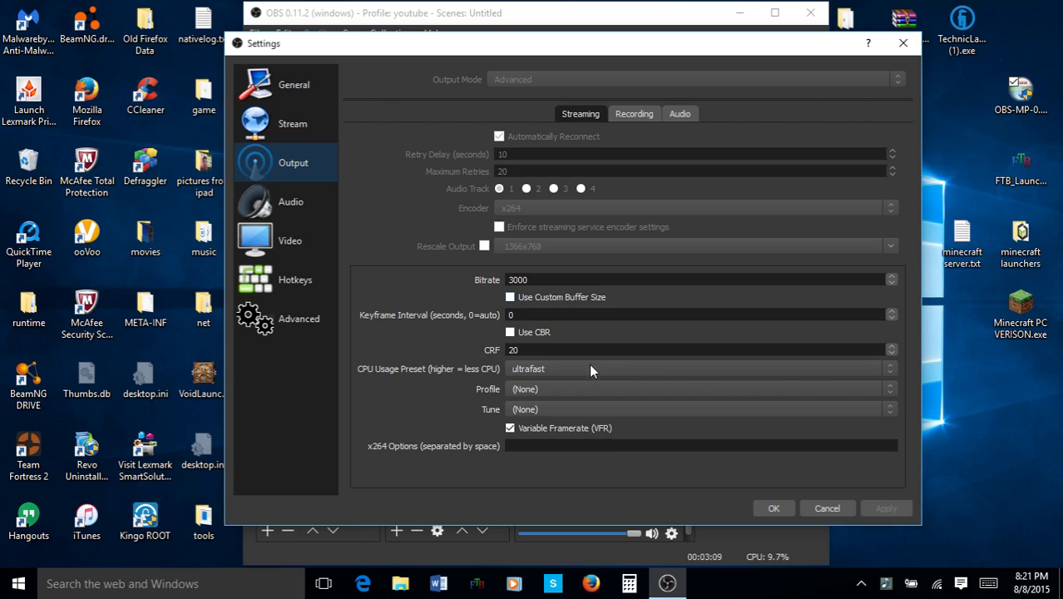
left_click(634, 113)
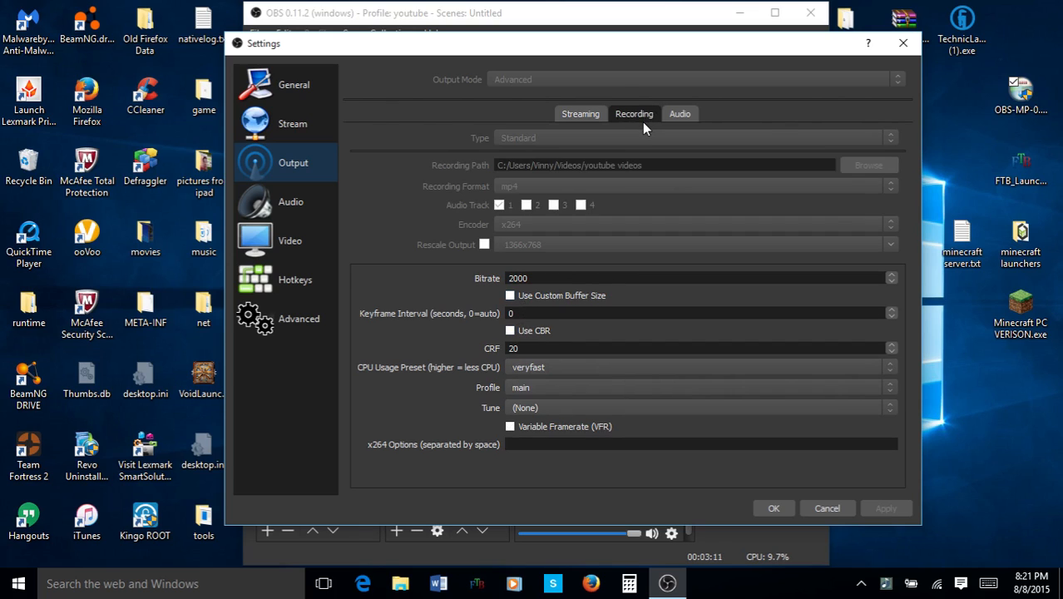
mouse_move(817, 395)
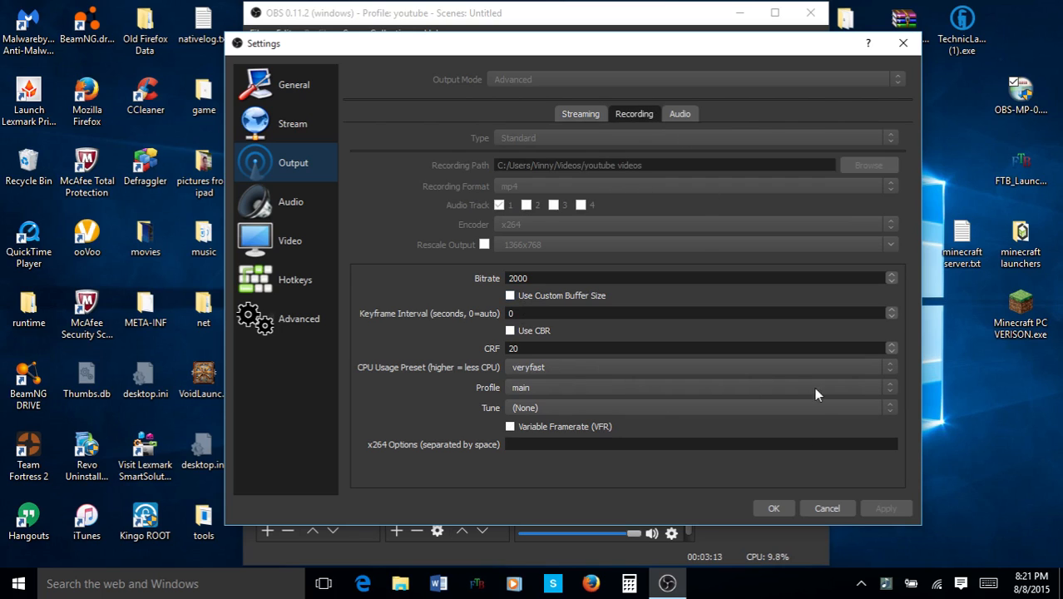
left_click(580, 114)
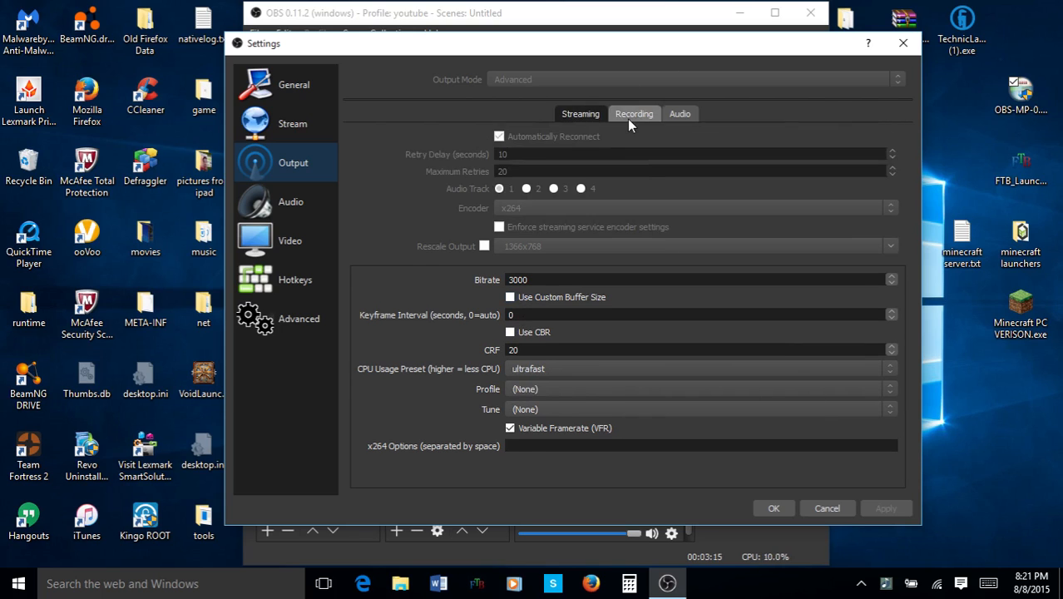
left_click(633, 114)
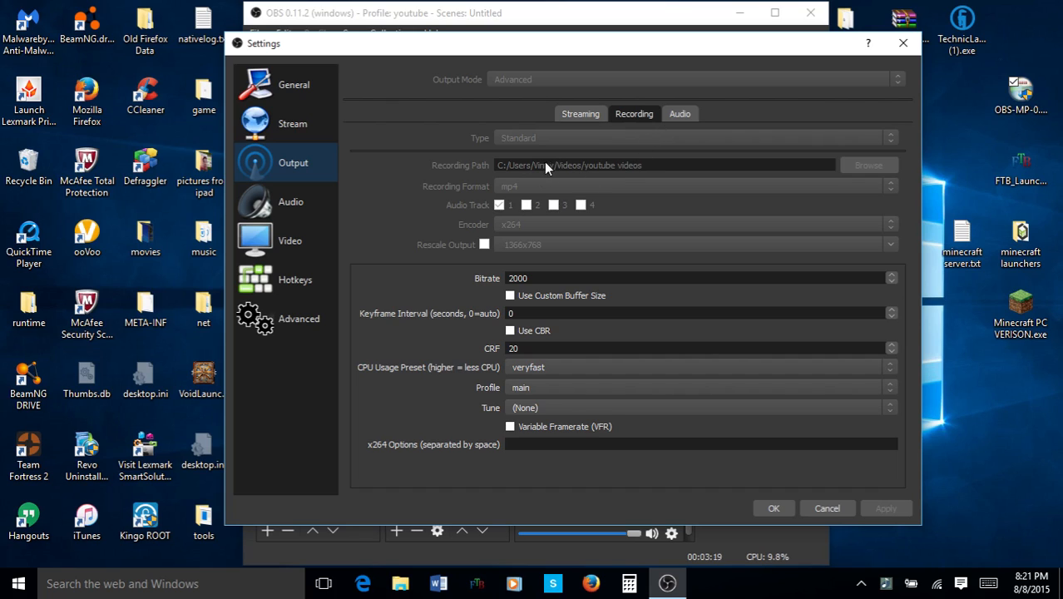
mouse_move(507, 169)
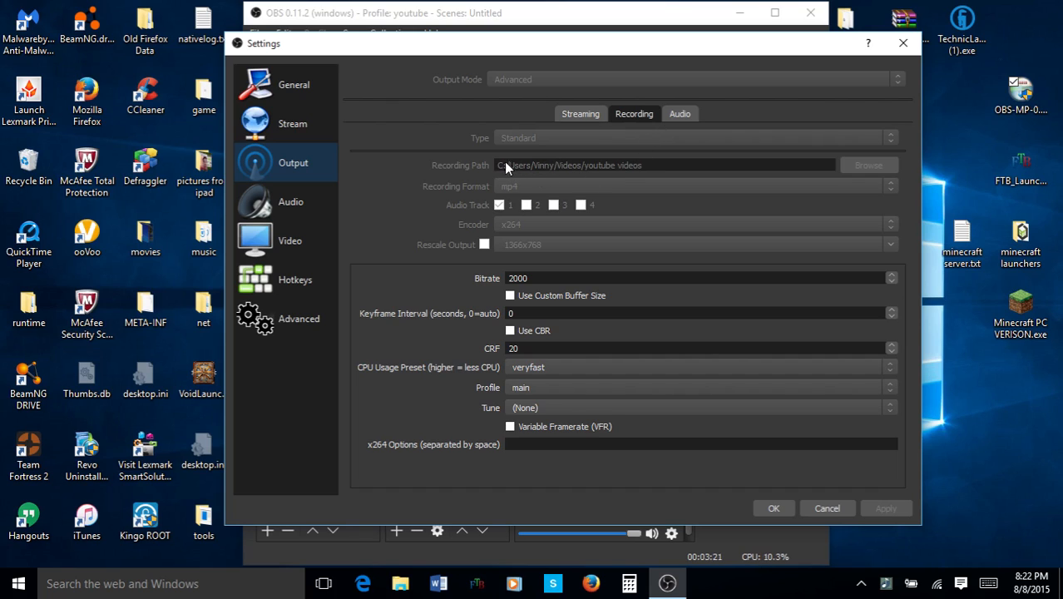
mouse_move(557, 177)
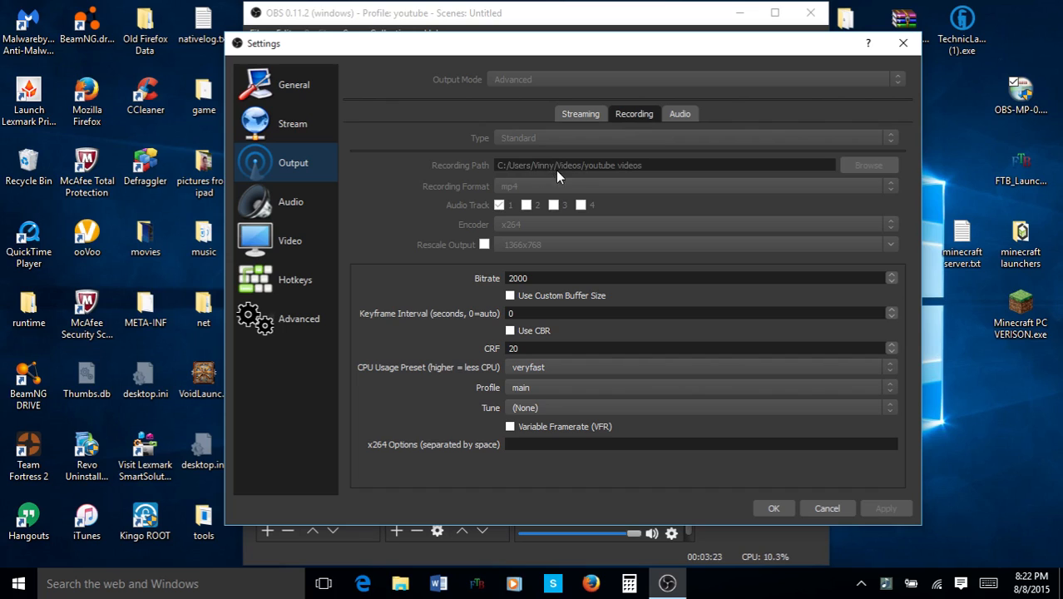
mouse_move(501, 169)
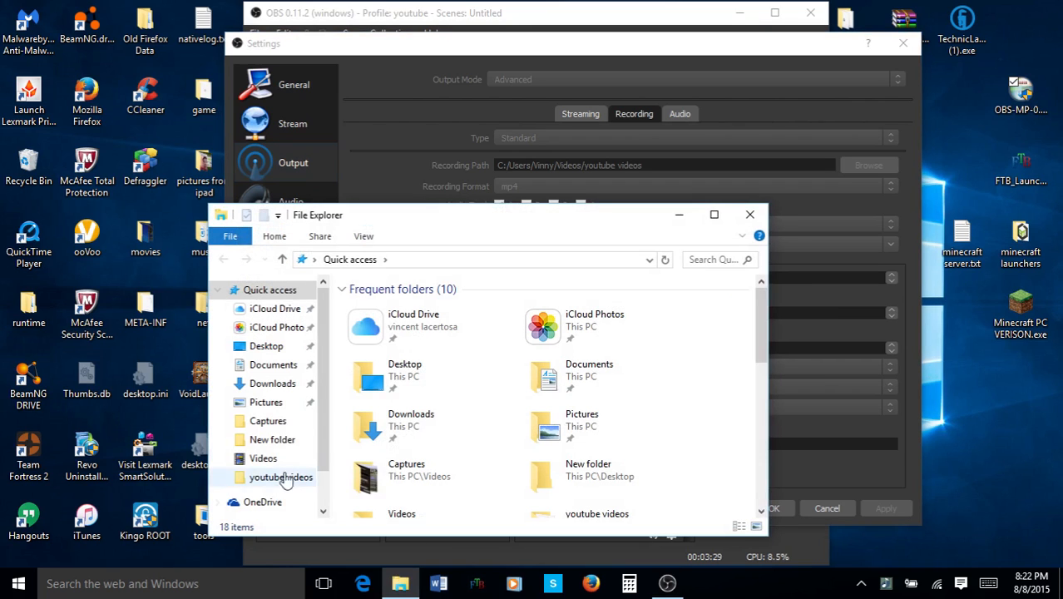
double_click(280, 477)
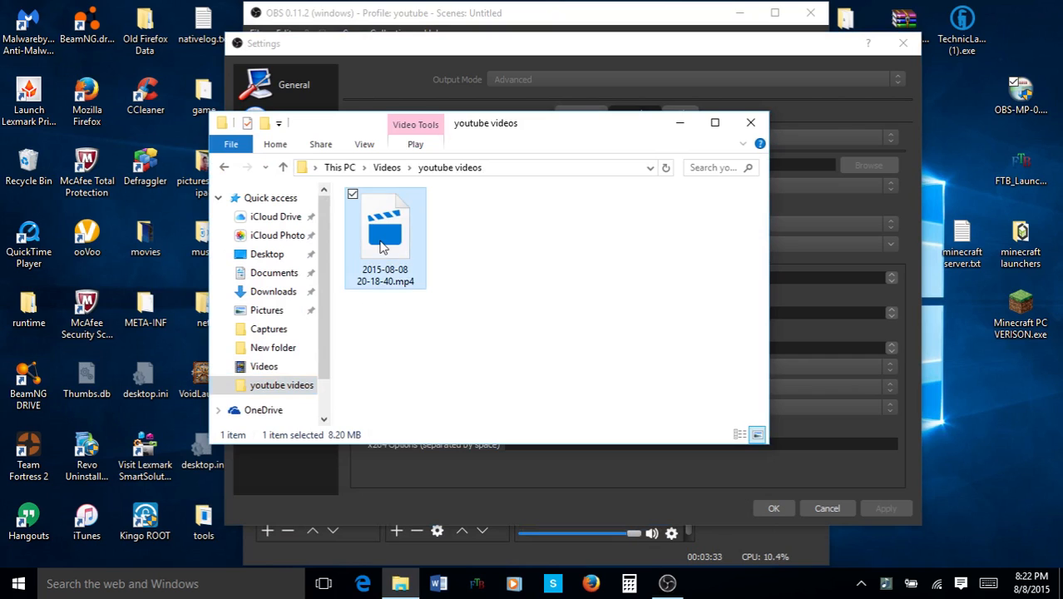
key("Delete")
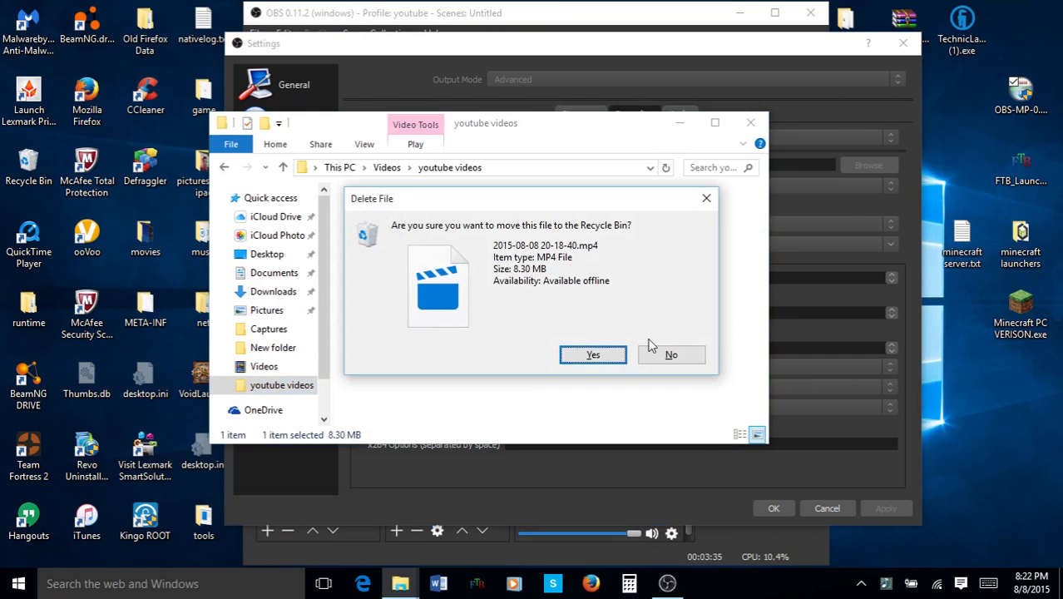
left_click(671, 354)
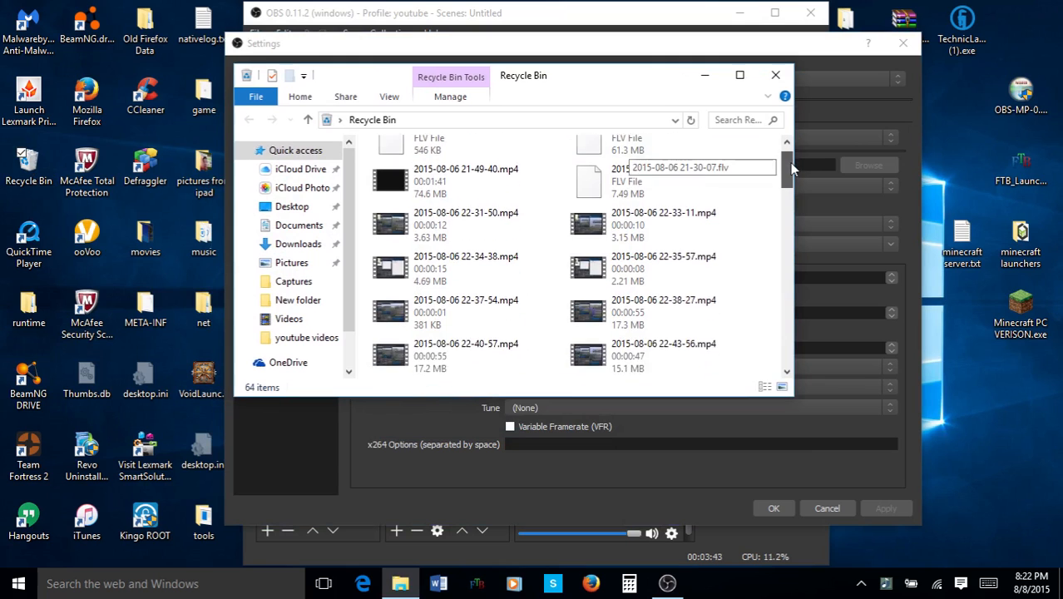
Scroll through the Recycle Bin's 64 older recordings to the end of the list.
scroll("up", 3)
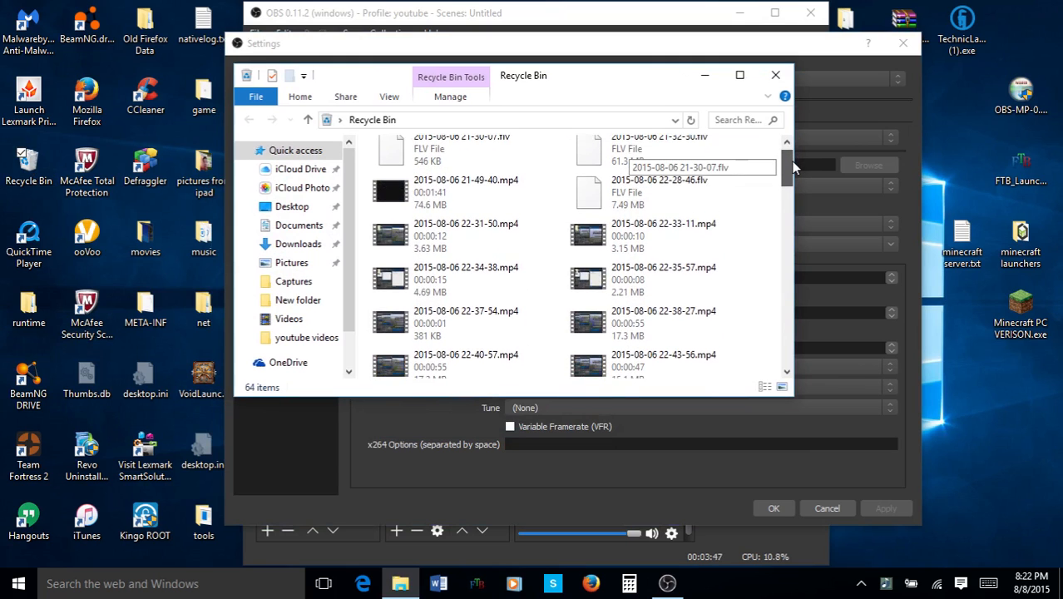
scroll("down", 3)
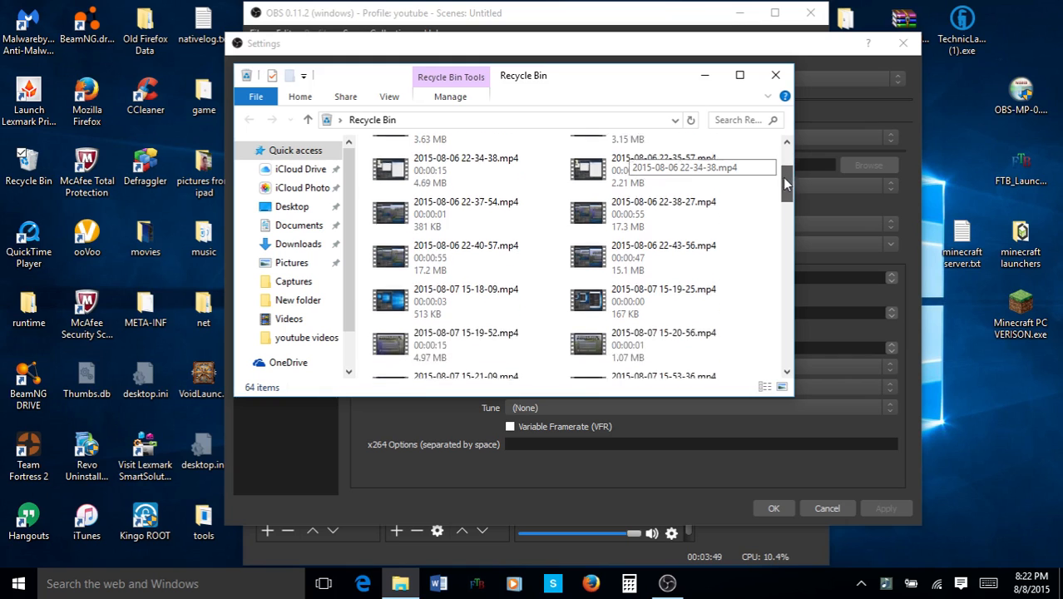
scroll("down", 3)
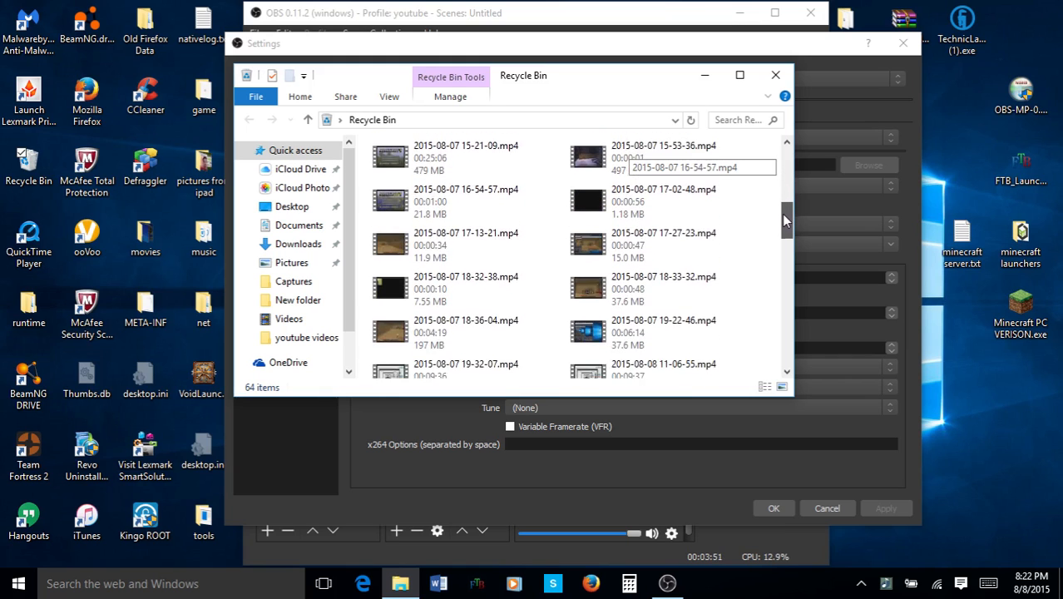
scroll("down", 3)
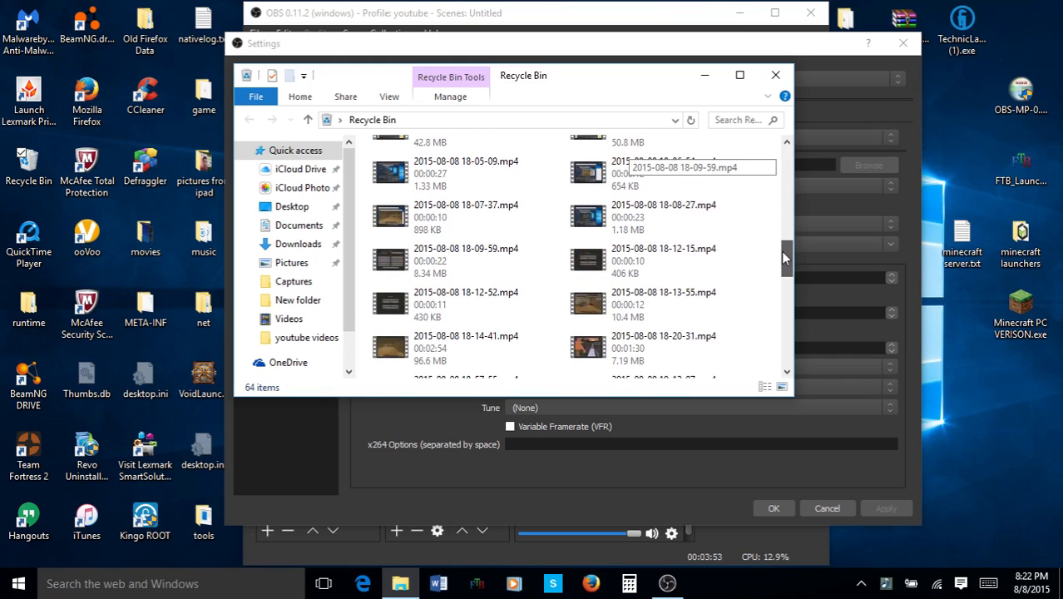
scroll("down", 3)
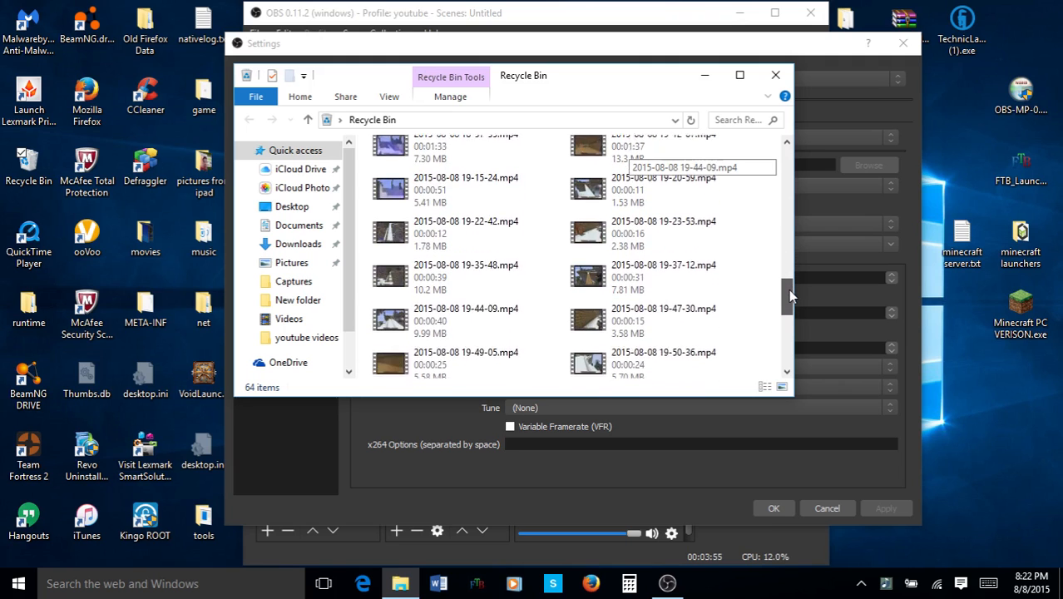
scroll("down", 3)
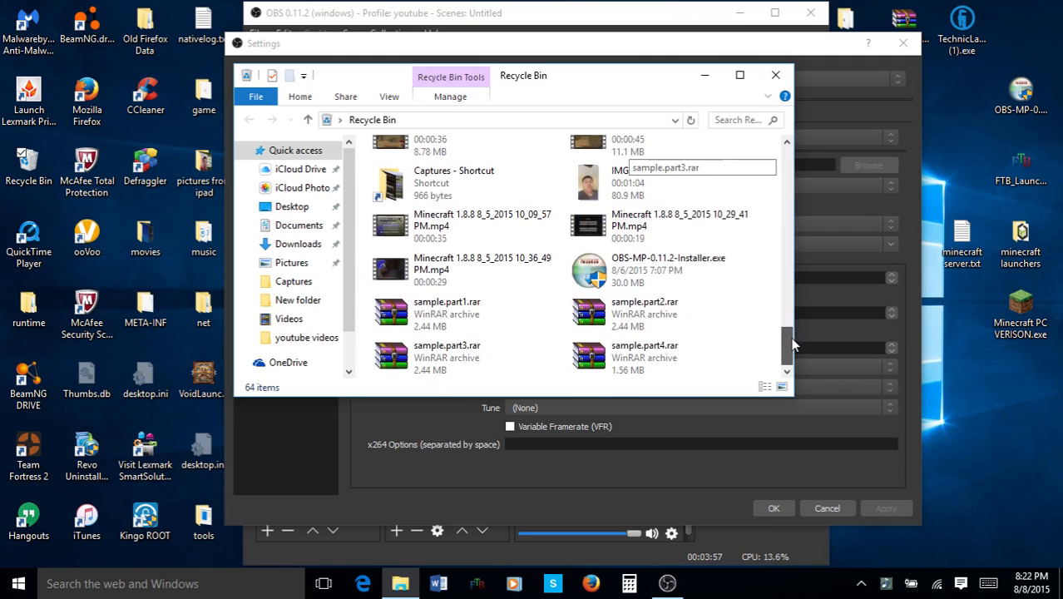
scroll("down", 3)
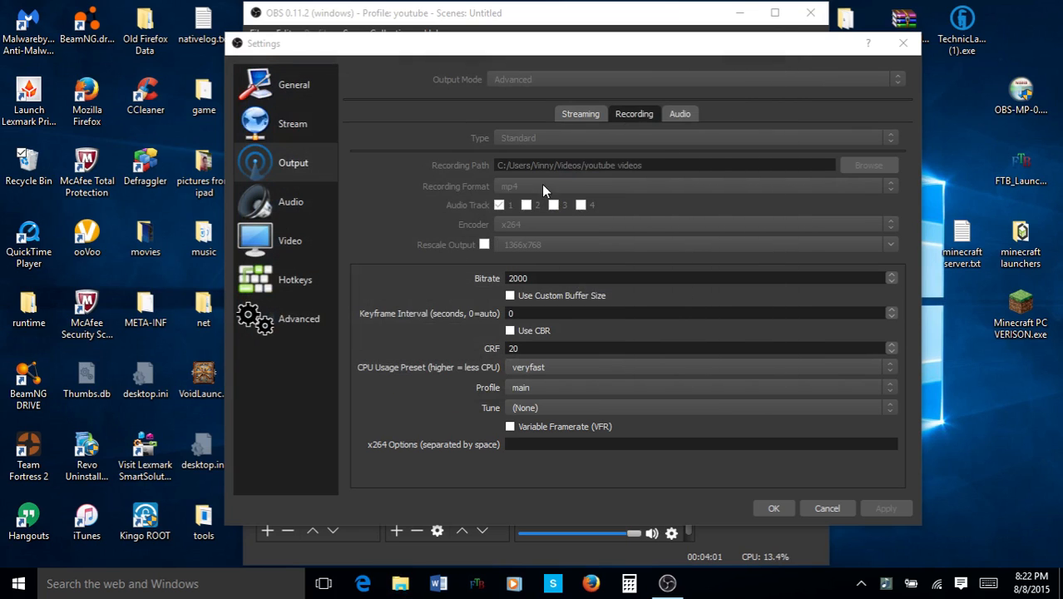
mouse_move(526, 203)
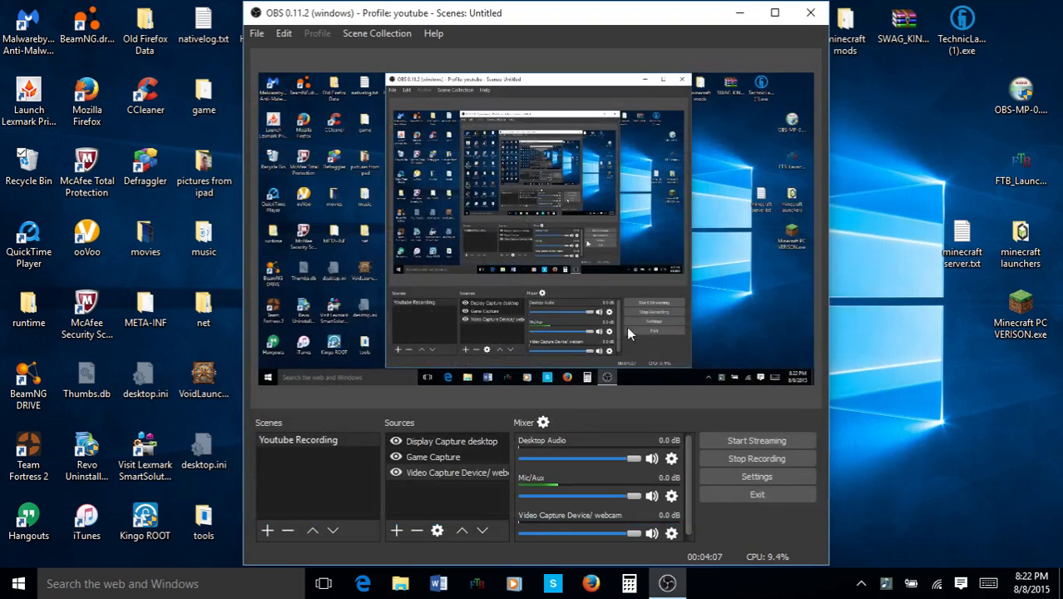
left_click(756, 476)
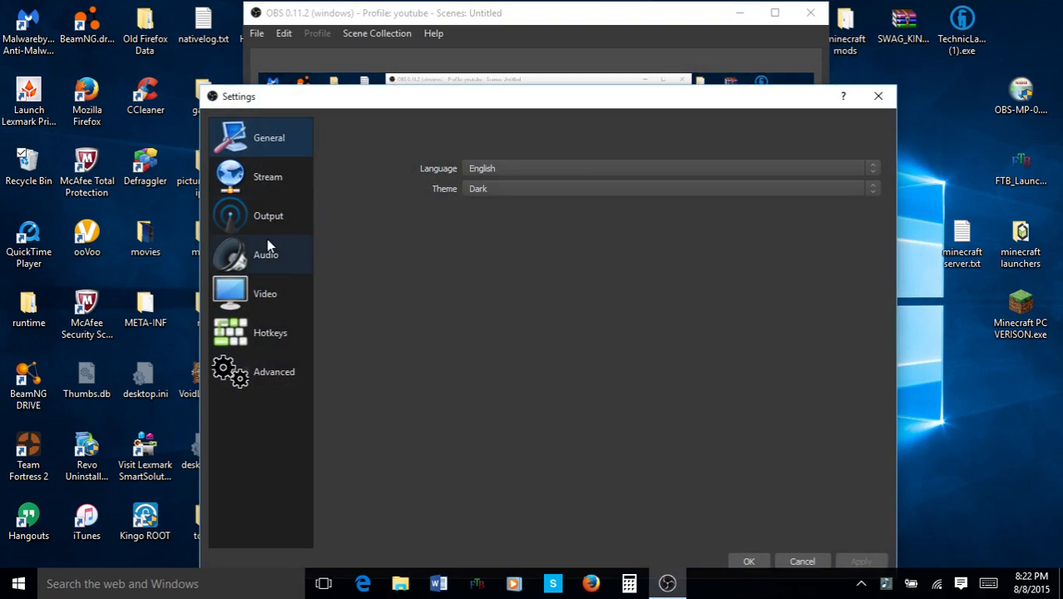
left_click(268, 215)
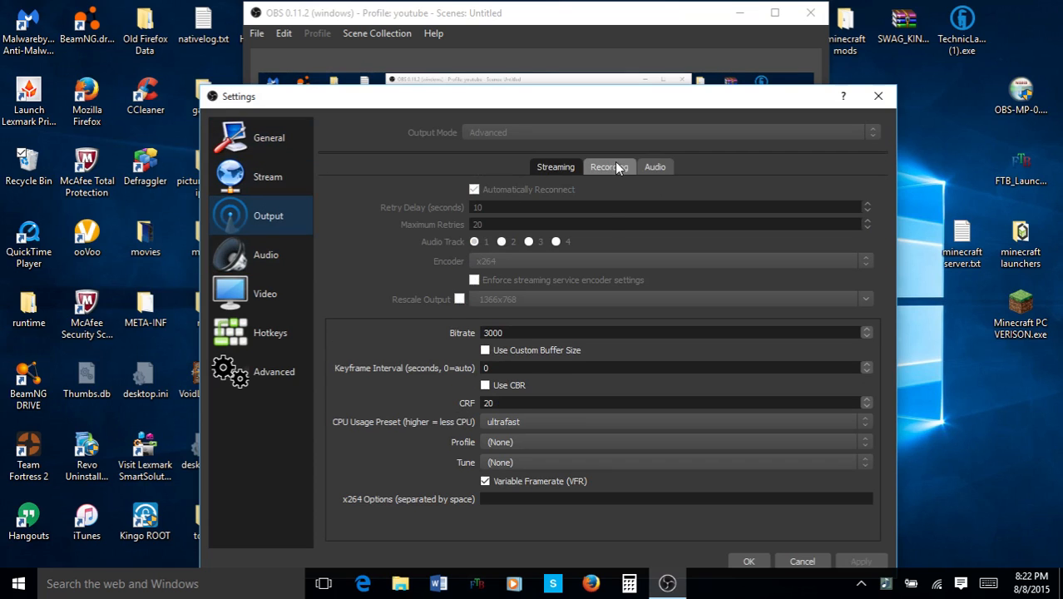
left_click(609, 167)
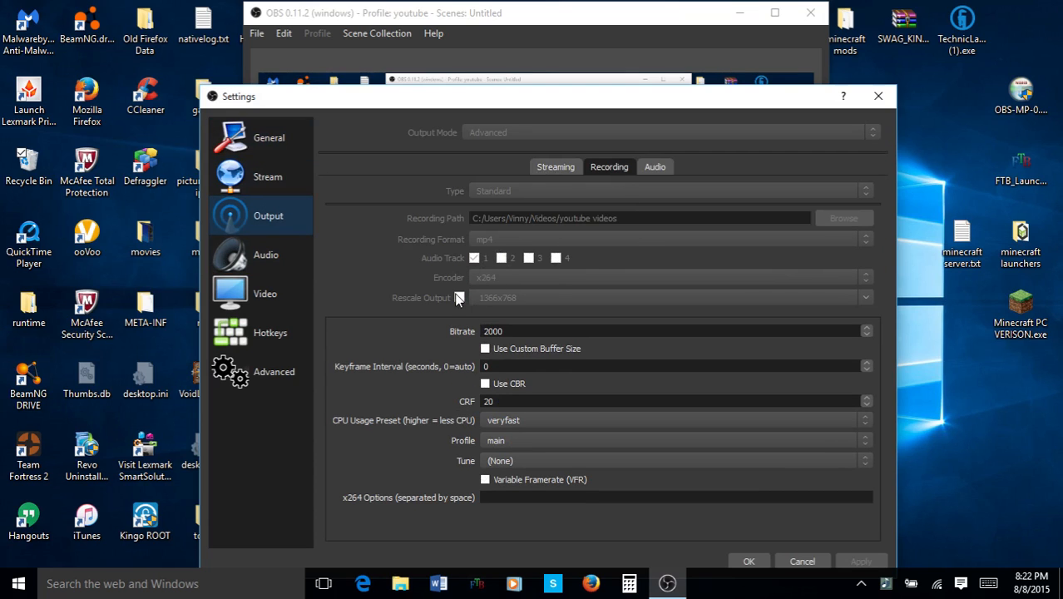
mouse_move(547, 195)
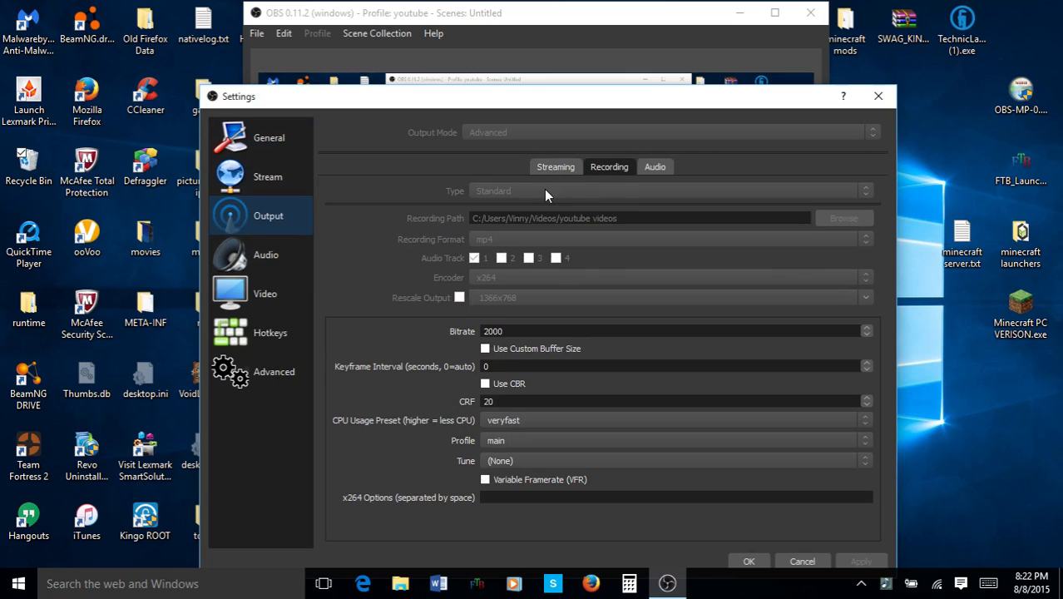
mouse_move(555, 198)
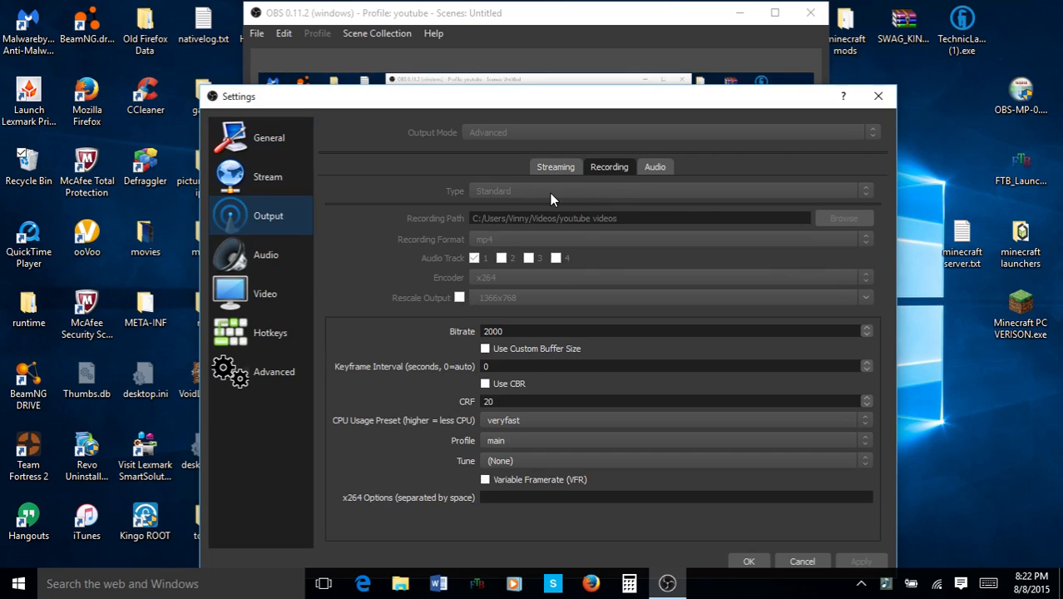
mouse_move(580, 221)
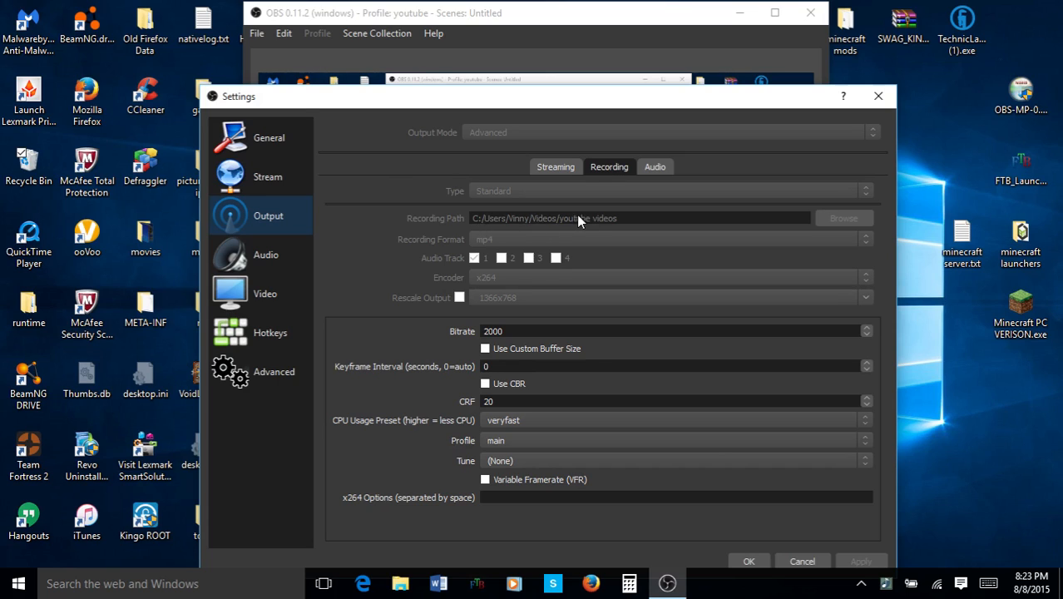
mouse_move(568, 218)
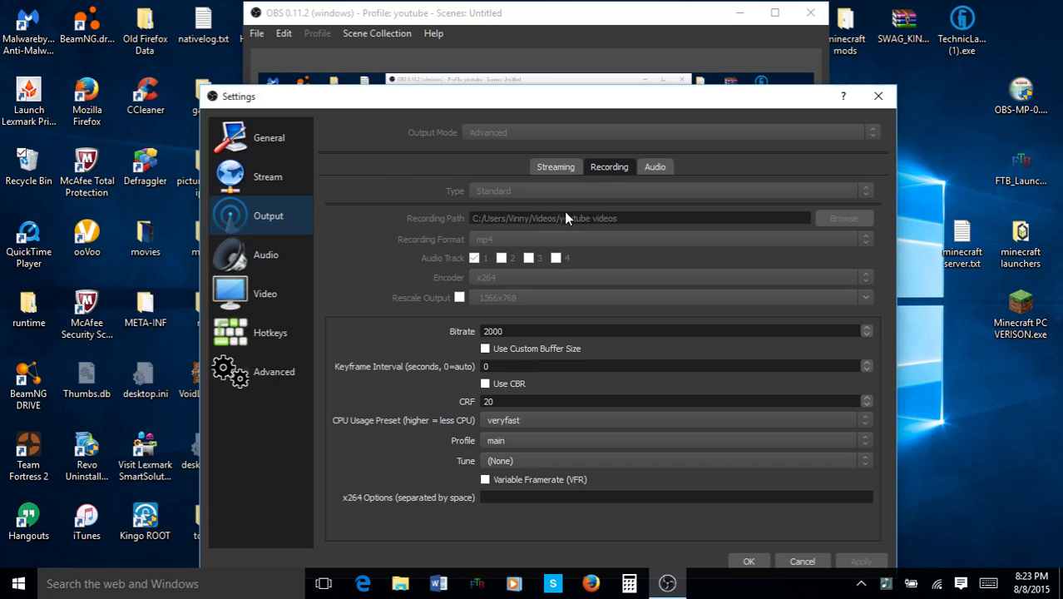
mouse_move(553, 200)
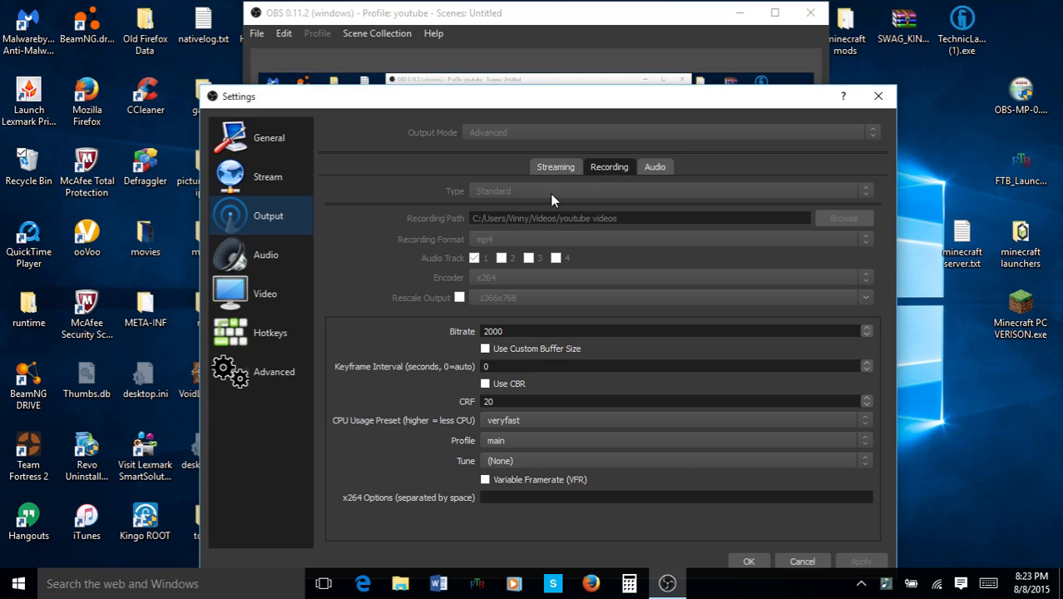
mouse_move(393, 235)
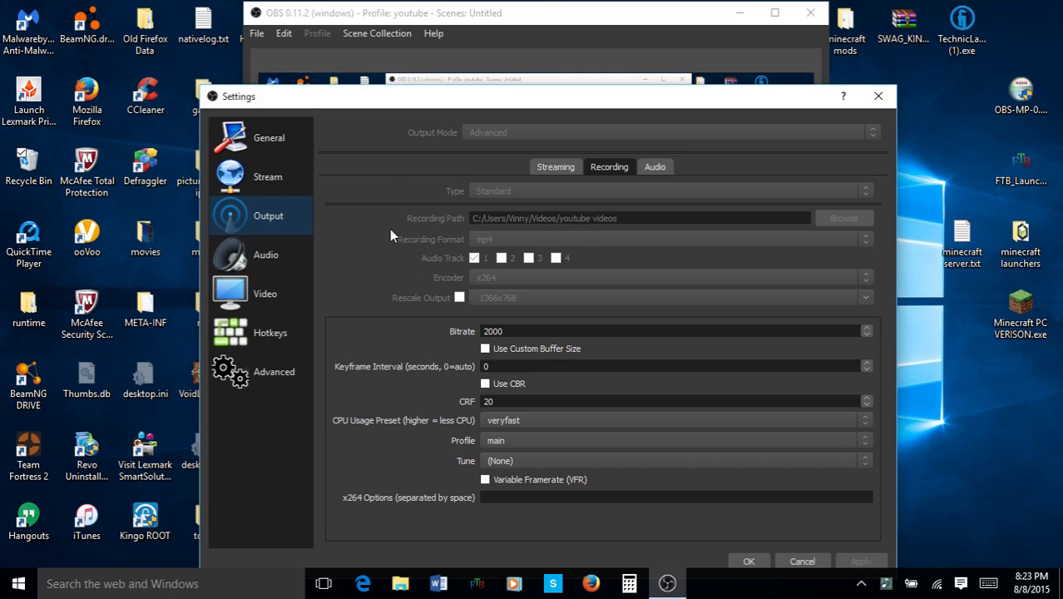
mouse_move(493, 252)
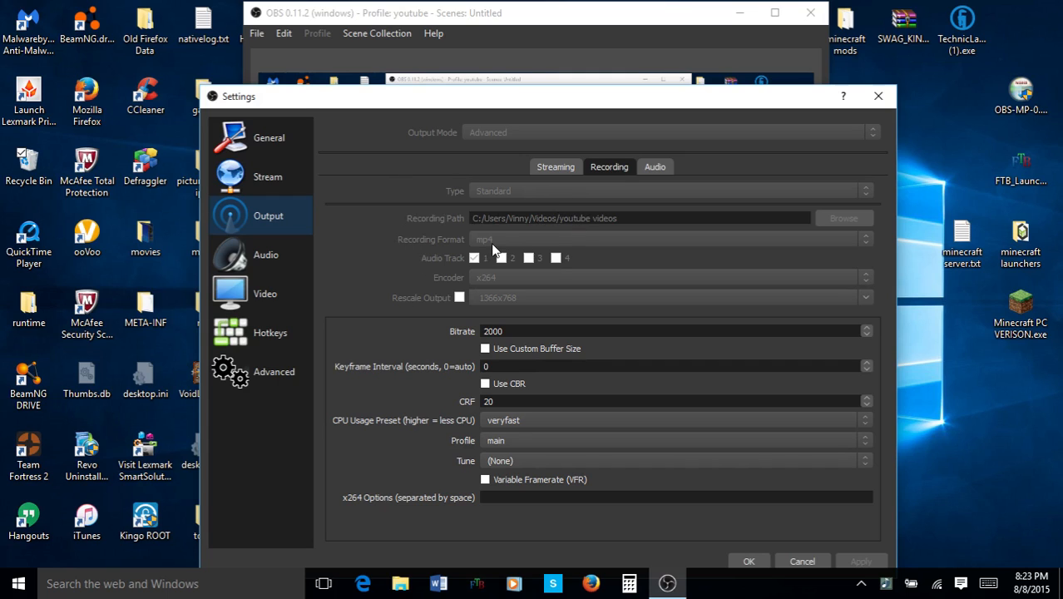
mouse_move(499, 248)
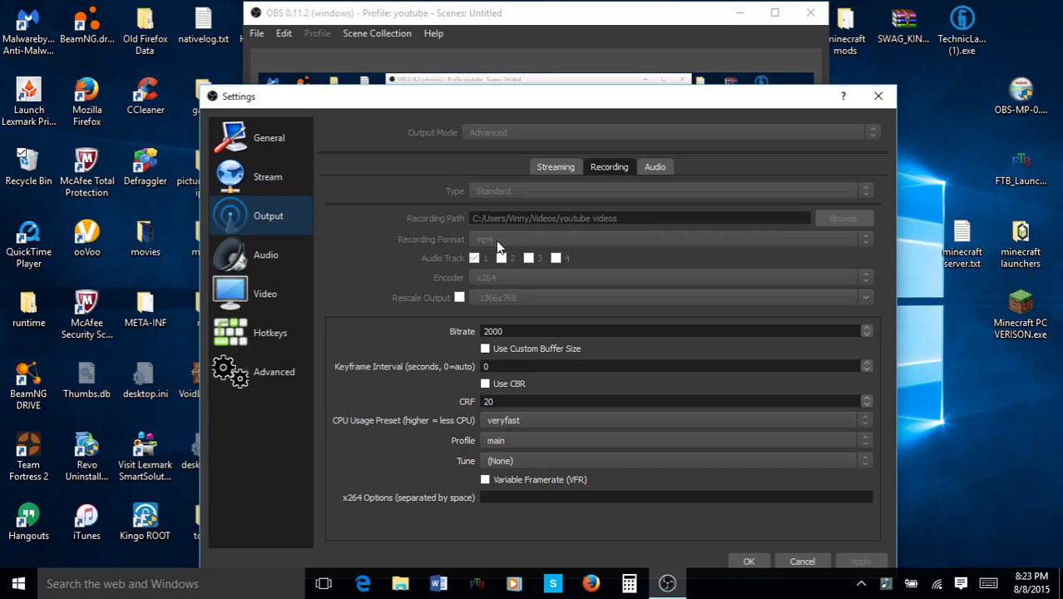
mouse_move(518, 249)
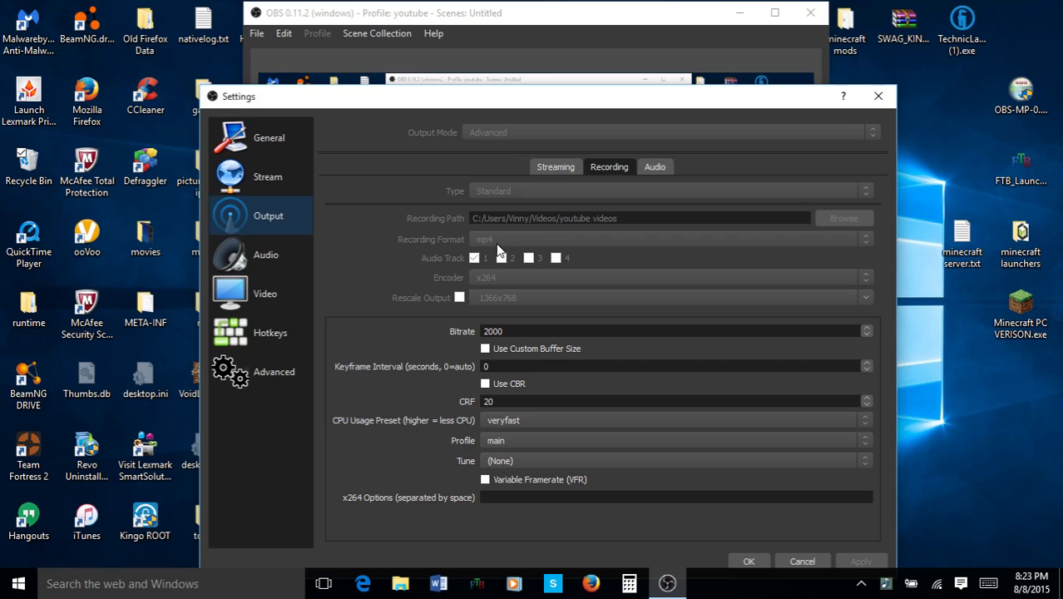
mouse_move(500, 245)
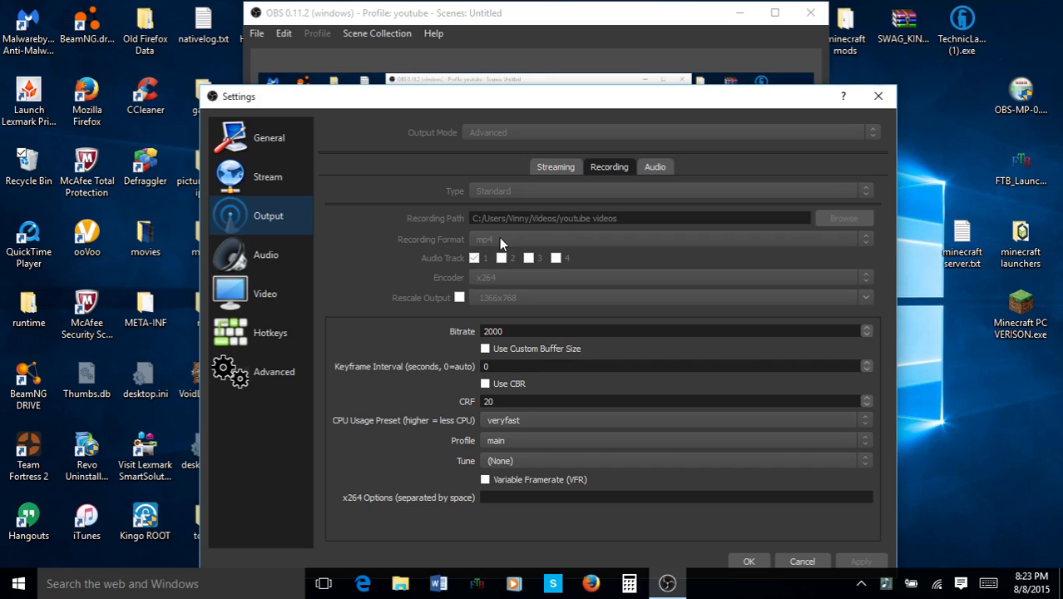
mouse_move(489, 245)
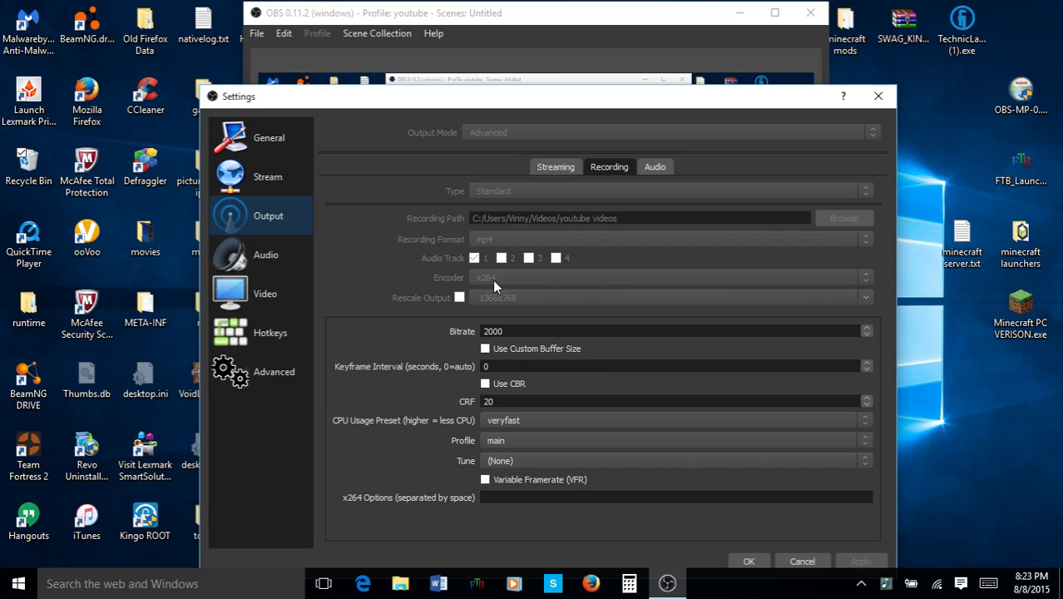
mouse_move(870, 284)
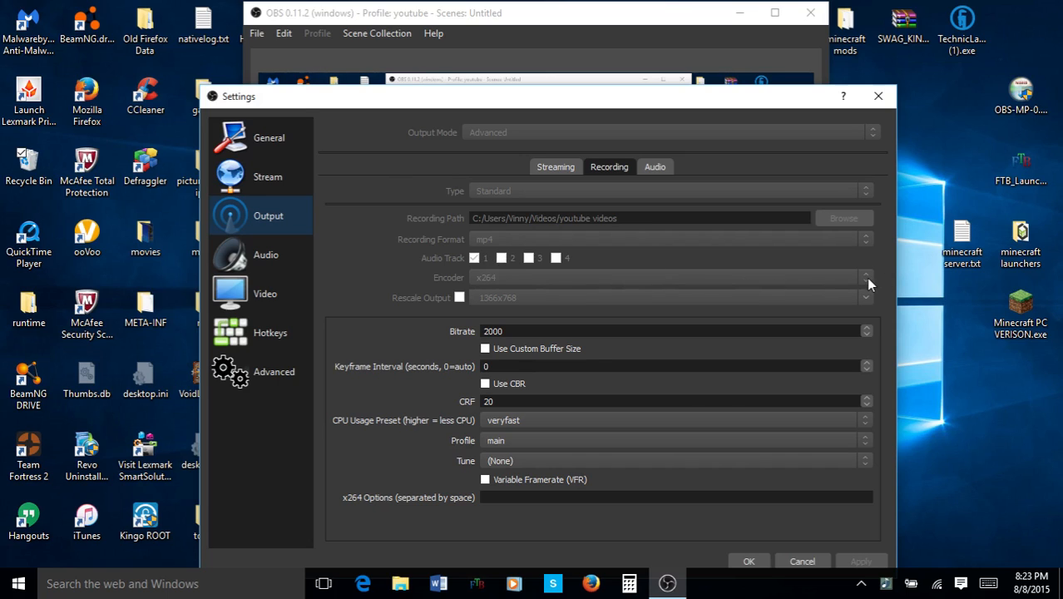
mouse_move(459, 285)
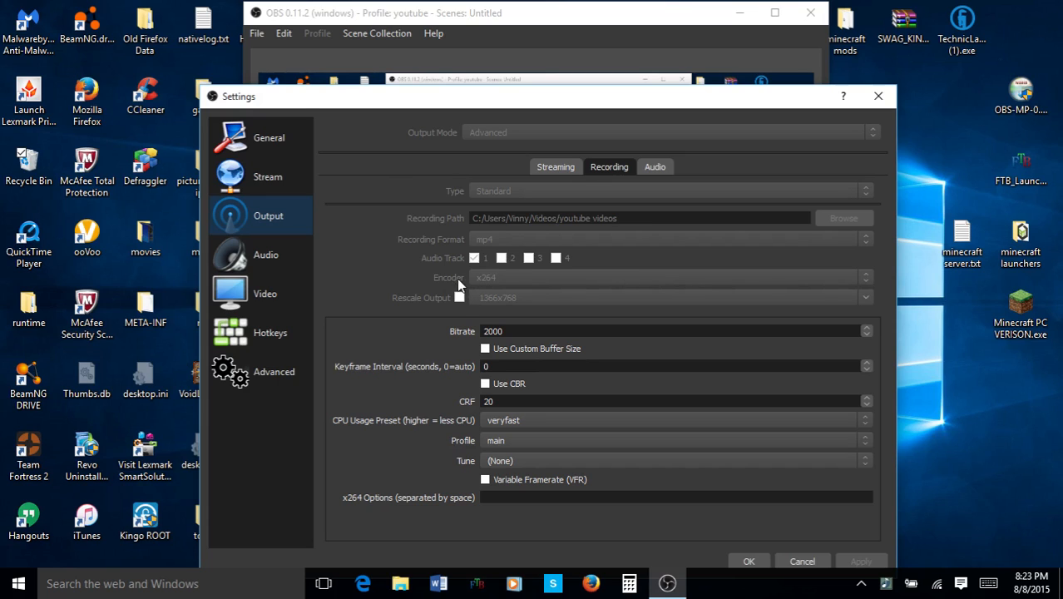
mouse_move(494, 289)
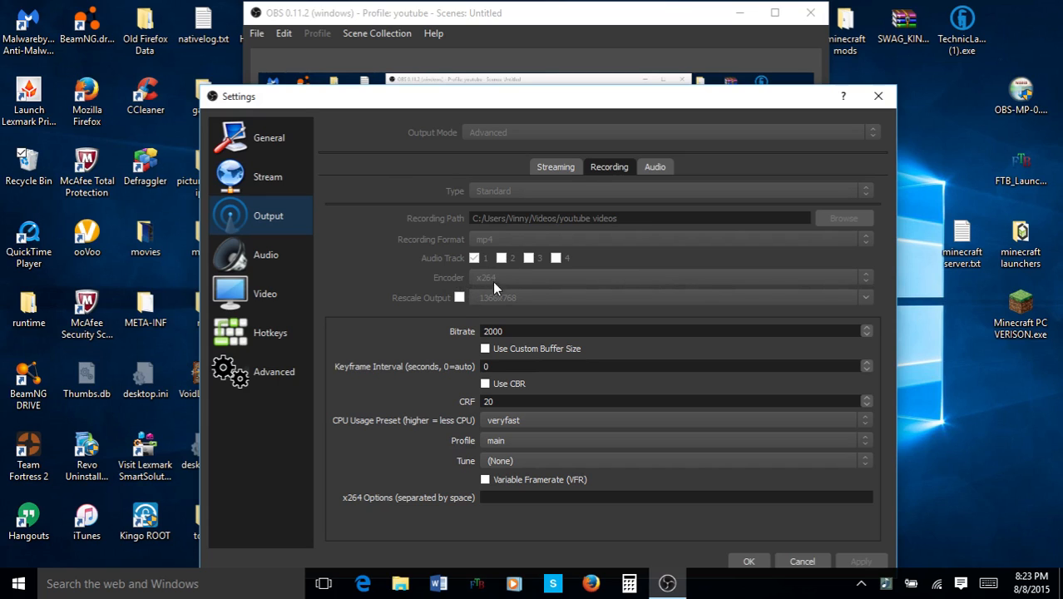
mouse_move(486, 283)
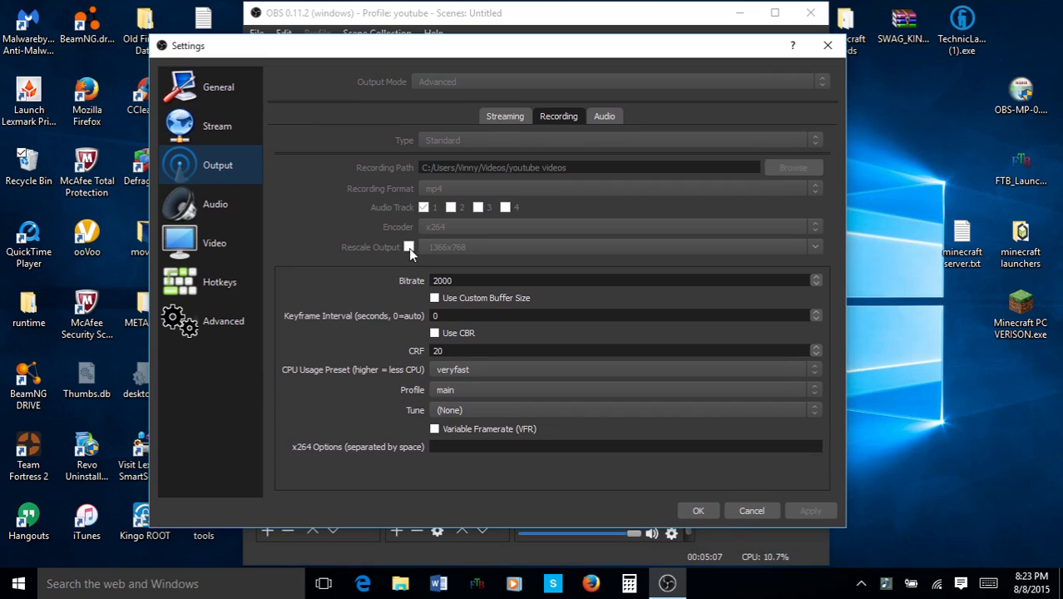
mouse_move(716, 485)
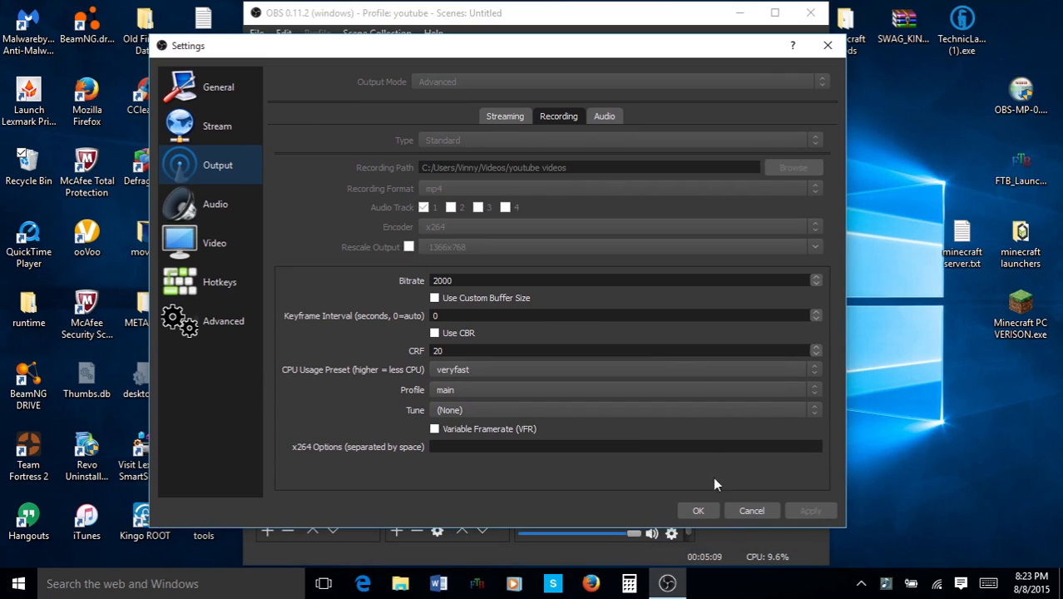
mouse_move(819, 510)
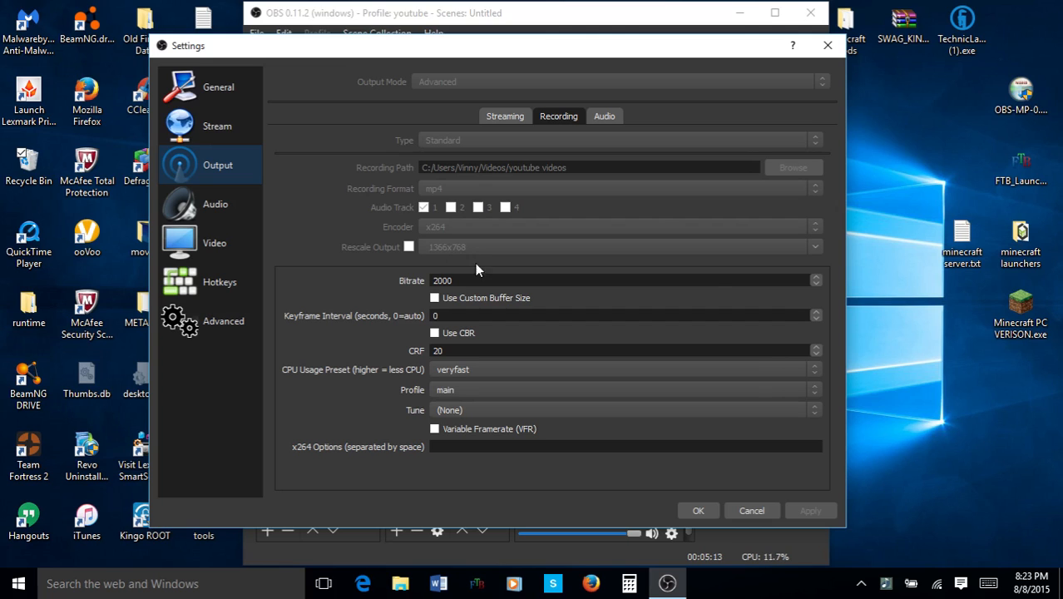
mouse_move(944, 451)
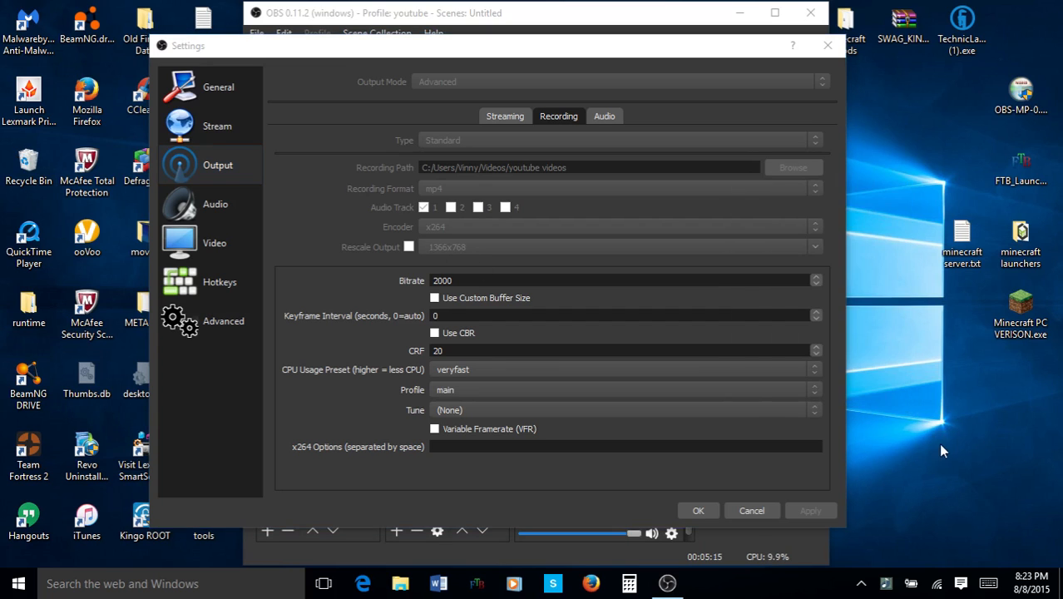
right_click(930, 405)
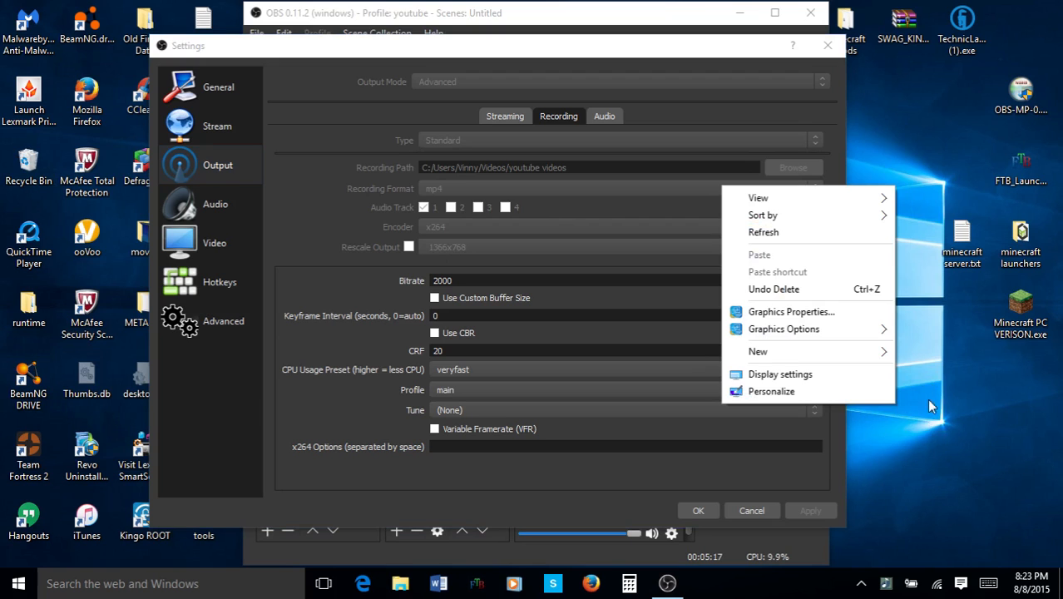
left_click(780, 373)
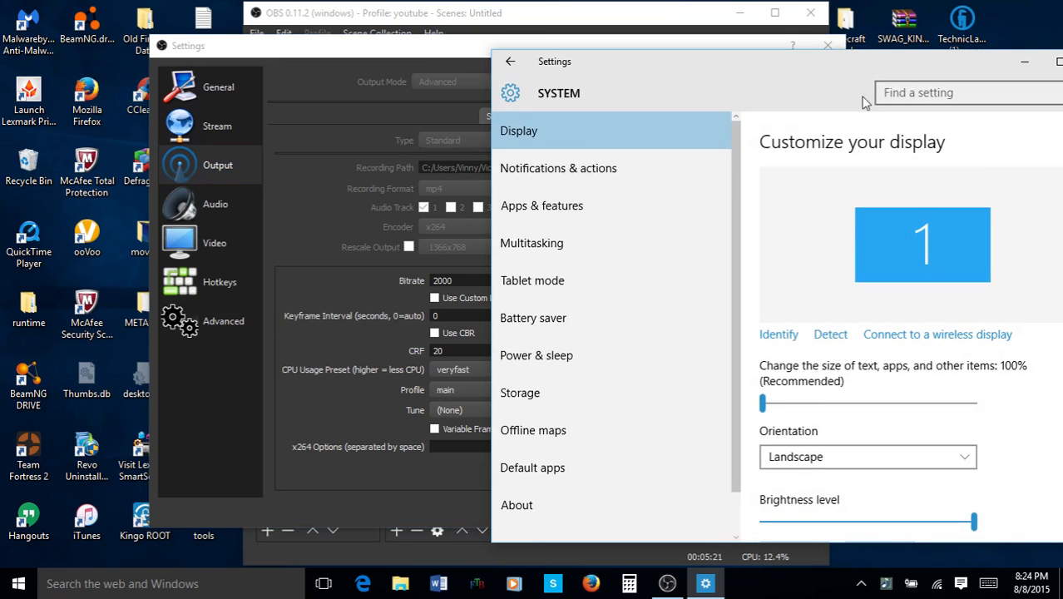
scroll("down", 3)
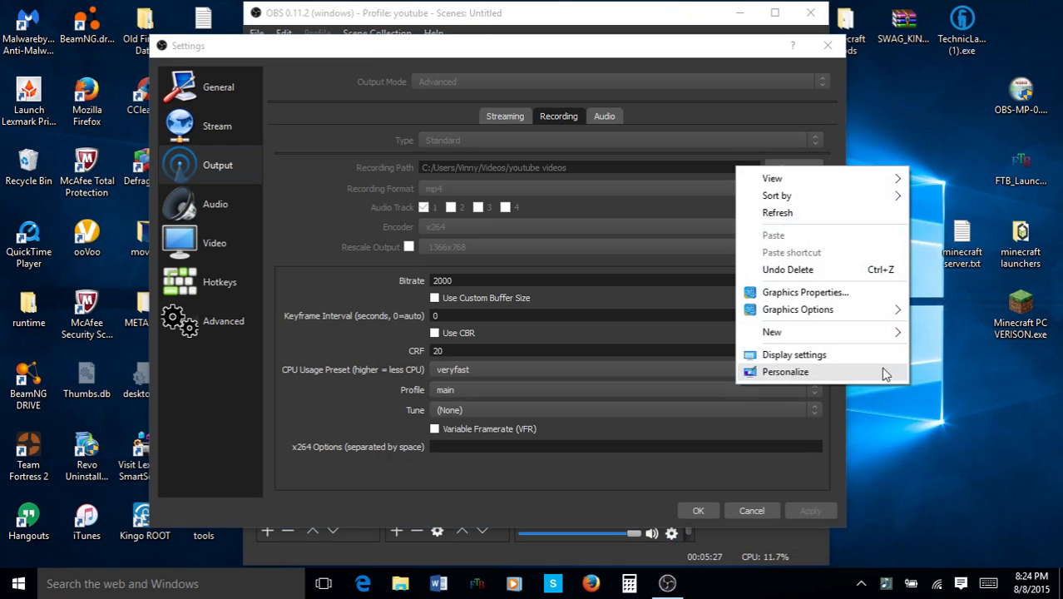
left_click(784, 372)
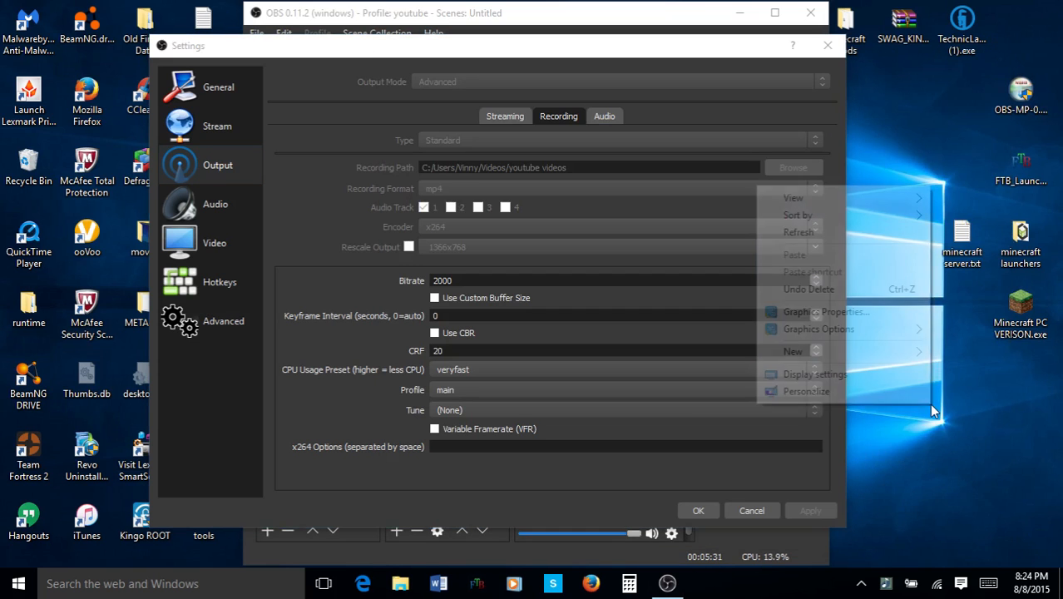
left_click(815, 373)
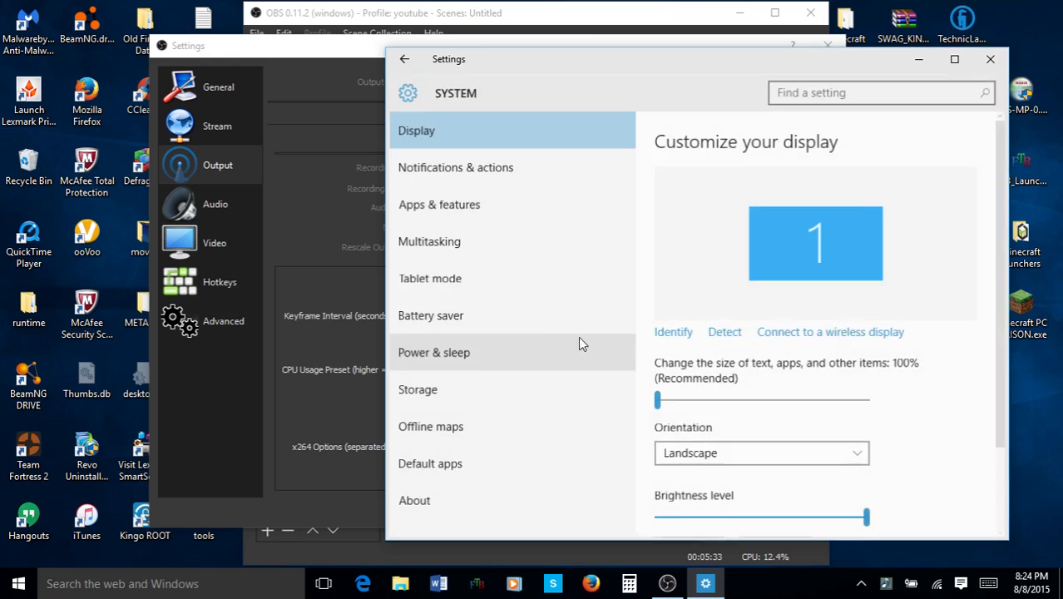
scroll("down", 3)
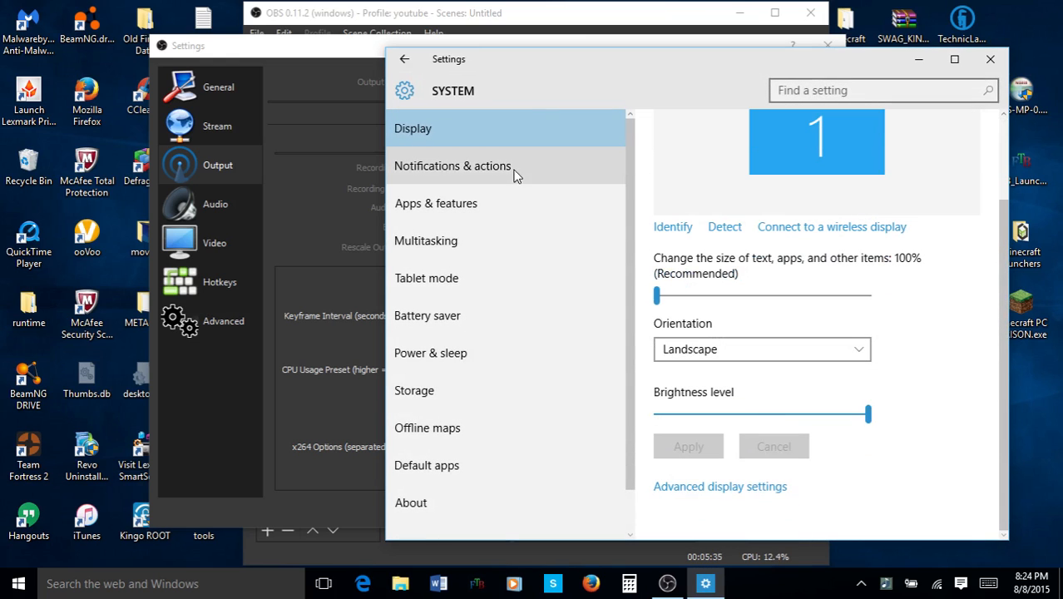
scroll("up", 3)
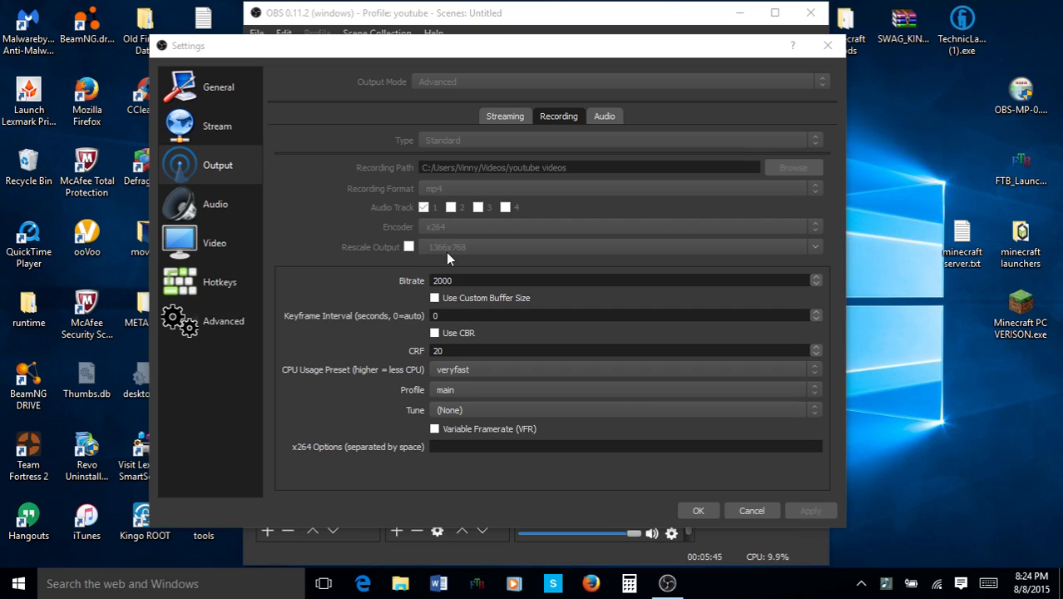
mouse_move(482, 256)
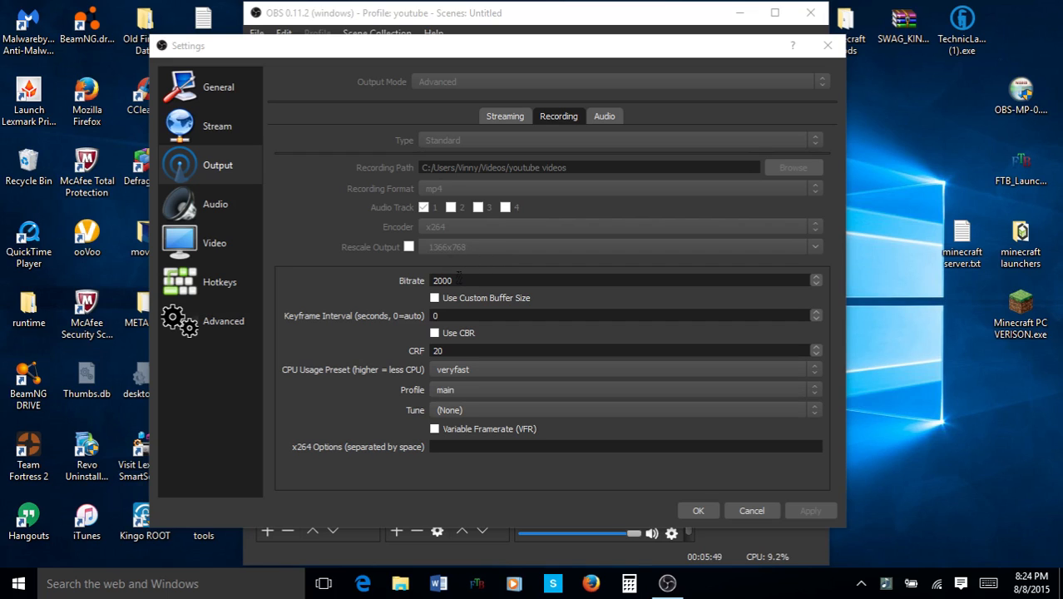
triple_click(441, 280)
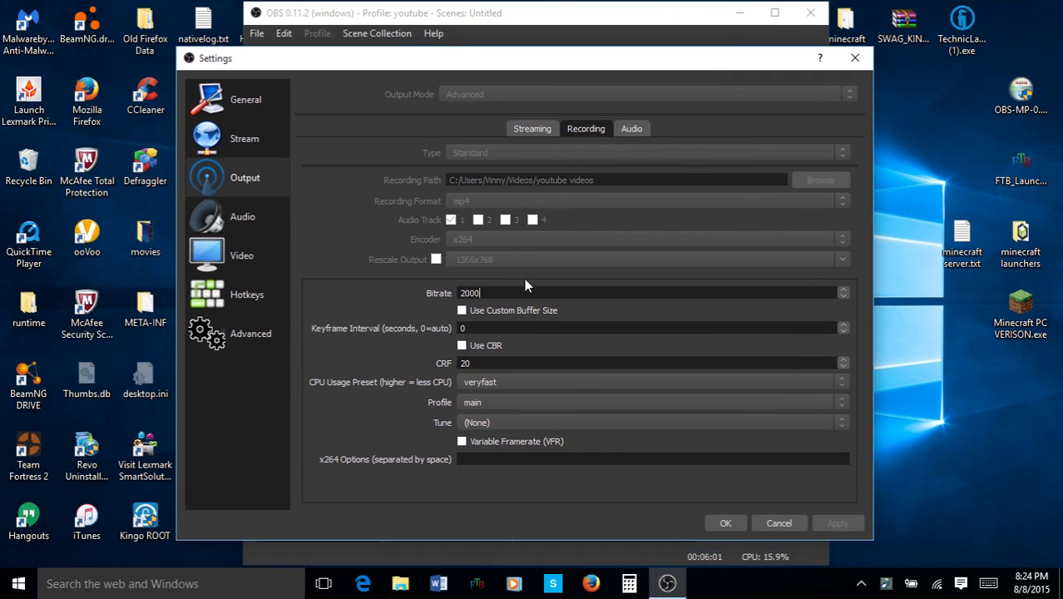
mouse_move(440, 300)
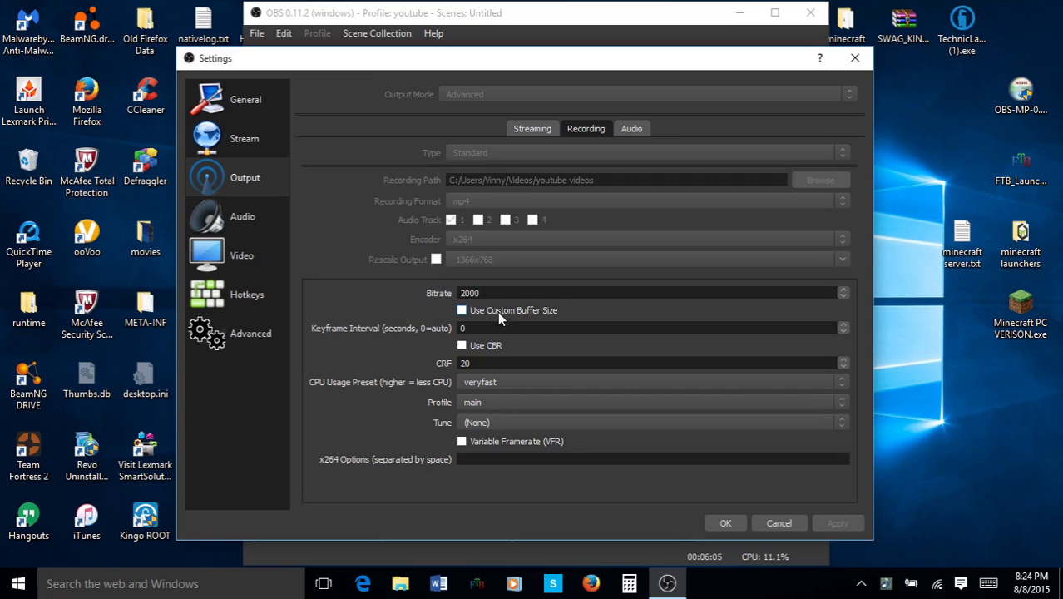
mouse_move(528, 319)
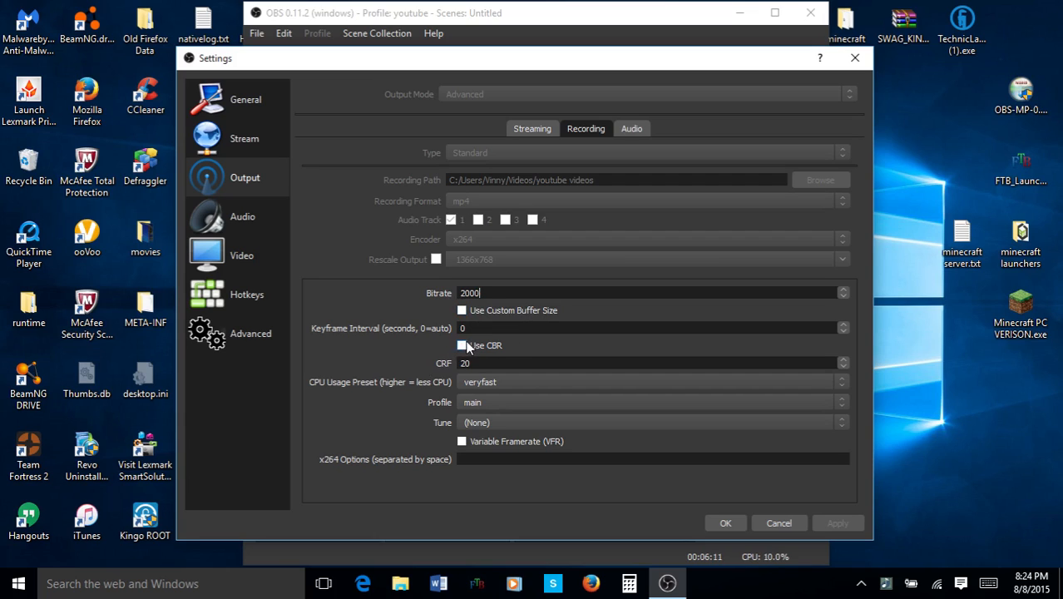
mouse_move(478, 362)
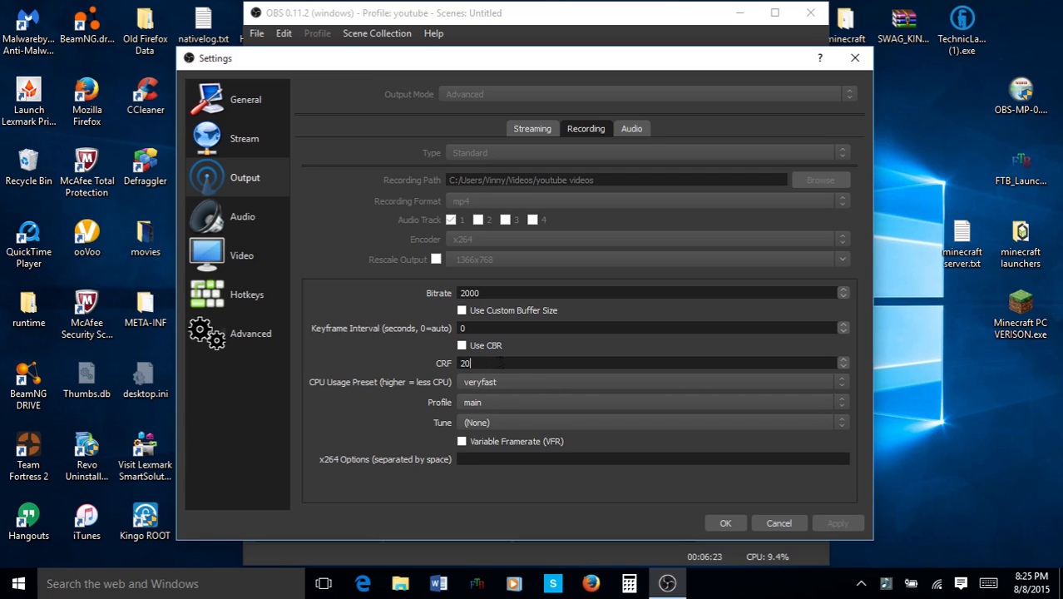
mouse_move(359, 388)
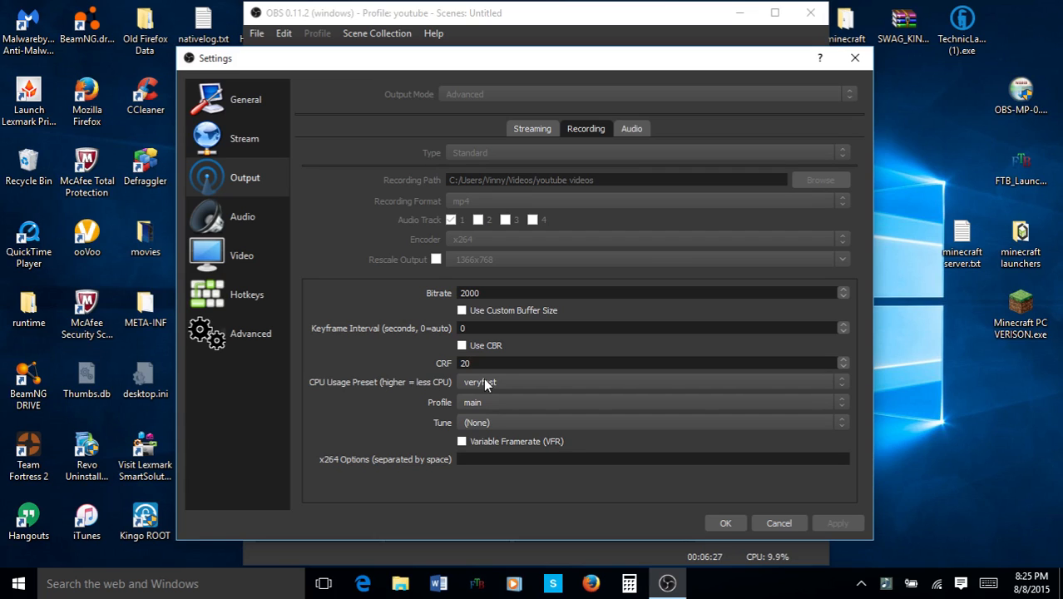
left_click(653, 381)
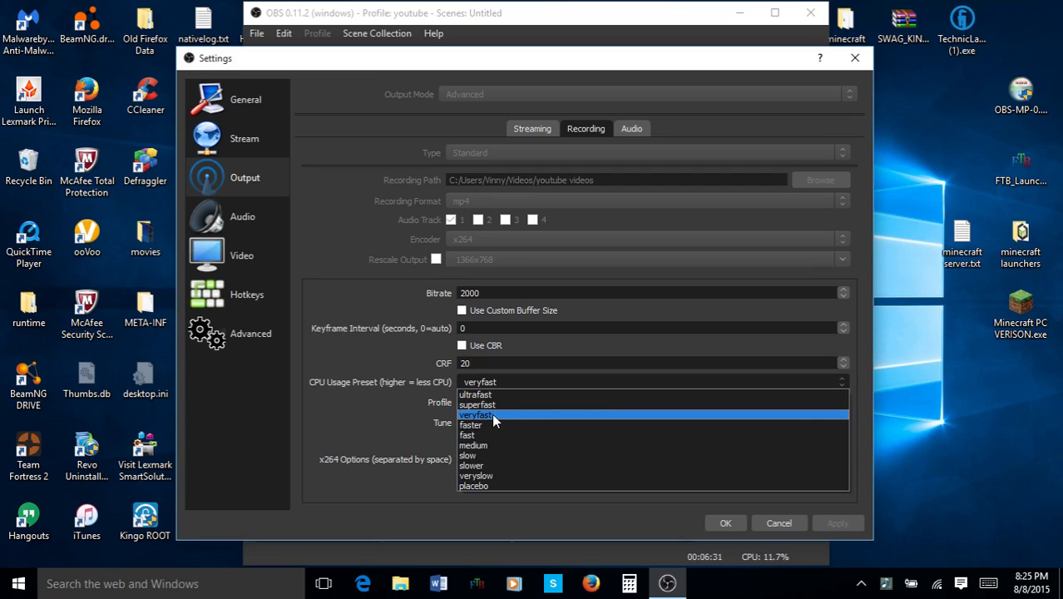
mouse_move(503, 420)
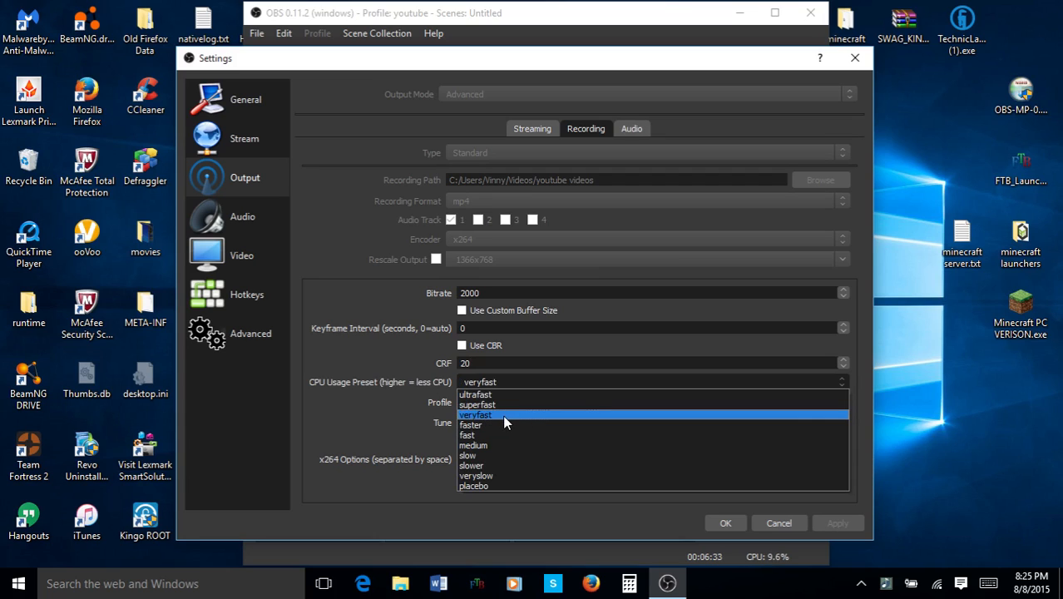
left_click(476, 414)
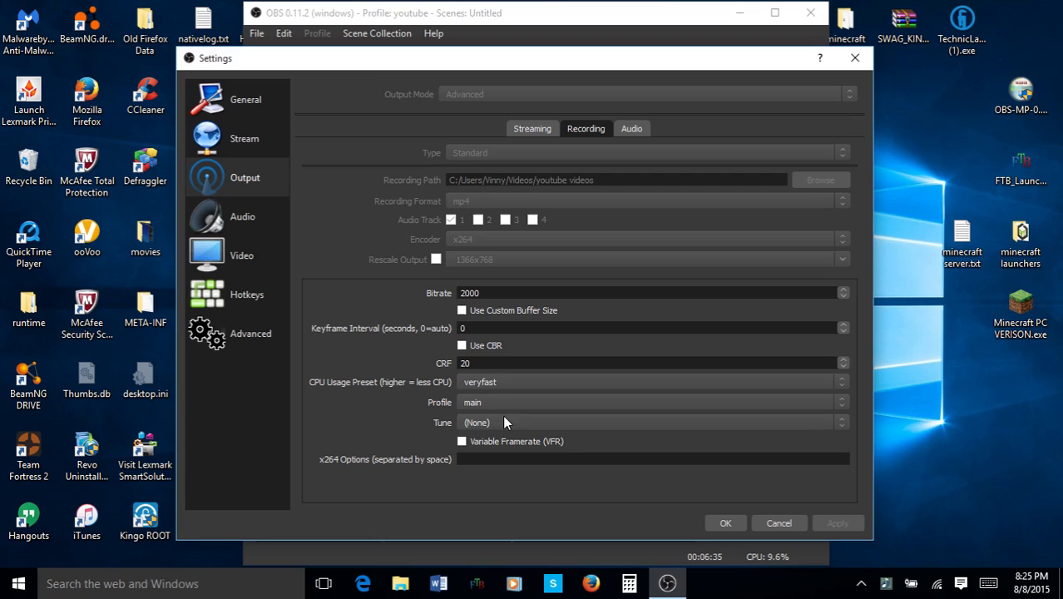
mouse_move(499, 384)
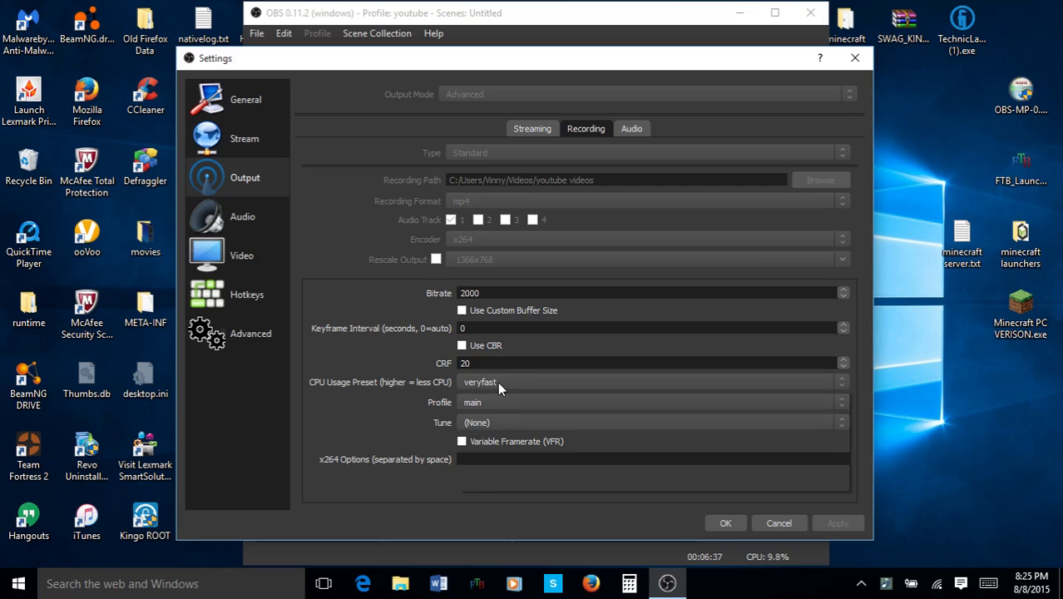
left_click(651, 382)
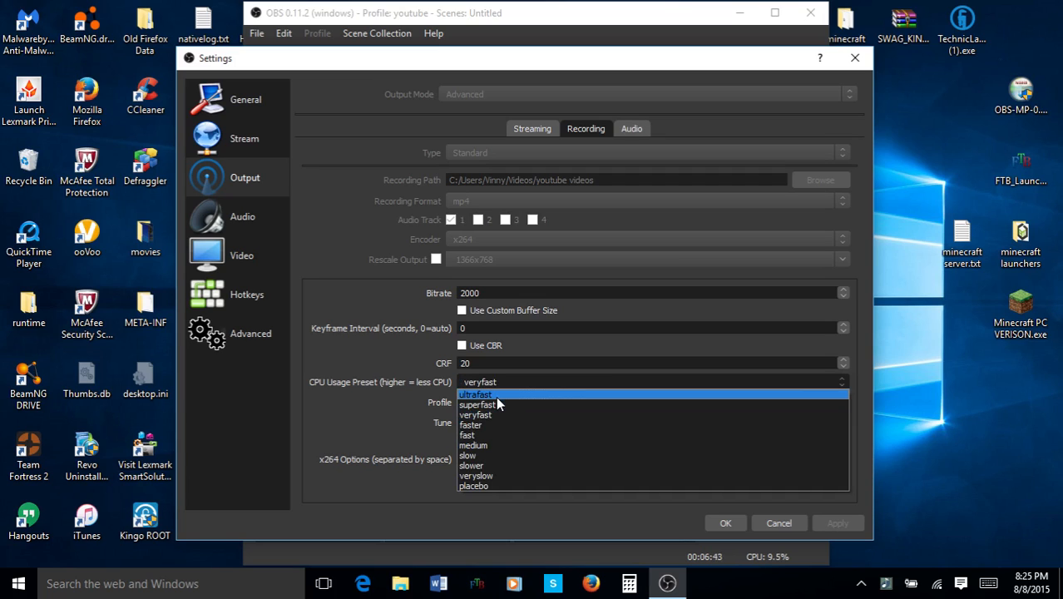
mouse_move(478, 414)
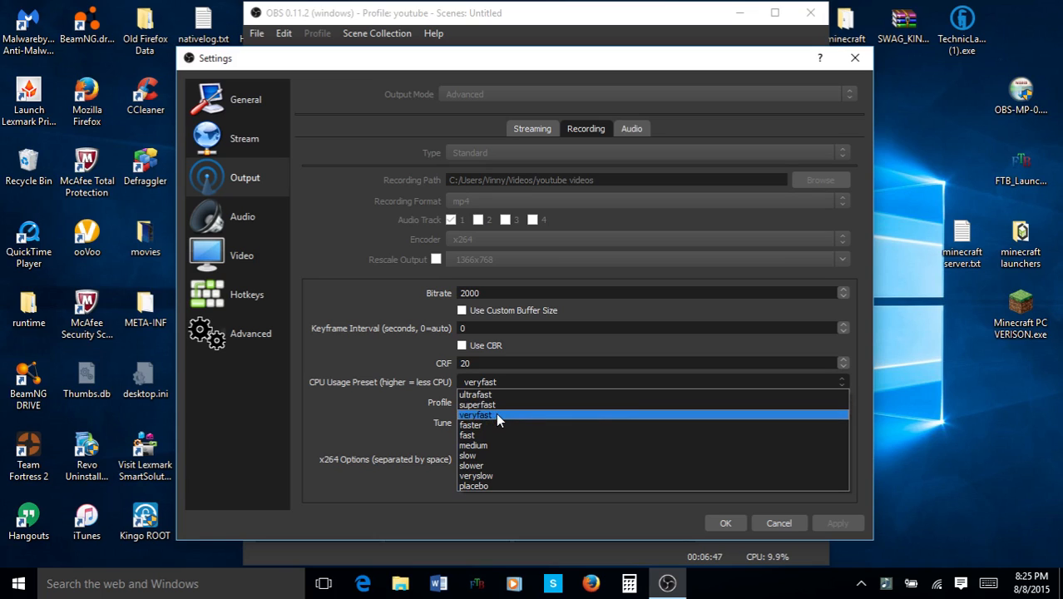
mouse_move(520, 405)
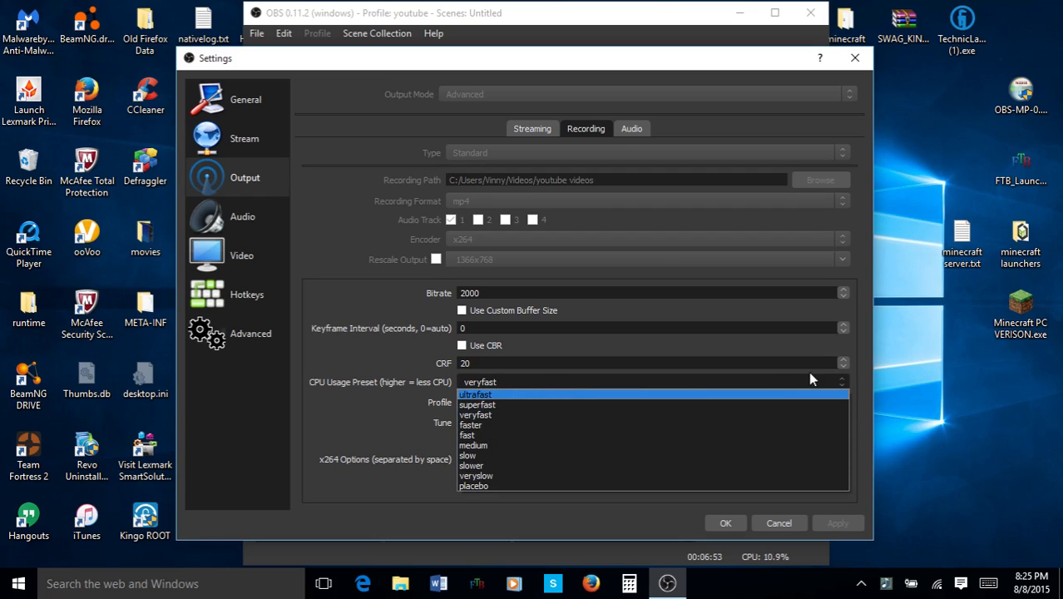
mouse_move(539, 405)
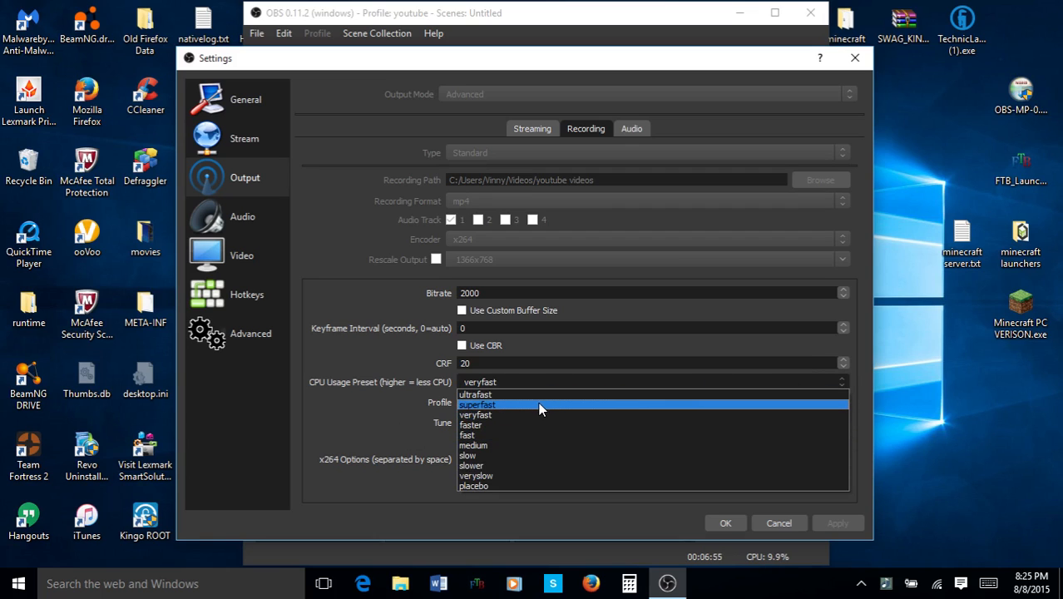
mouse_move(470, 404)
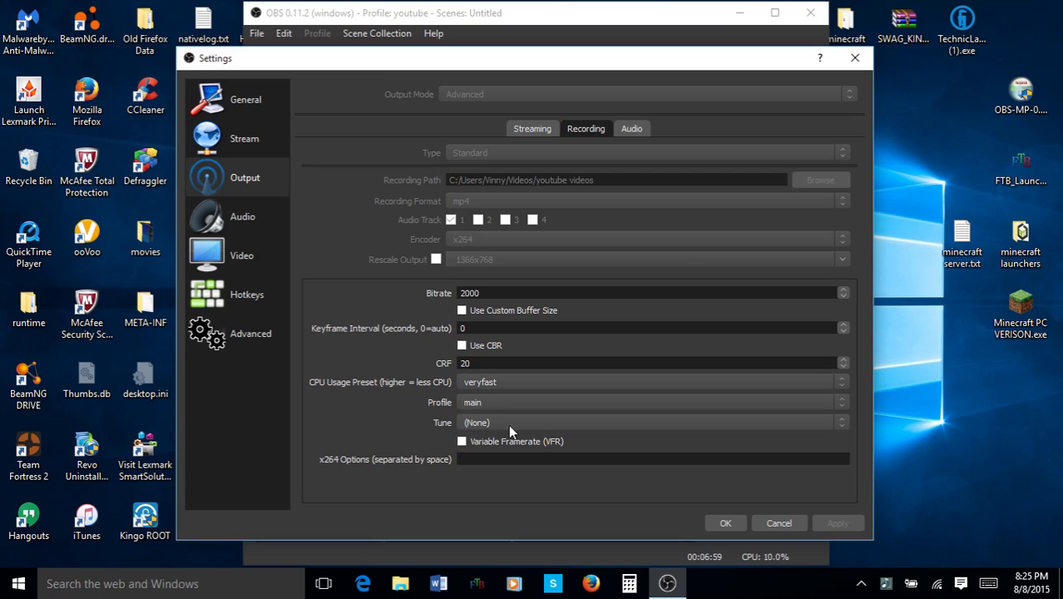
mouse_move(481, 418)
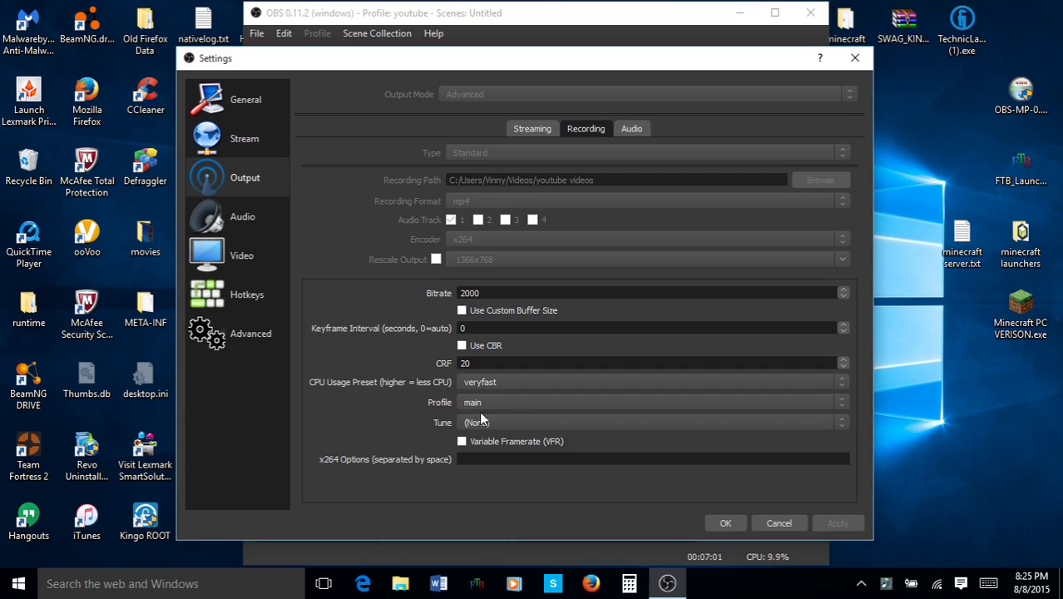
left_click(652, 401)
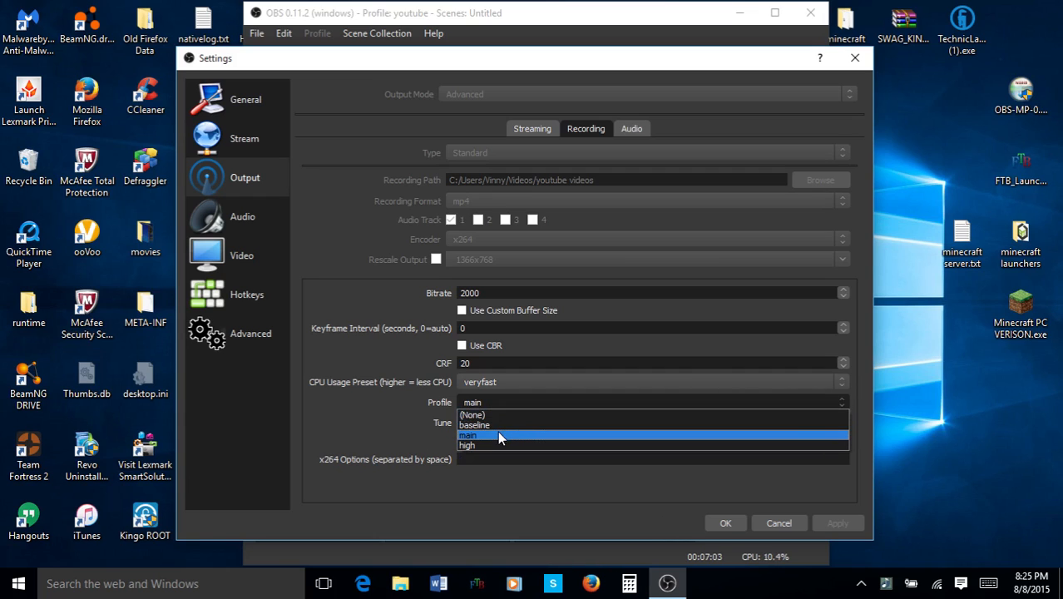
left_click(472, 414)
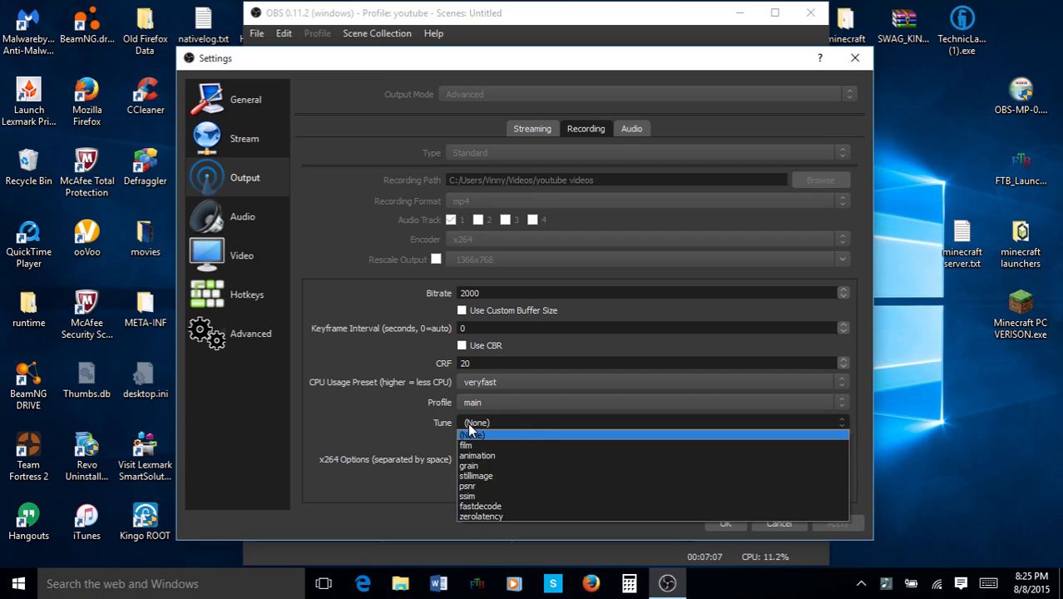
mouse_move(491, 495)
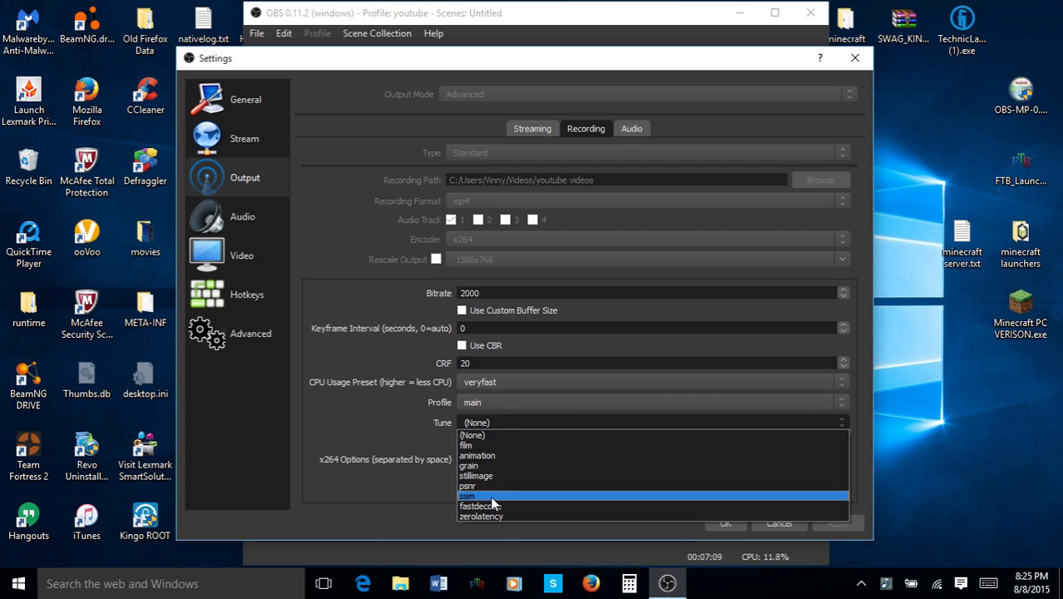
mouse_move(471, 435)
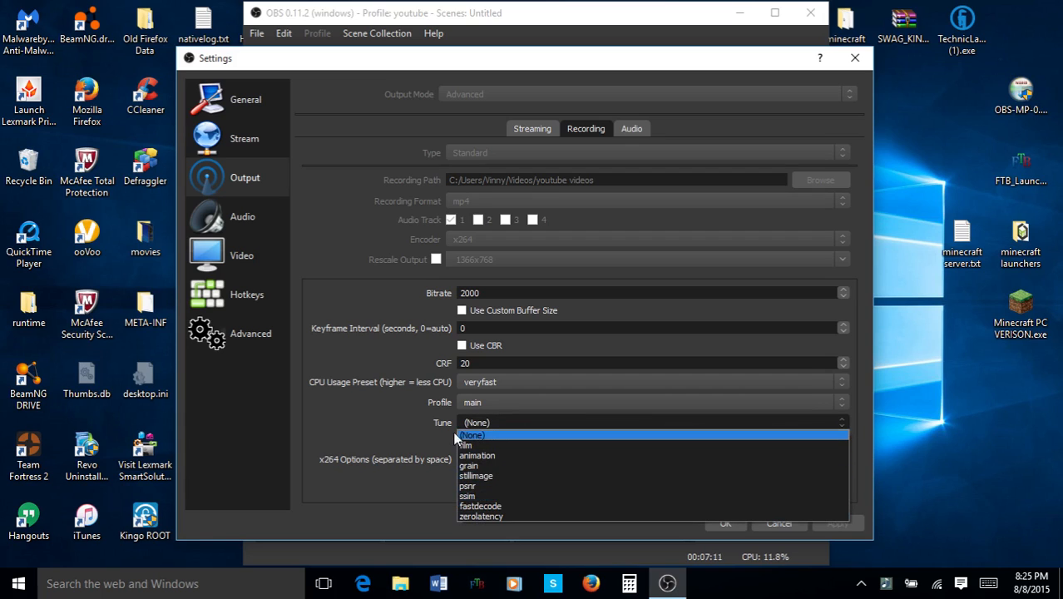
left_click(472, 434)
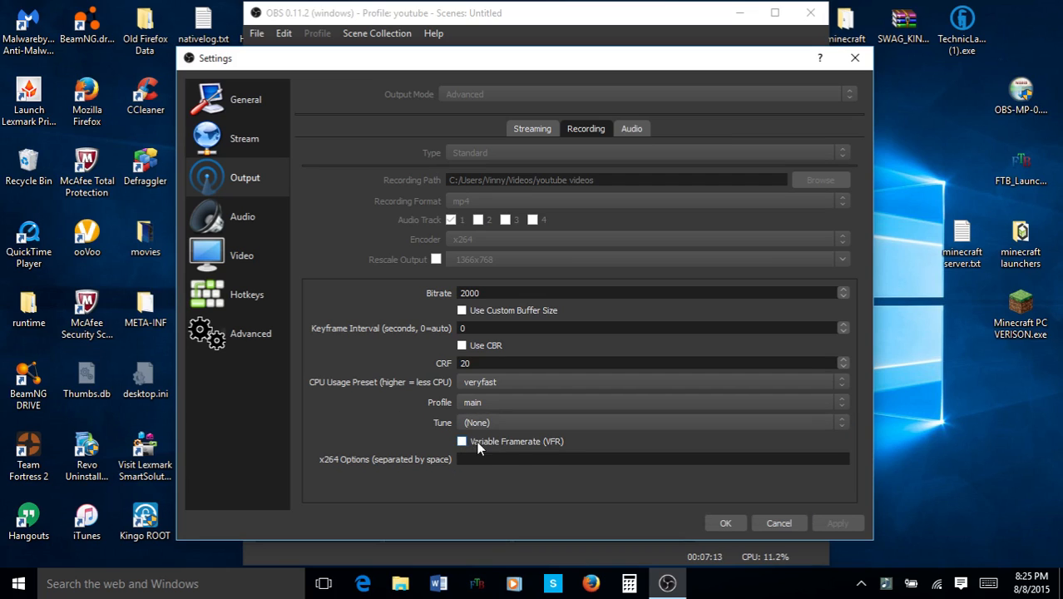
mouse_move(525, 455)
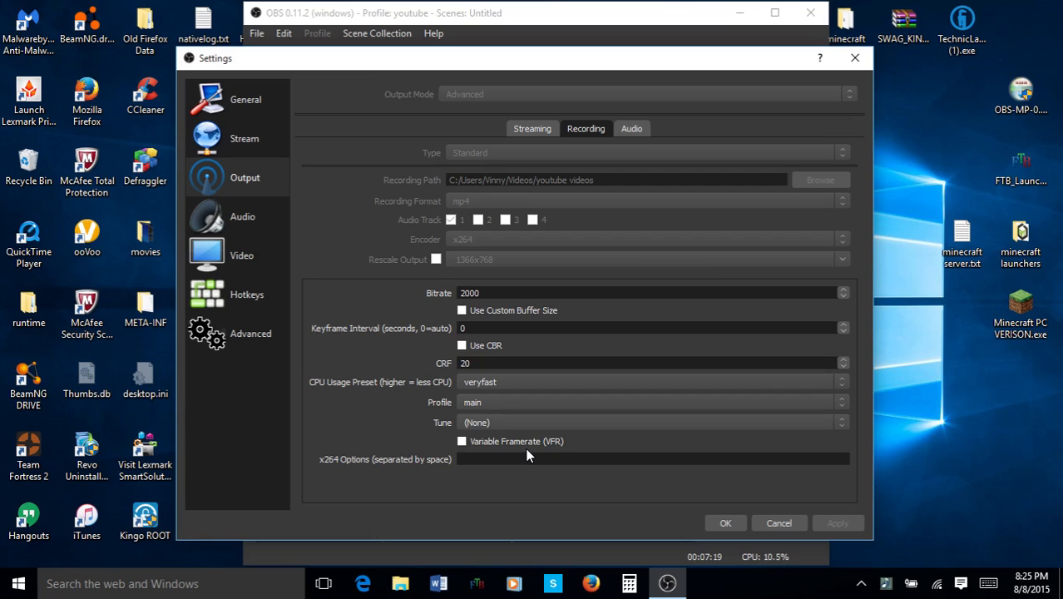
mouse_move(340, 459)
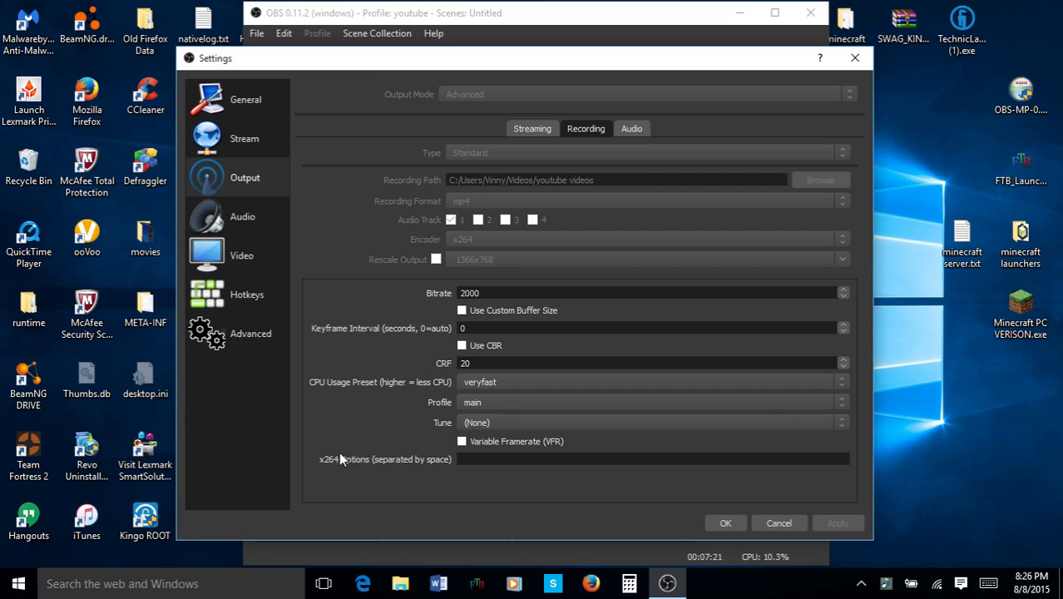
mouse_move(358, 466)
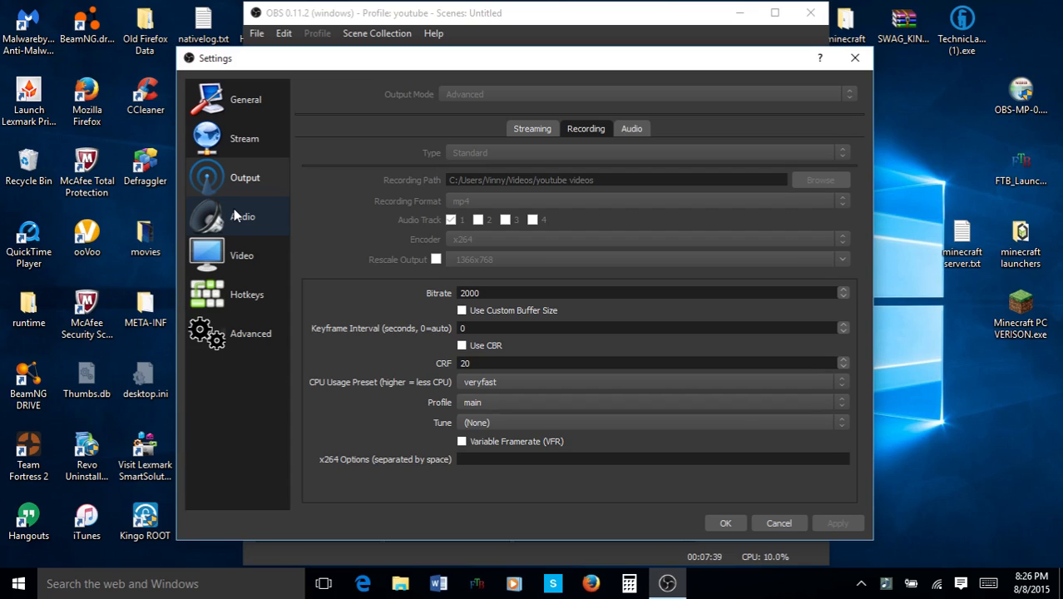
left_click(241, 254)
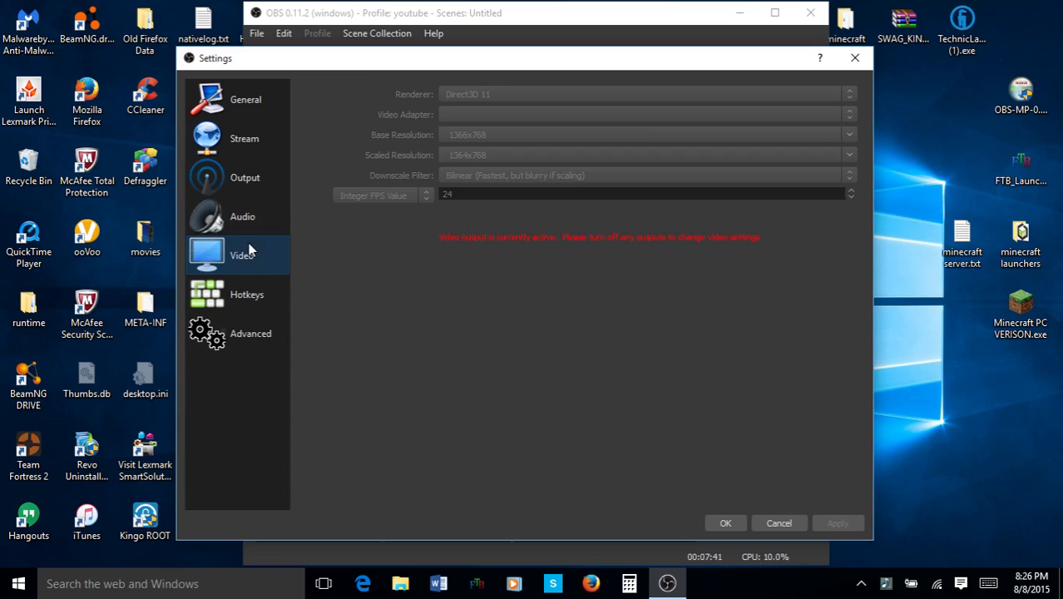
mouse_move(532, 243)
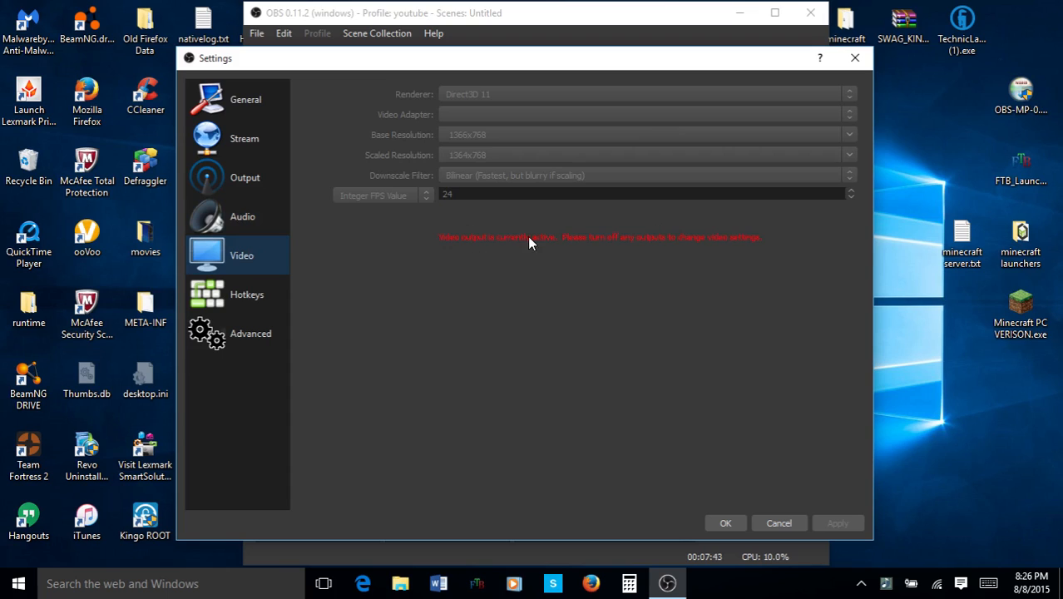
mouse_move(466, 258)
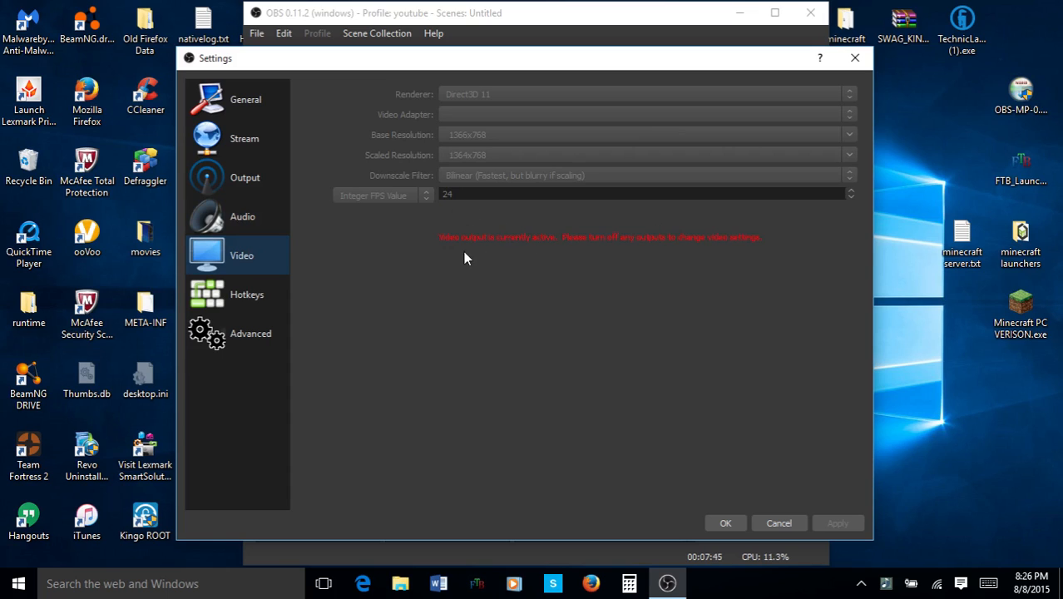
mouse_move(456, 247)
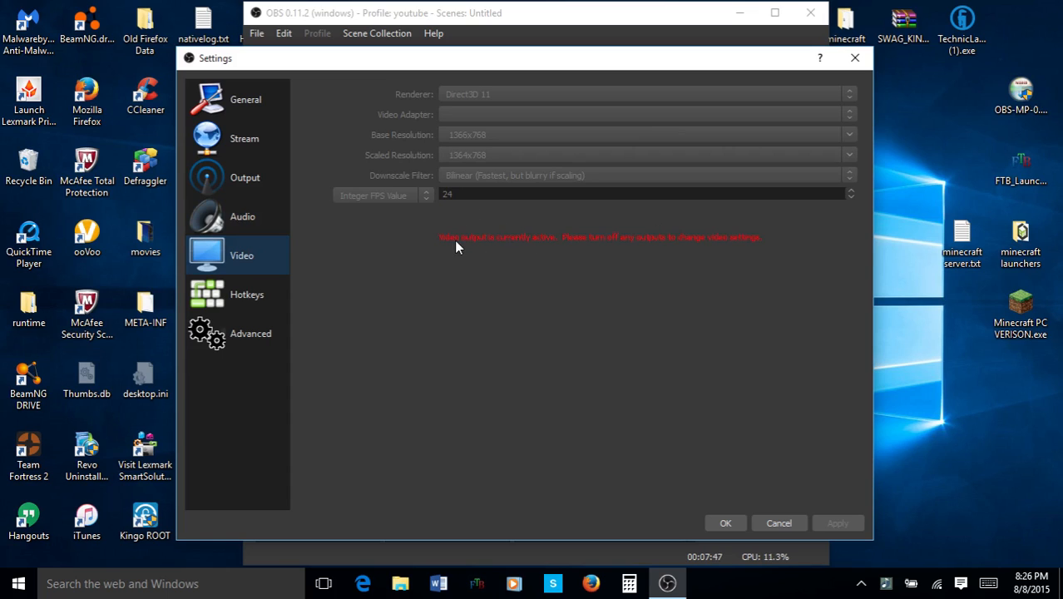
left_click(242, 216)
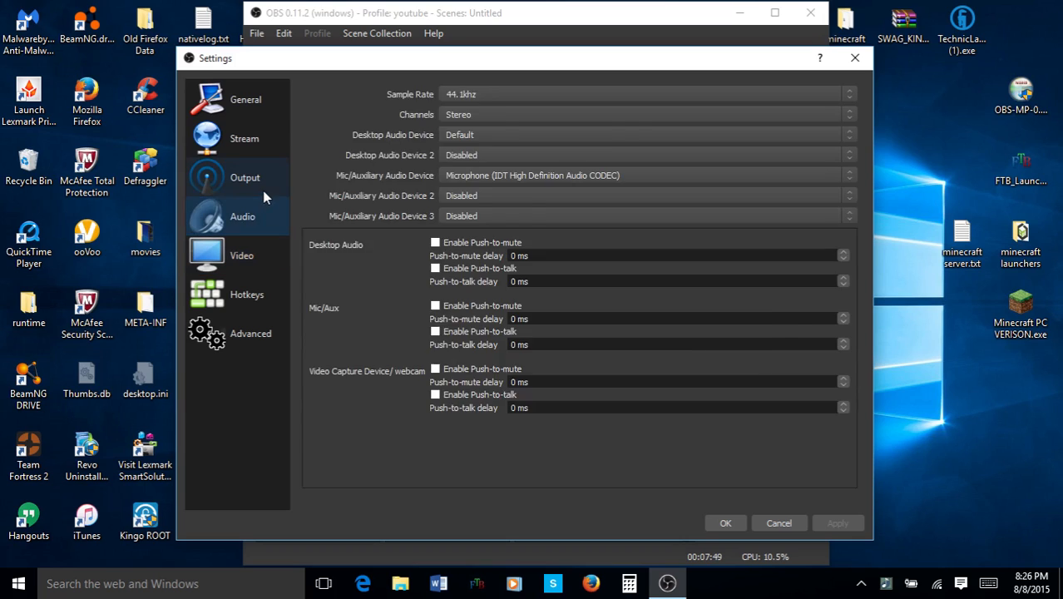
left_click(245, 177)
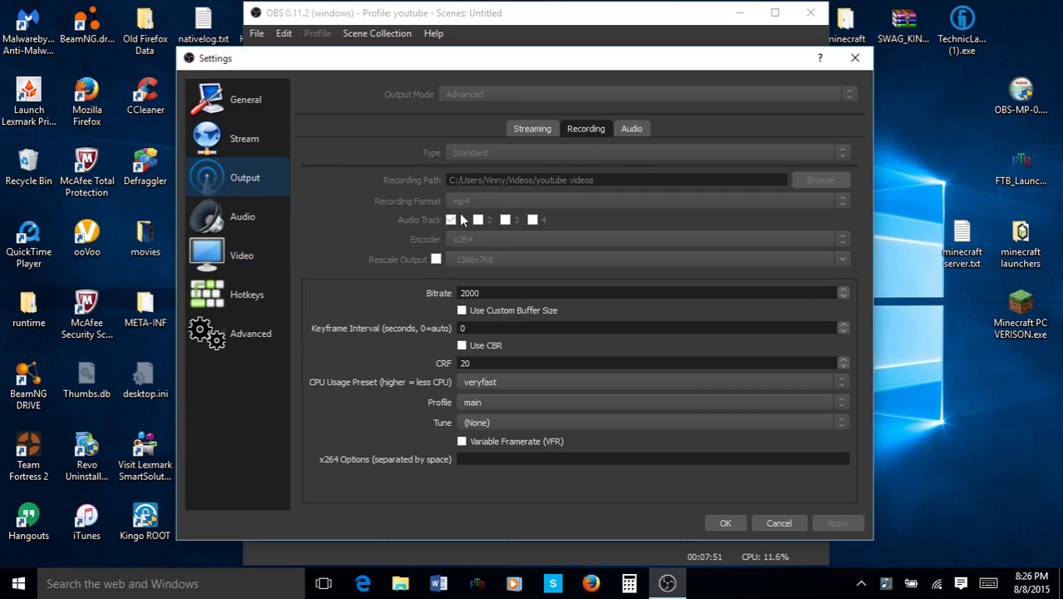
mouse_move(502, 153)
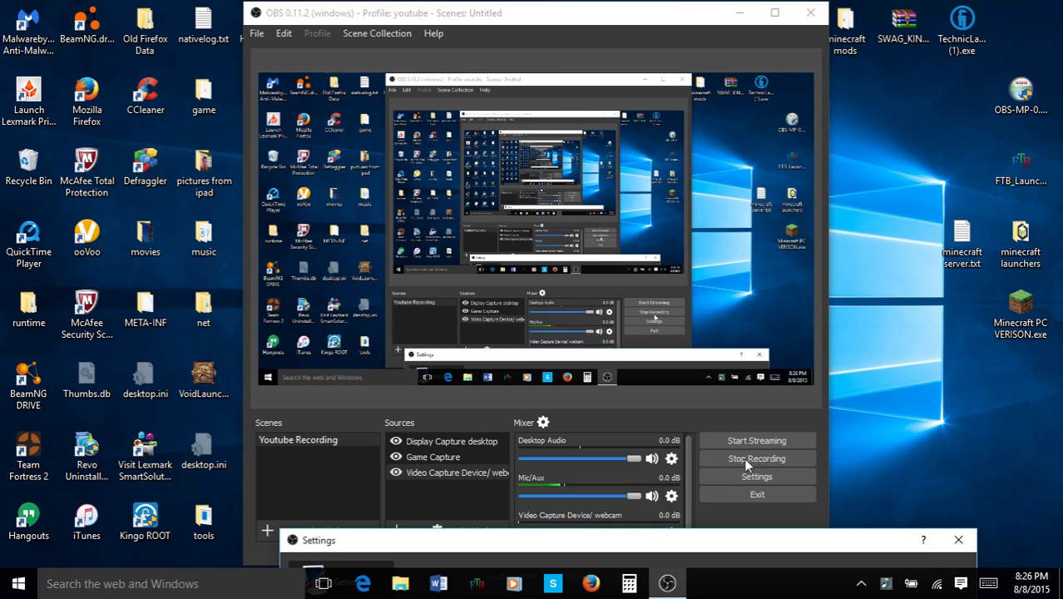
mouse_move(769, 470)
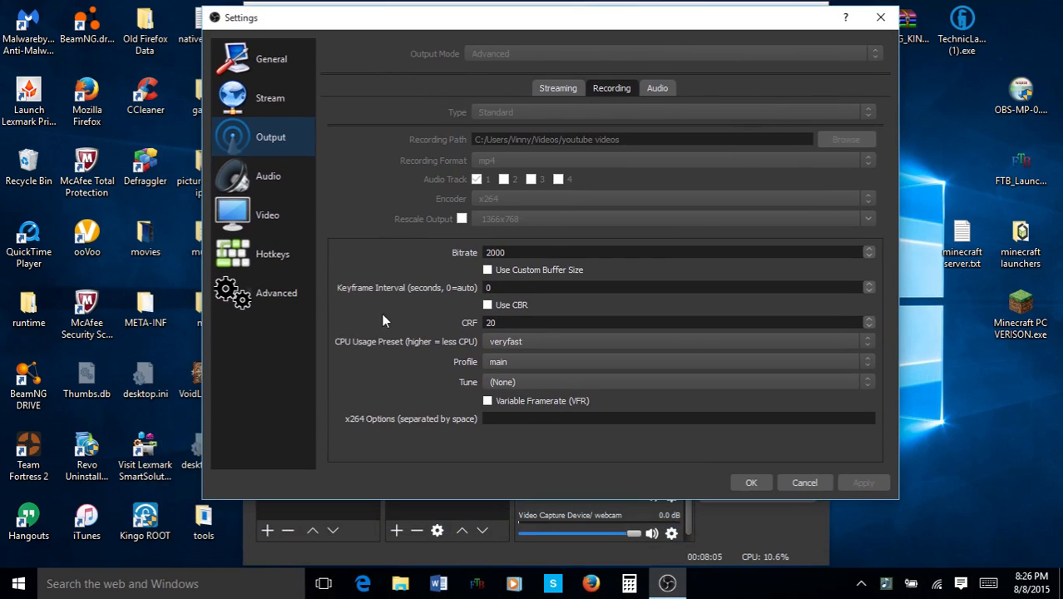
Show the Video settings page with its locked 1366x768 resolution and 24 FPS.
left_click(267, 215)
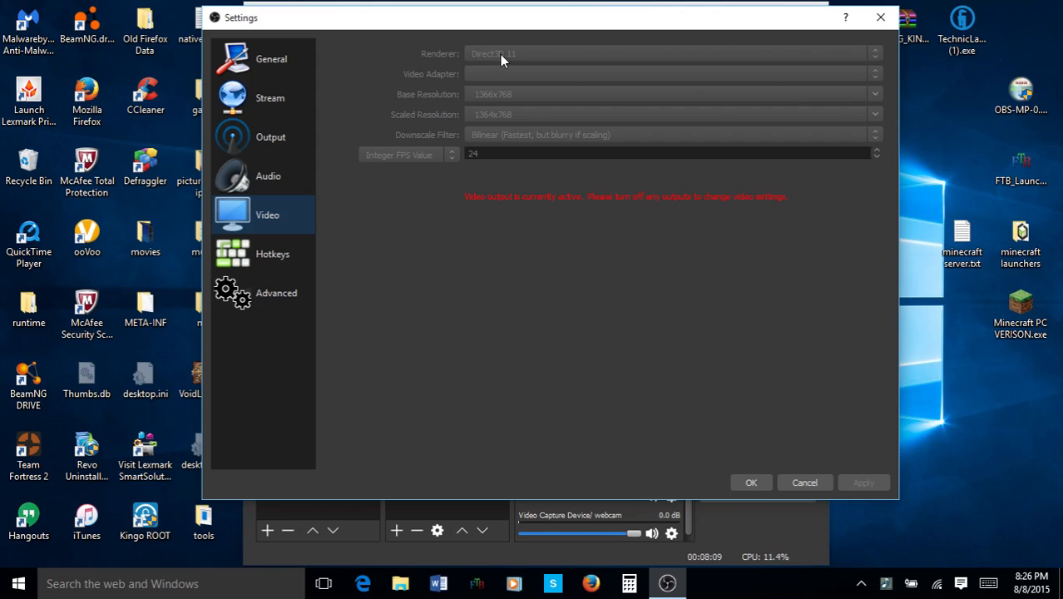
mouse_move(617, 46)
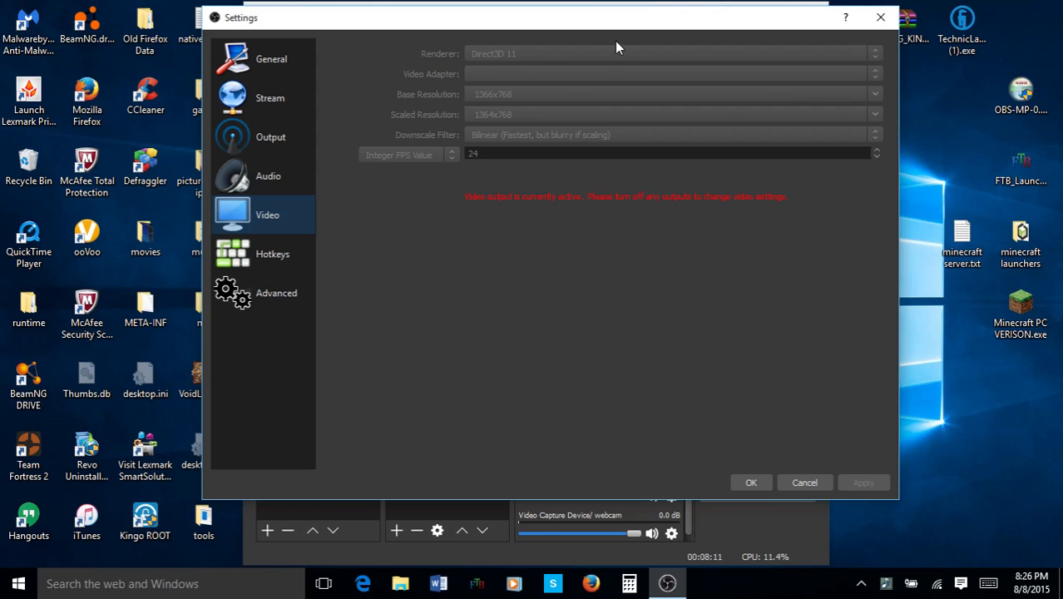
mouse_move(560, 65)
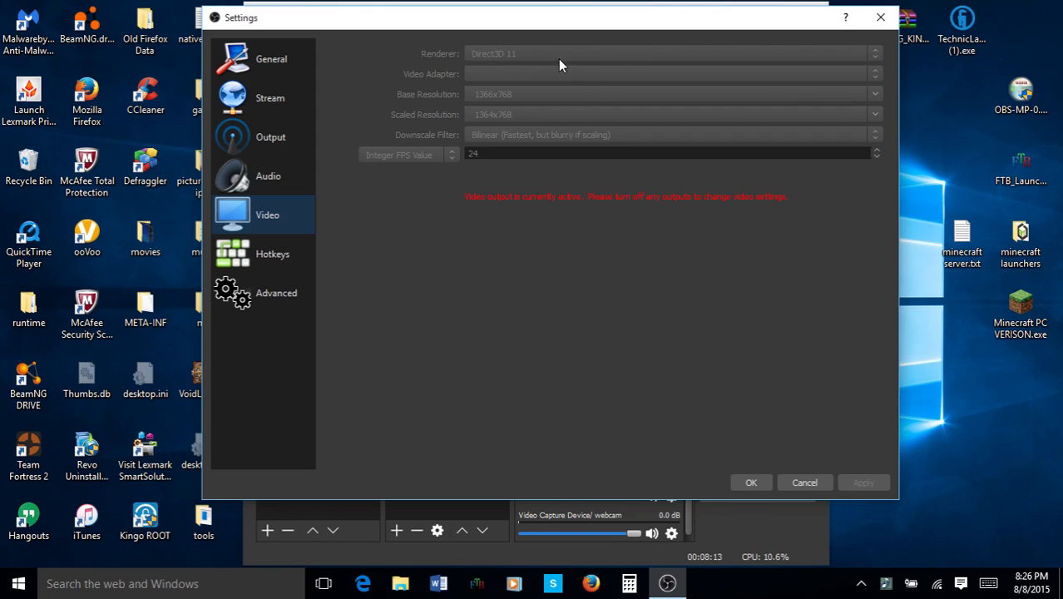
mouse_move(657, 29)
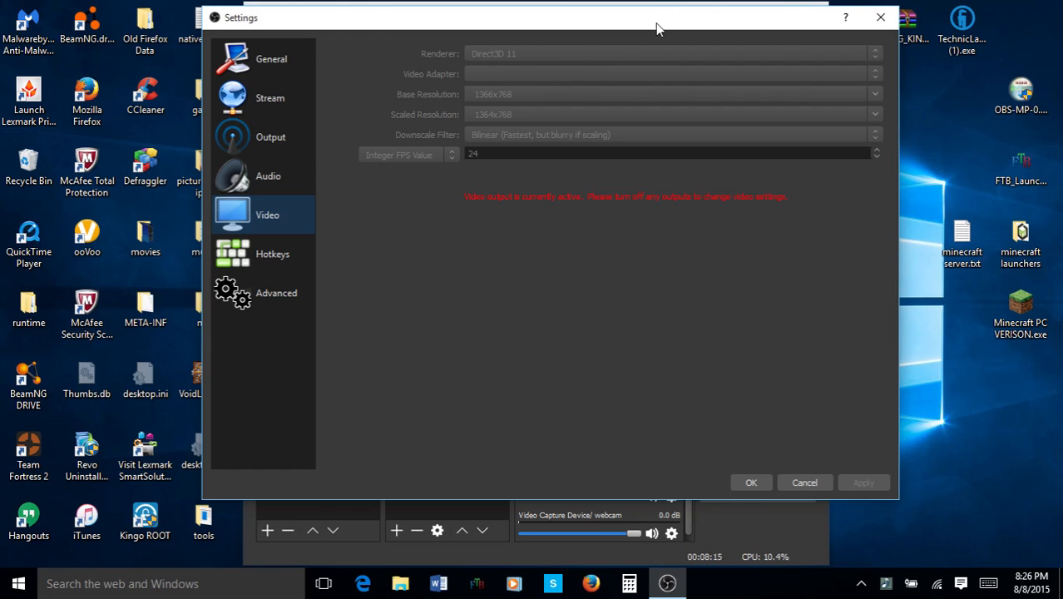
mouse_move(547, 42)
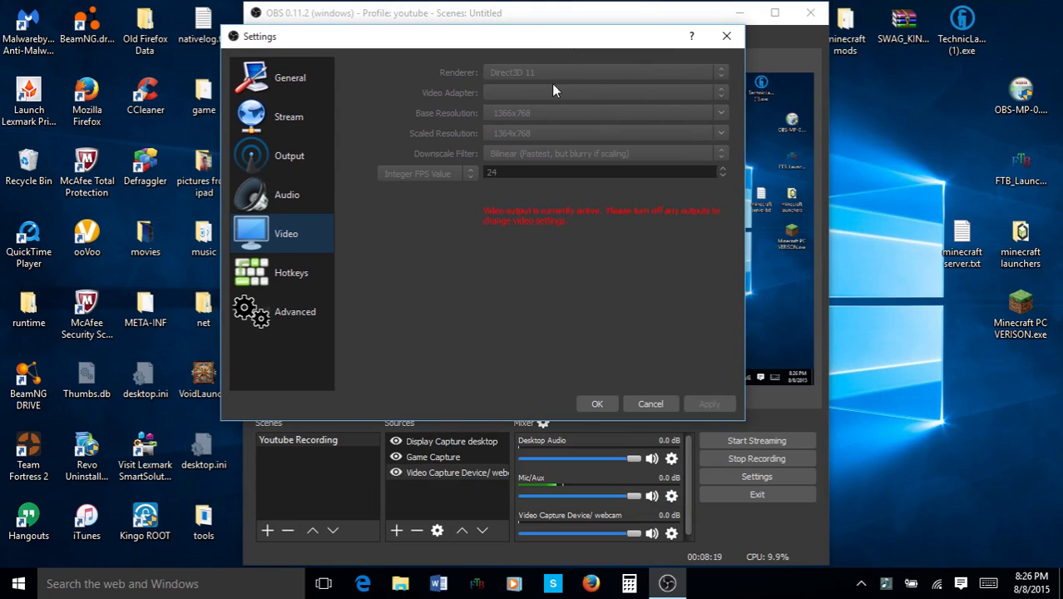
mouse_move(635, 94)
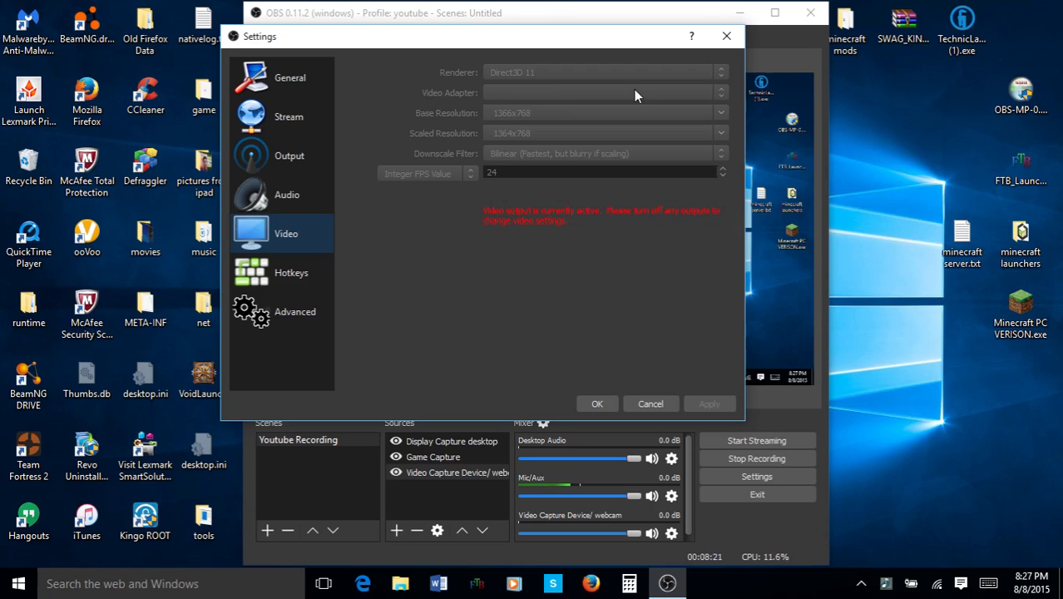
mouse_move(549, 100)
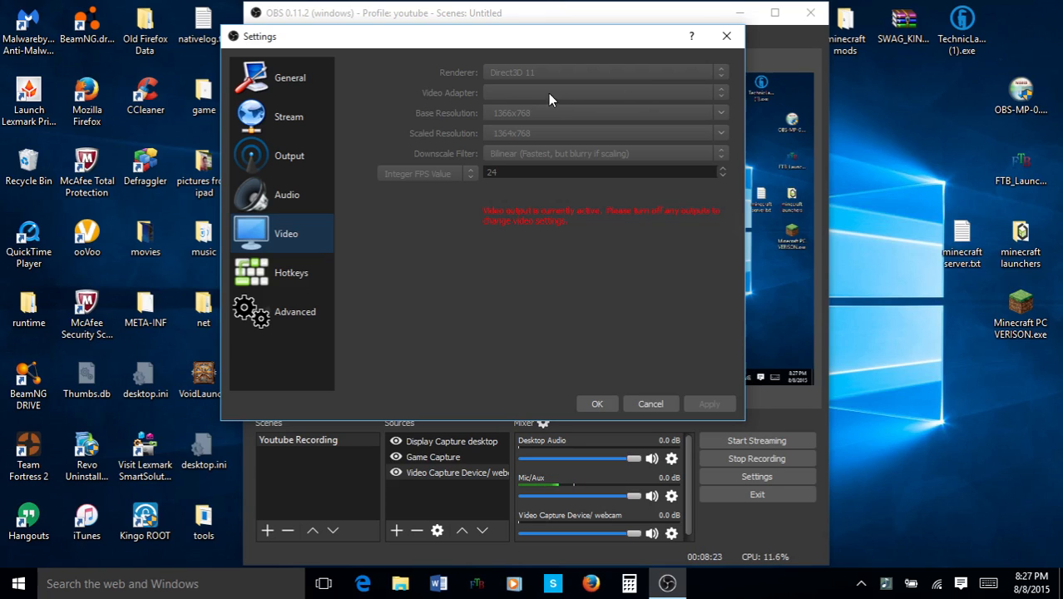
mouse_move(568, 106)
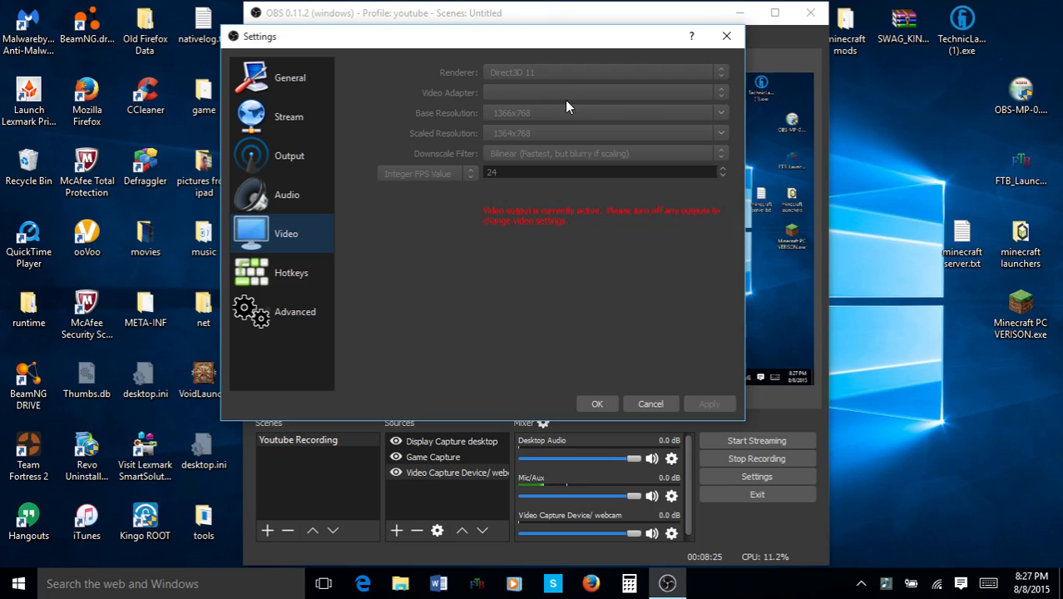
mouse_move(627, 91)
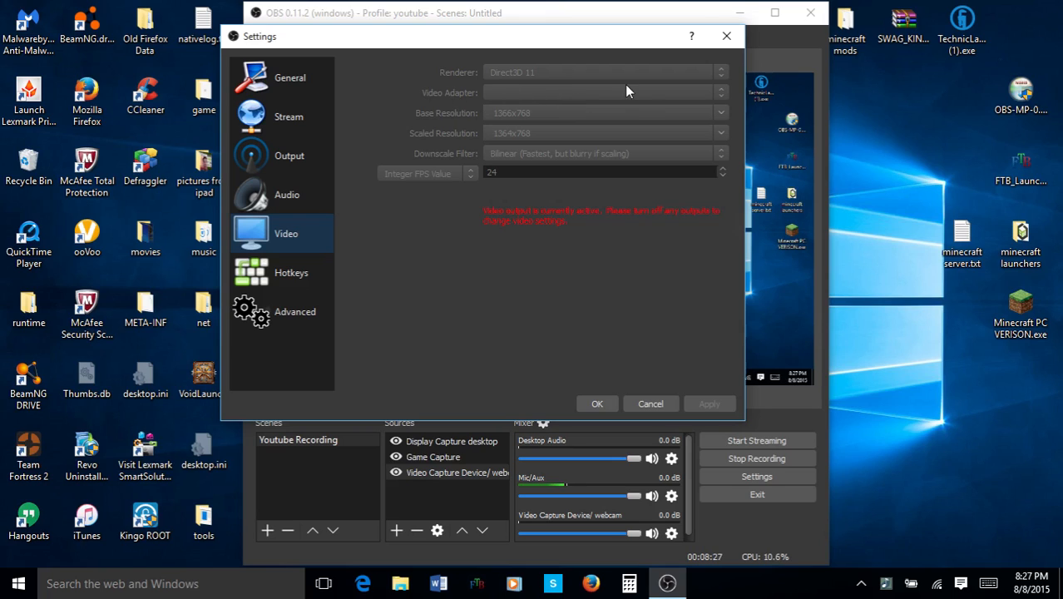
mouse_move(675, 101)
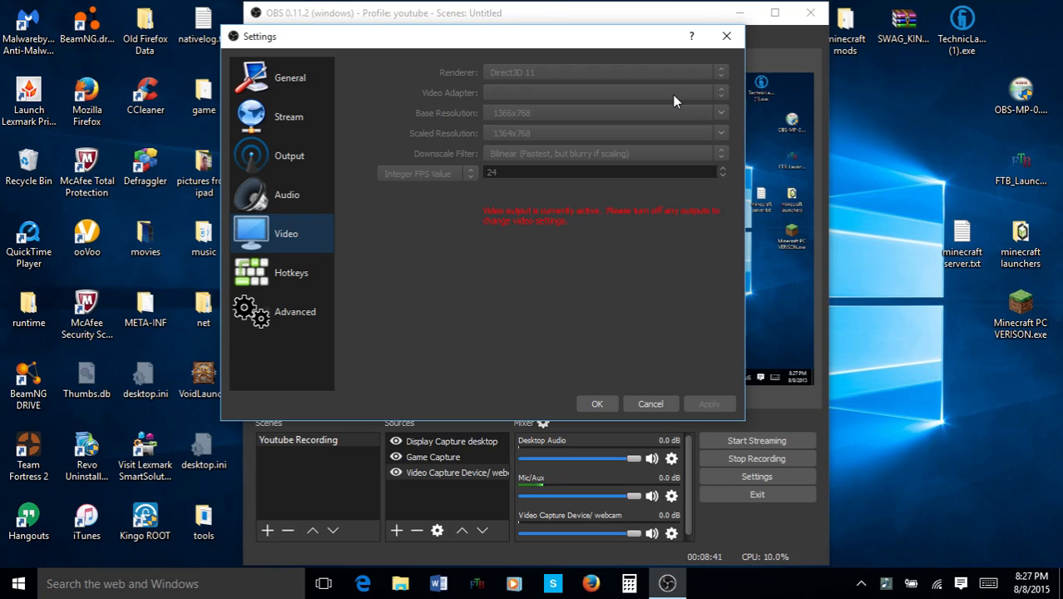
mouse_move(464, 115)
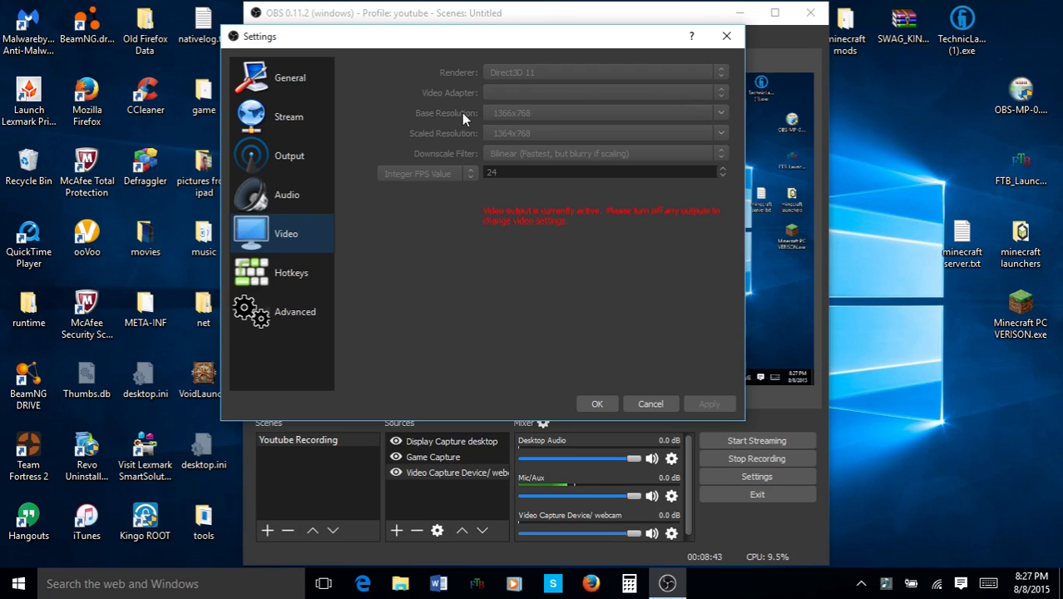
mouse_move(607, 115)
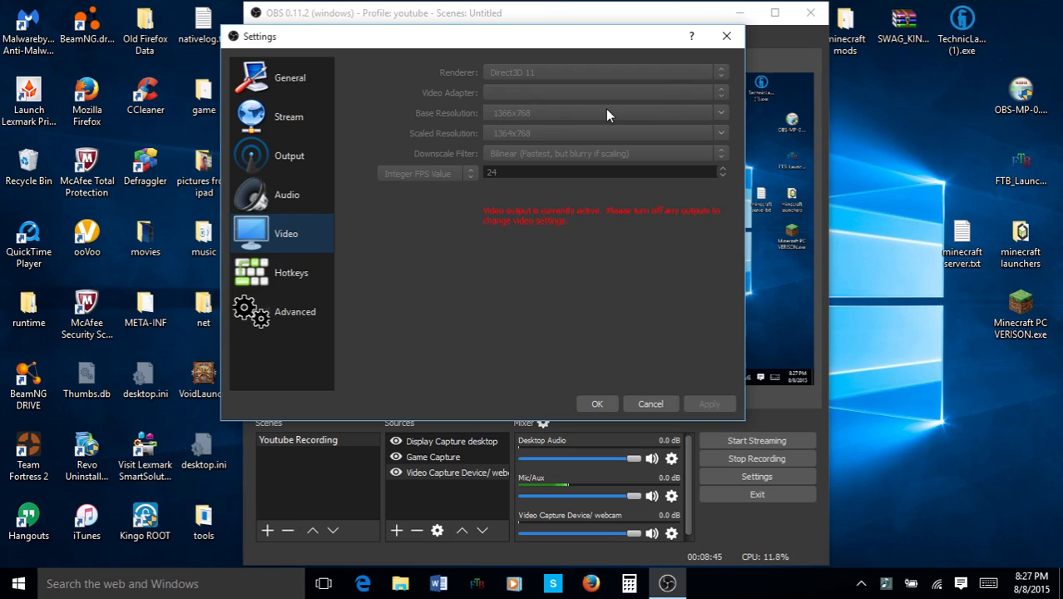
mouse_move(501, 125)
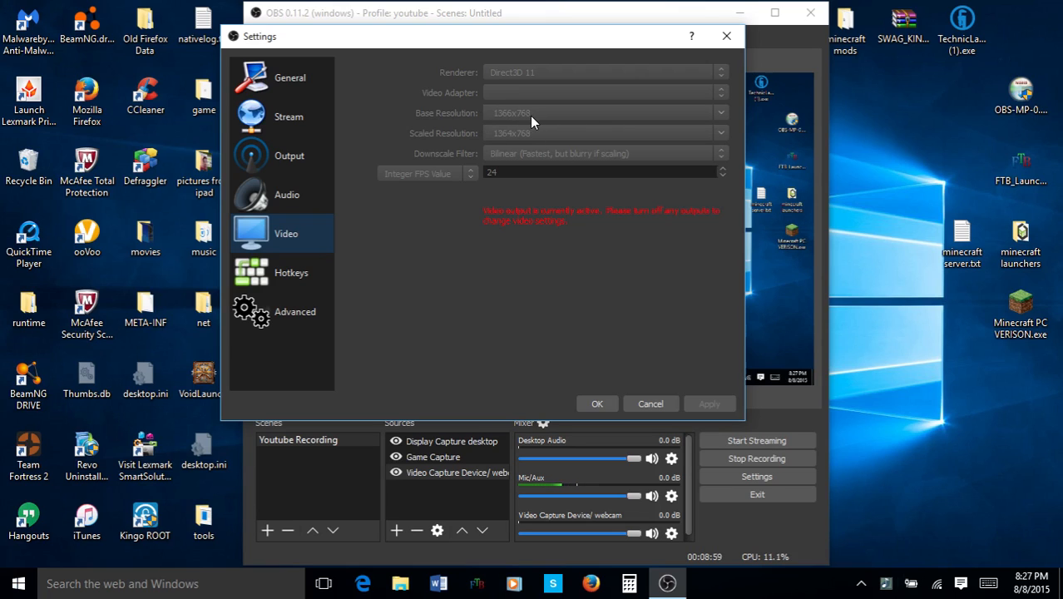
mouse_move(520, 140)
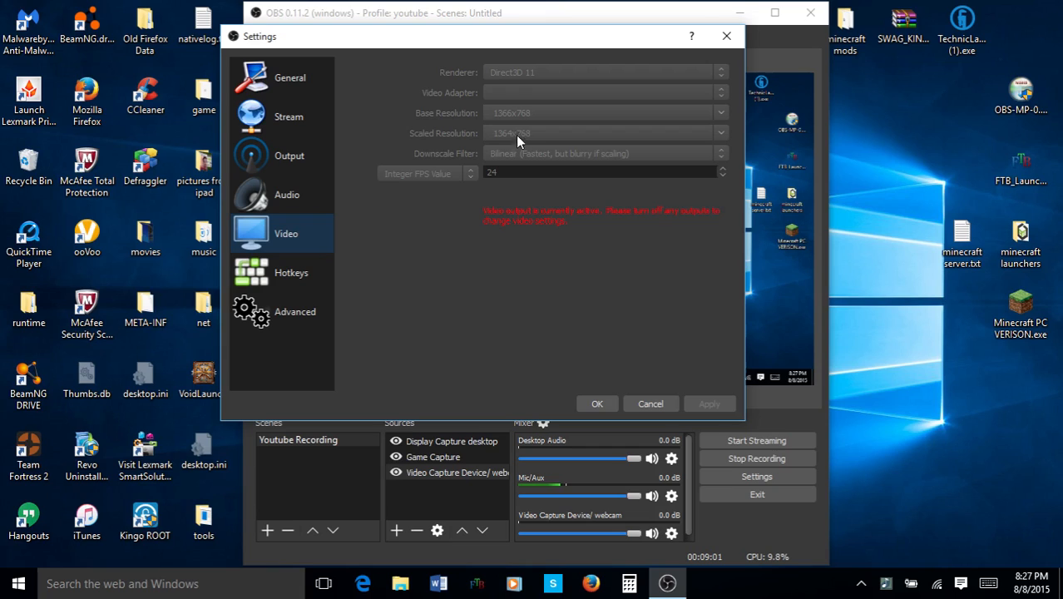
mouse_move(509, 139)
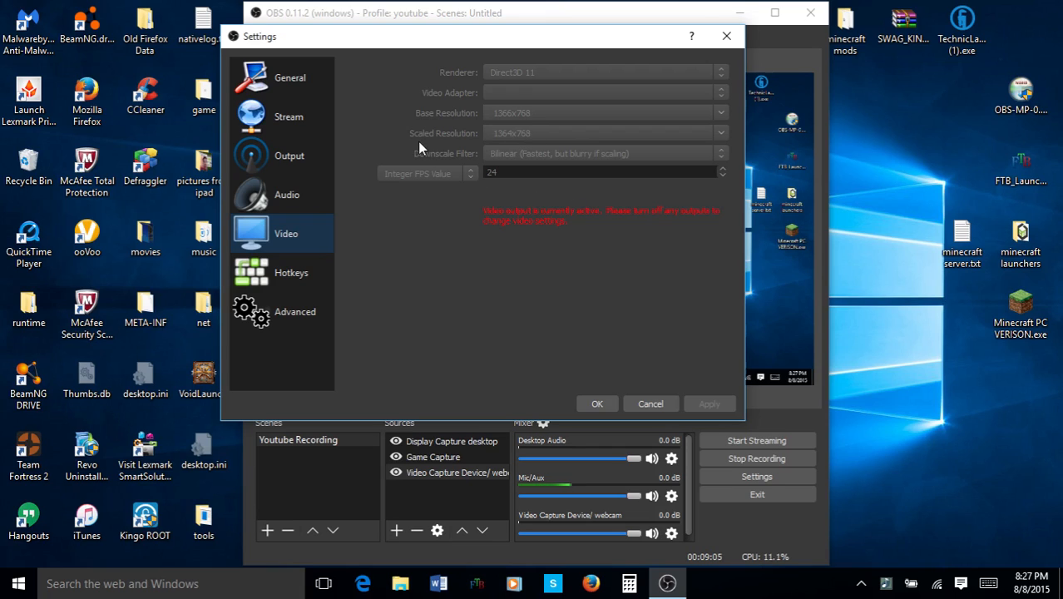
mouse_move(599, 155)
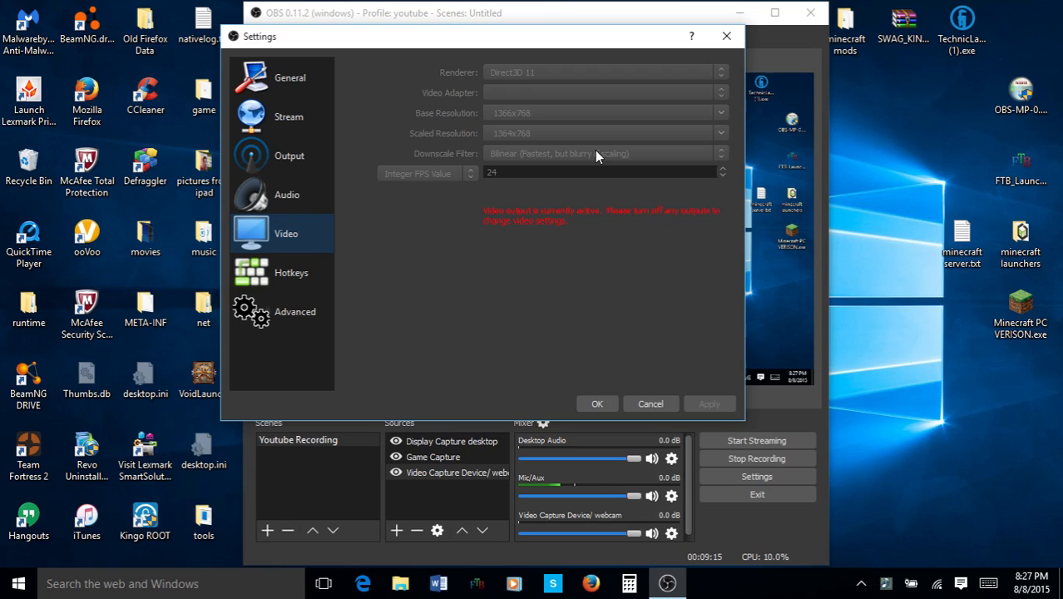
mouse_move(486, 162)
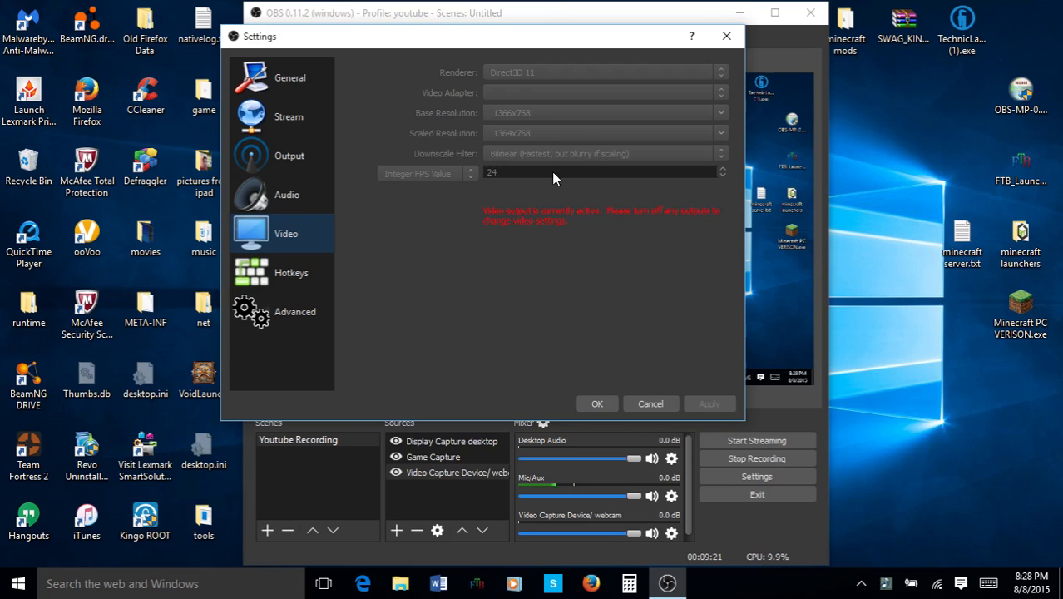
mouse_move(561, 124)
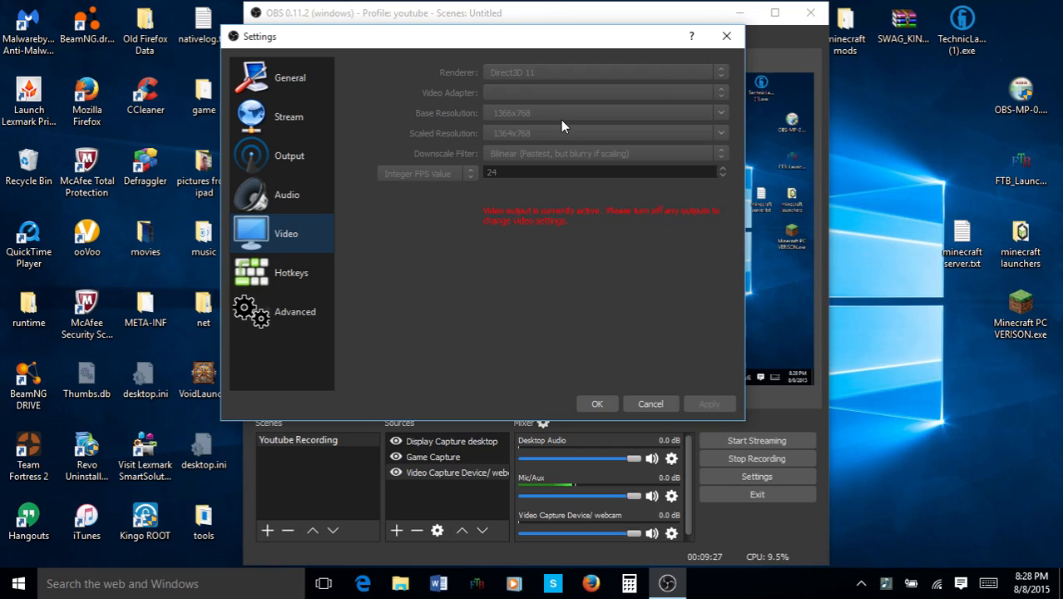
mouse_move(549, 139)
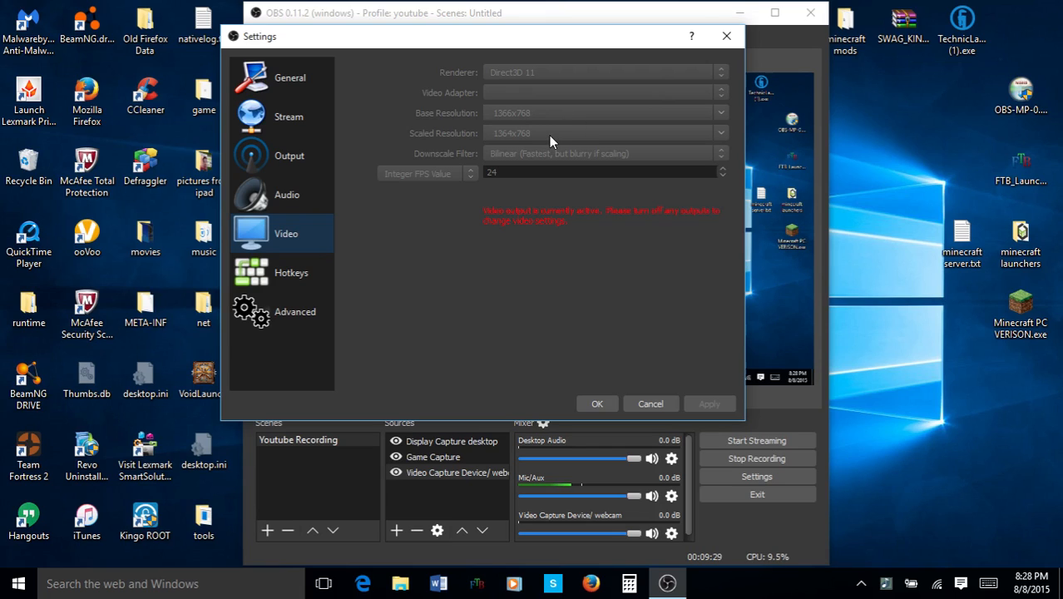
mouse_move(558, 134)
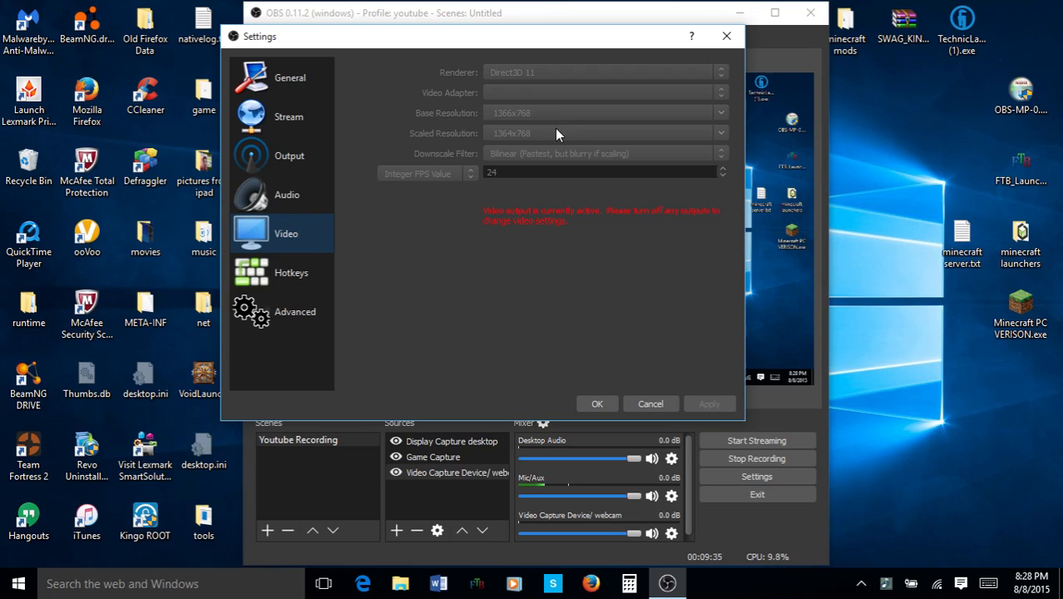
mouse_move(513, 166)
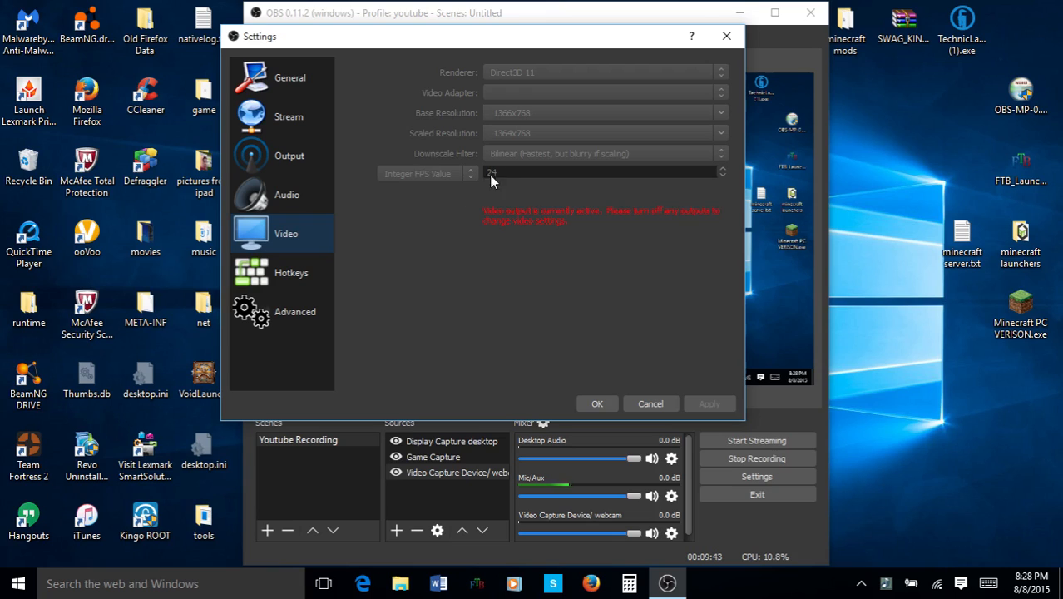
mouse_move(432, 181)
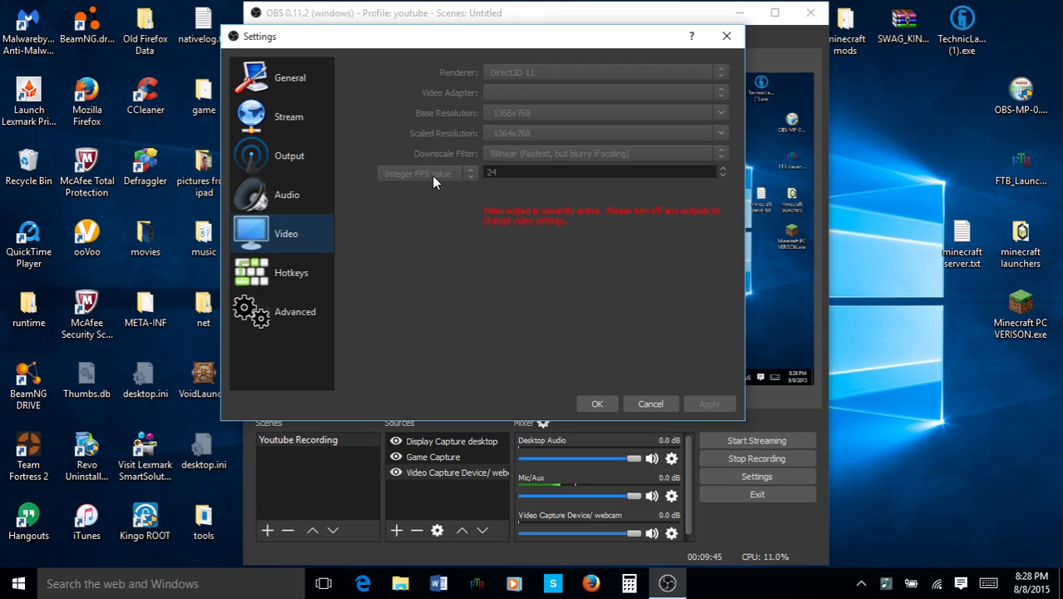
mouse_move(468, 176)
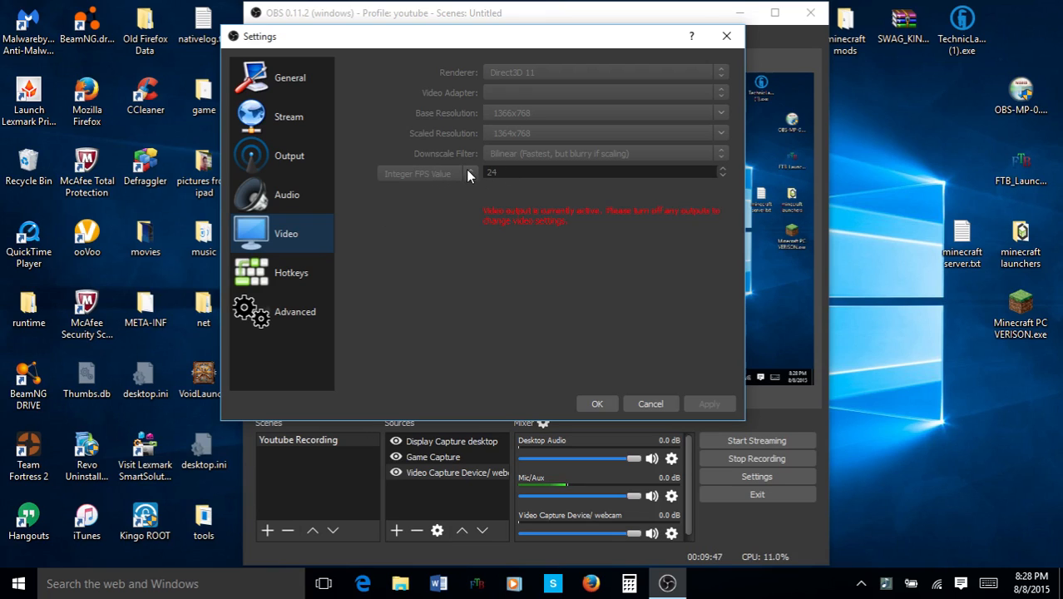
mouse_move(516, 183)
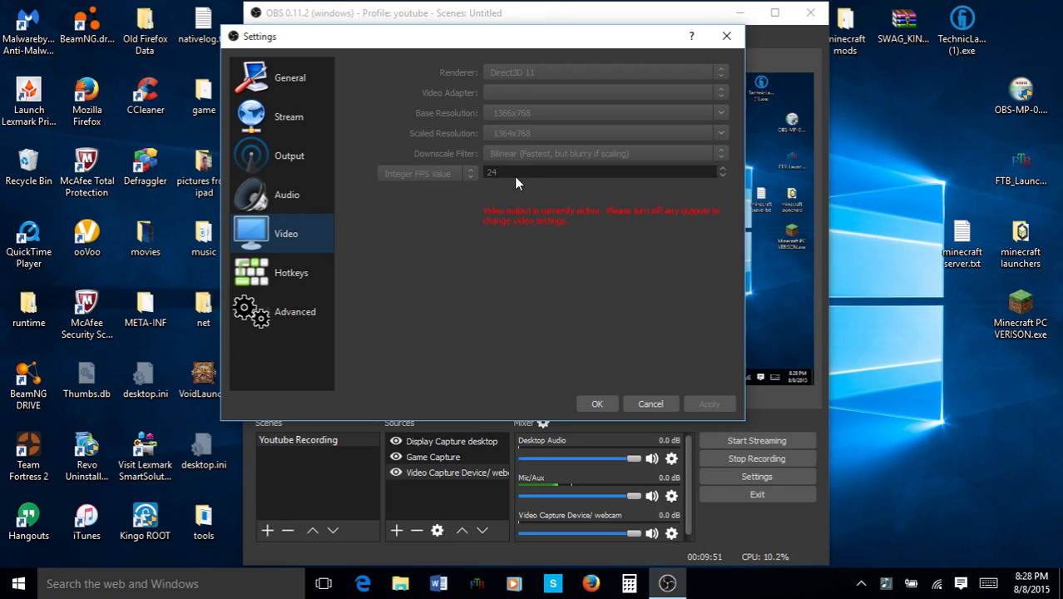
mouse_move(502, 175)
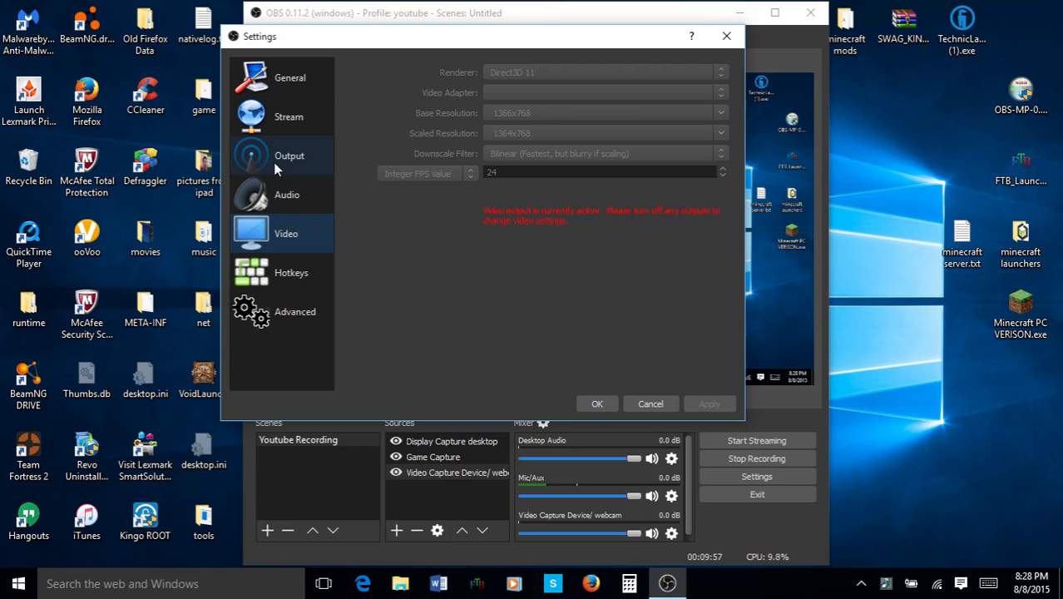
left_click(290, 155)
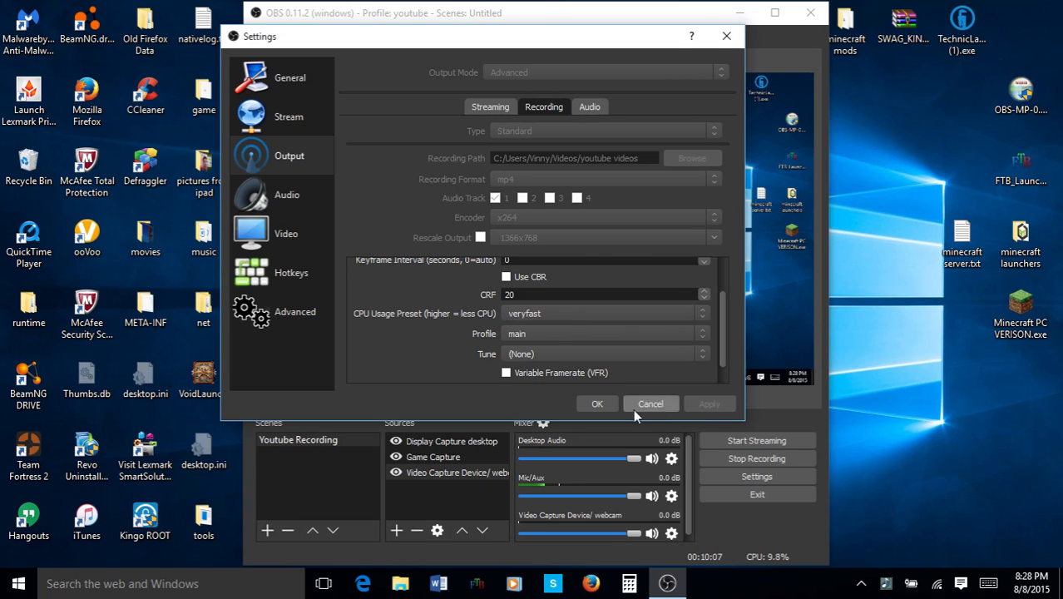
left_click(285, 233)
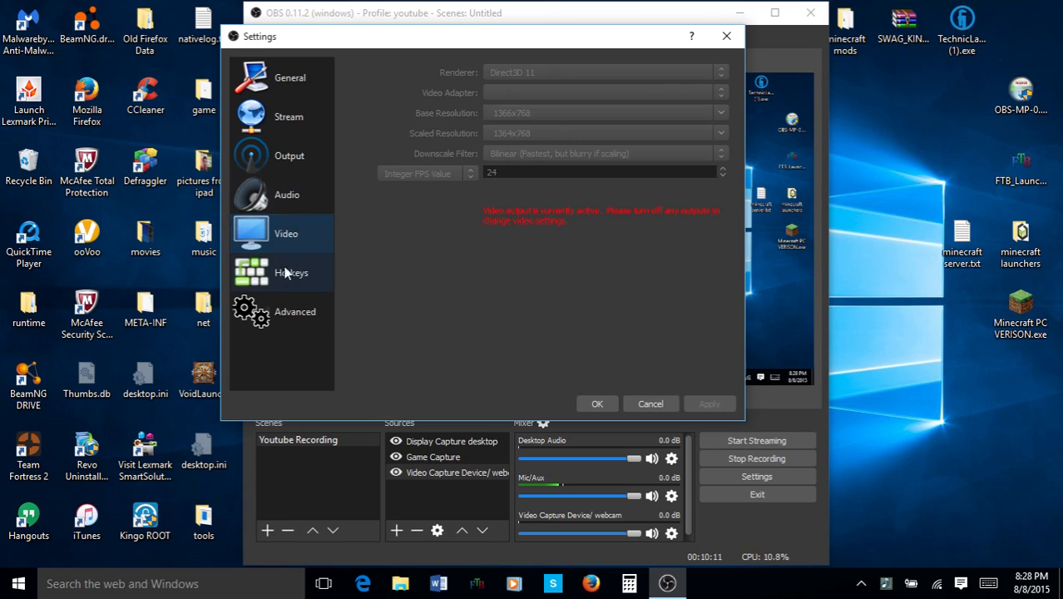
Show the Hotkeys settings page with F12 bound to start and stop recording.
left_click(292, 272)
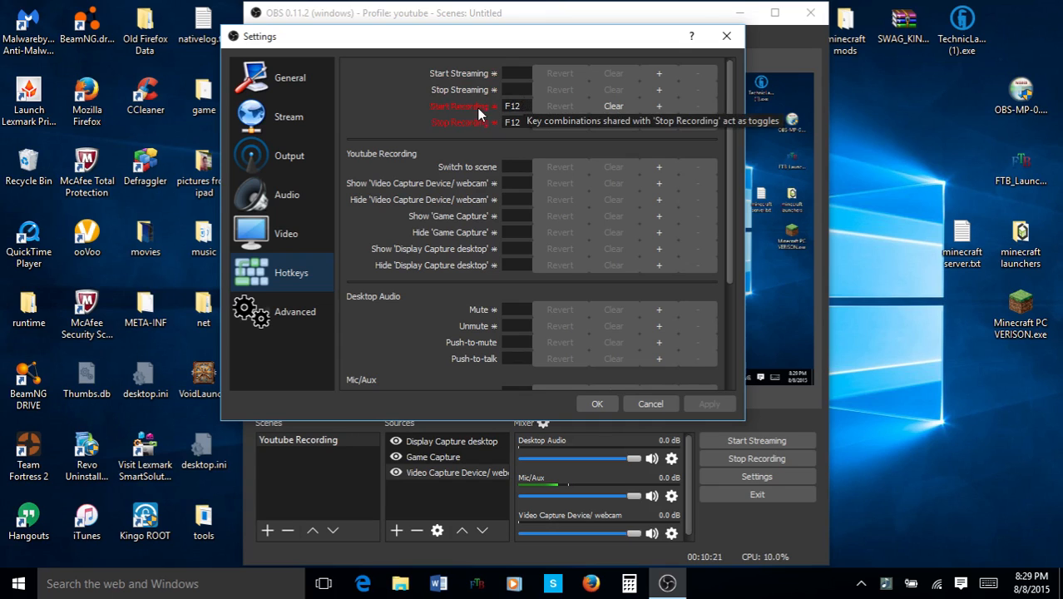
mouse_move(532, 111)
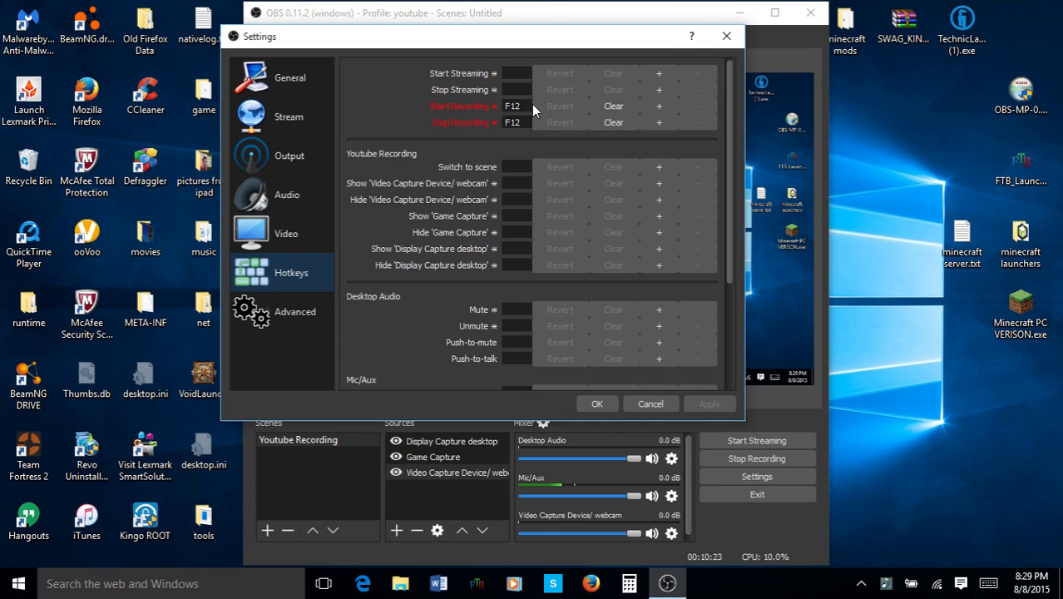
mouse_move(511, 135)
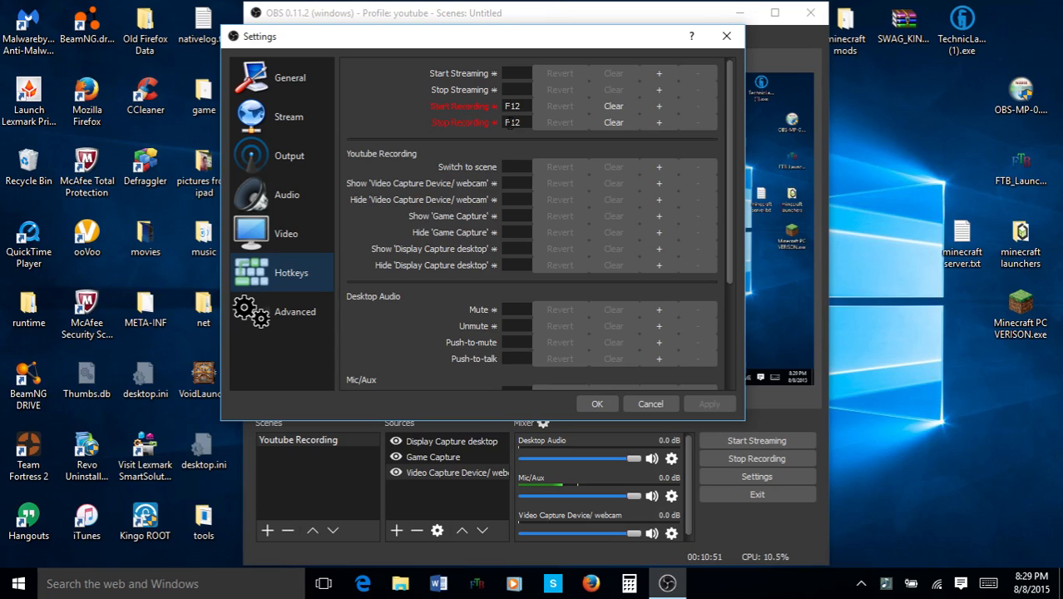
mouse_move(512, 120)
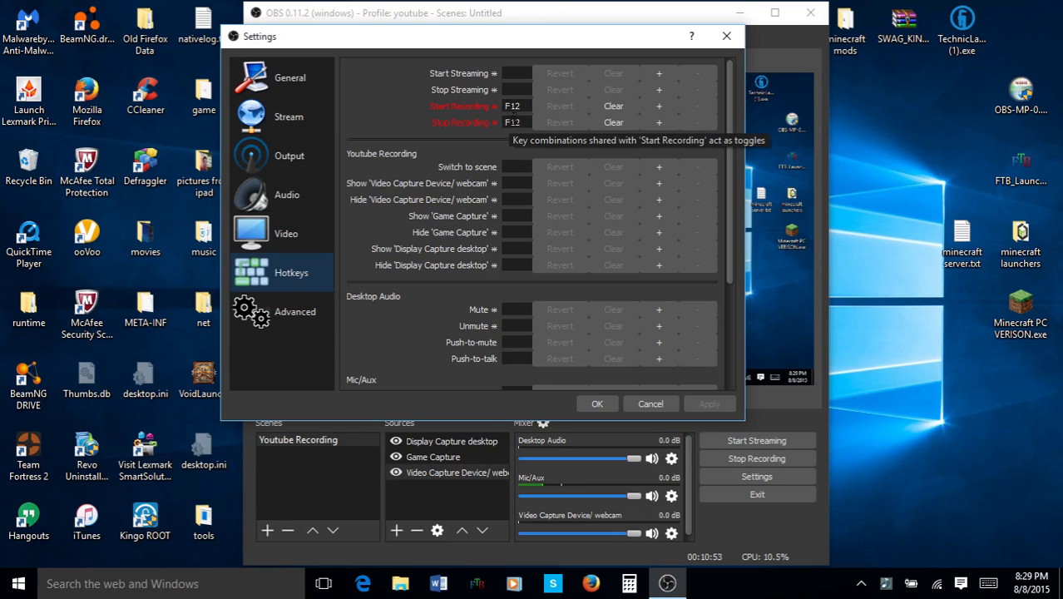
mouse_move(522, 122)
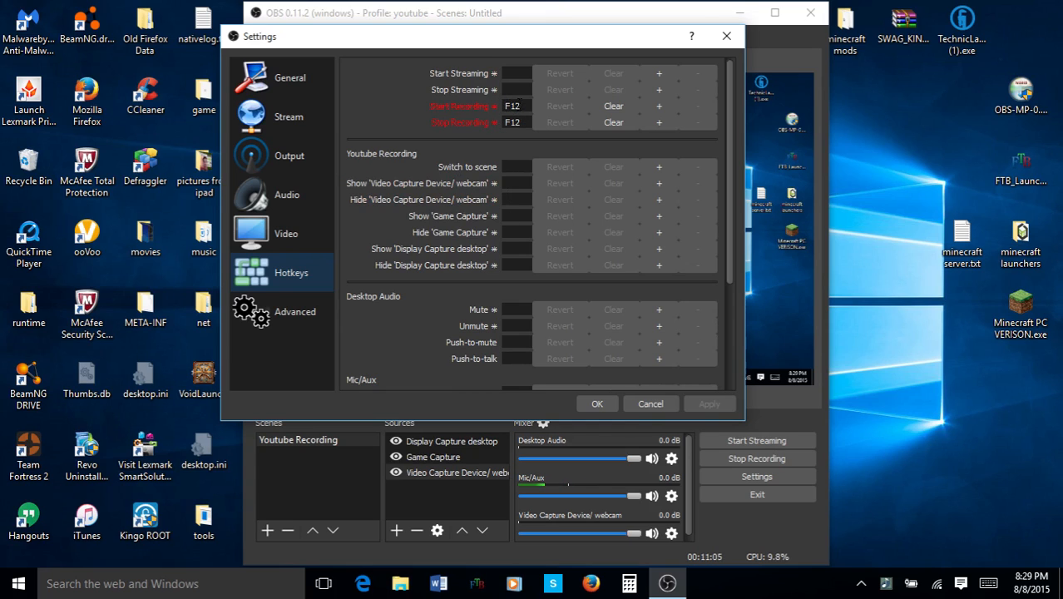
mouse_move(513, 122)
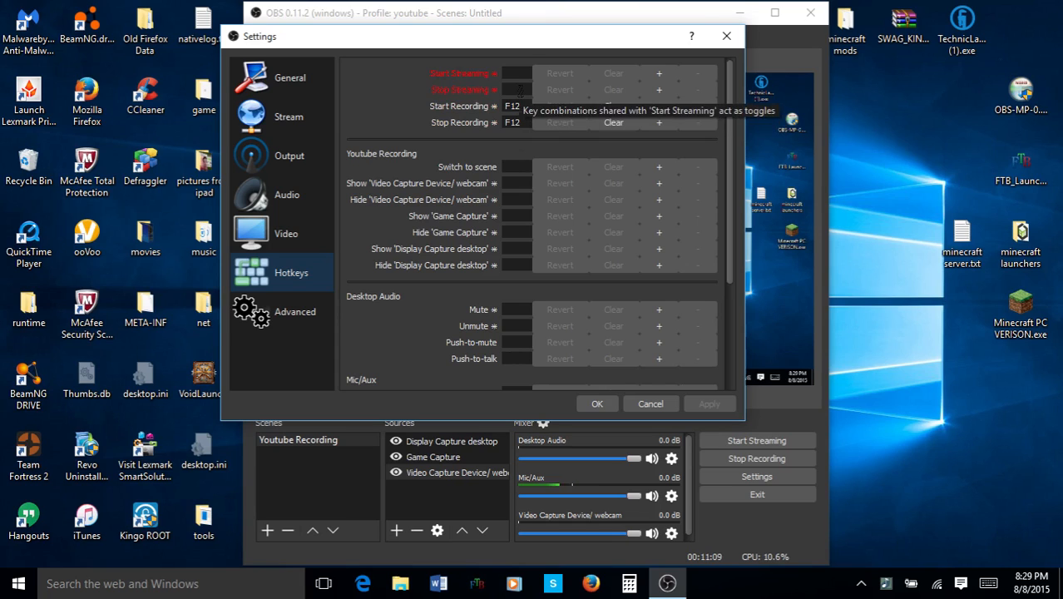
mouse_move(539, 144)
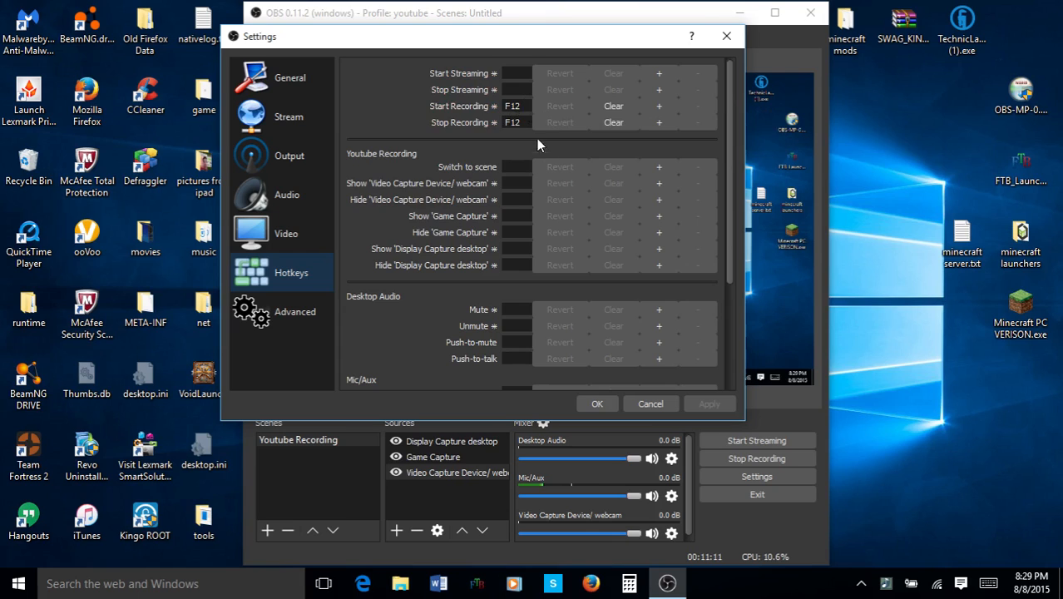
mouse_move(549, 68)
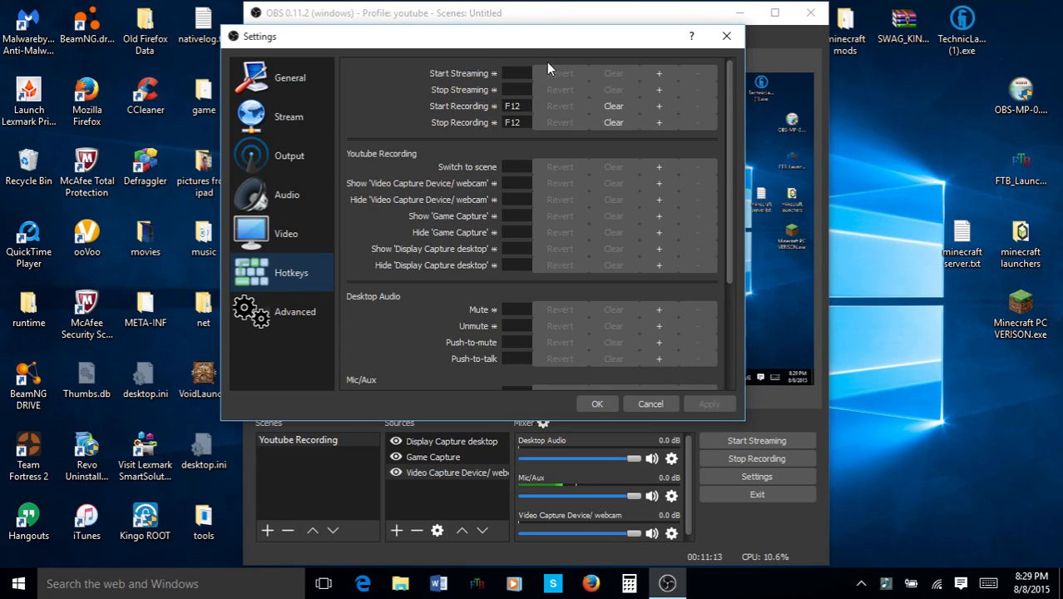
mouse_move(495, 141)
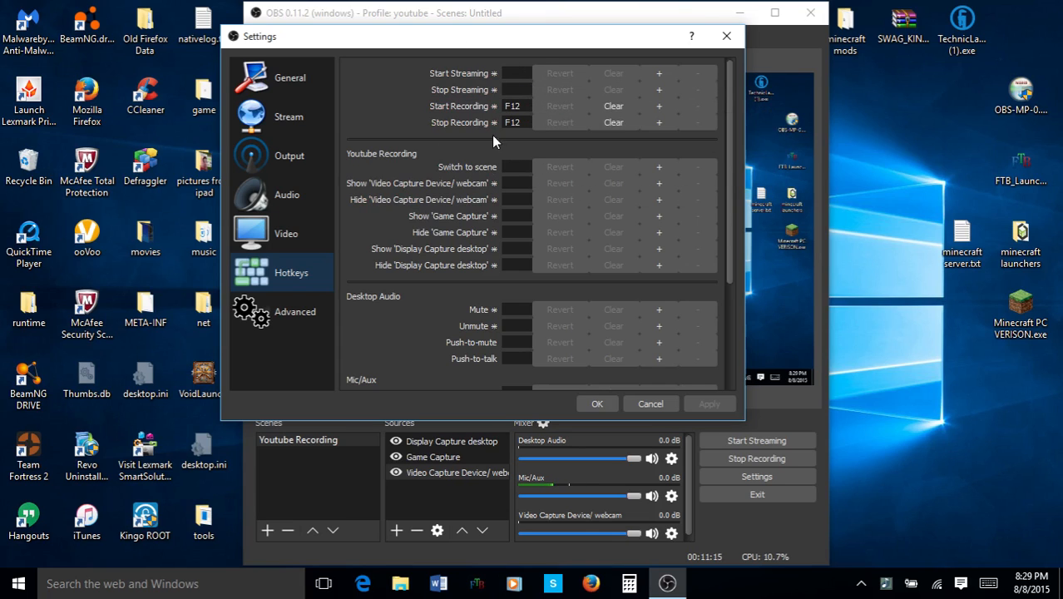
mouse_move(352, 451)
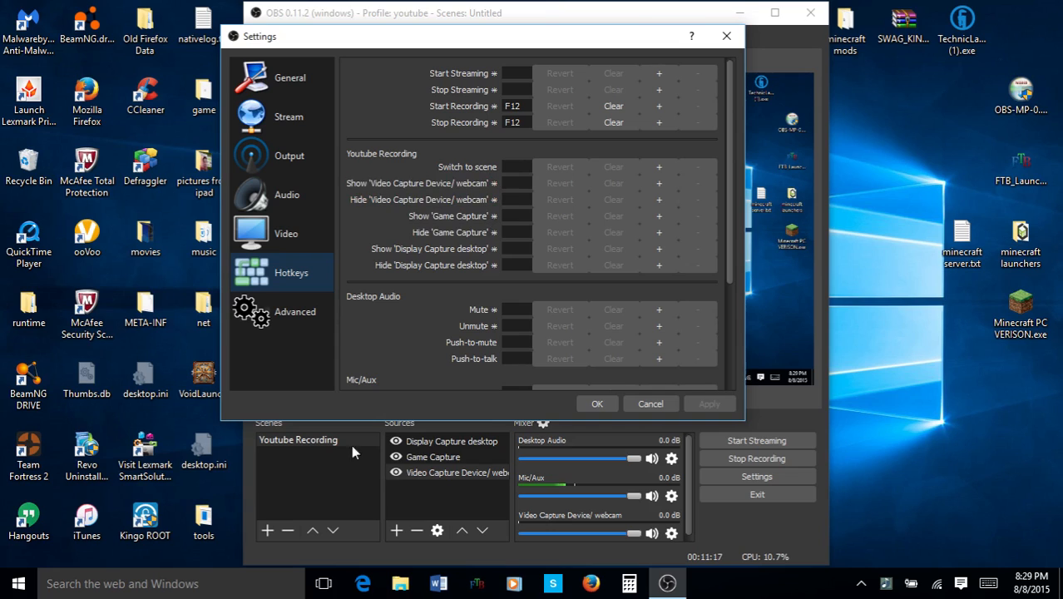
mouse_move(271, 444)
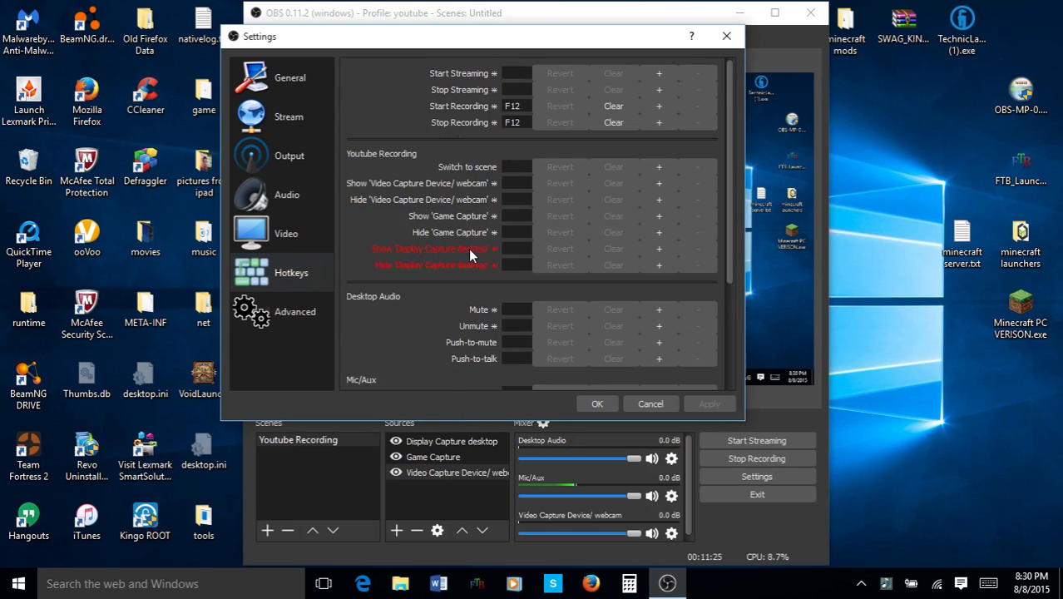
scroll("down", 3)
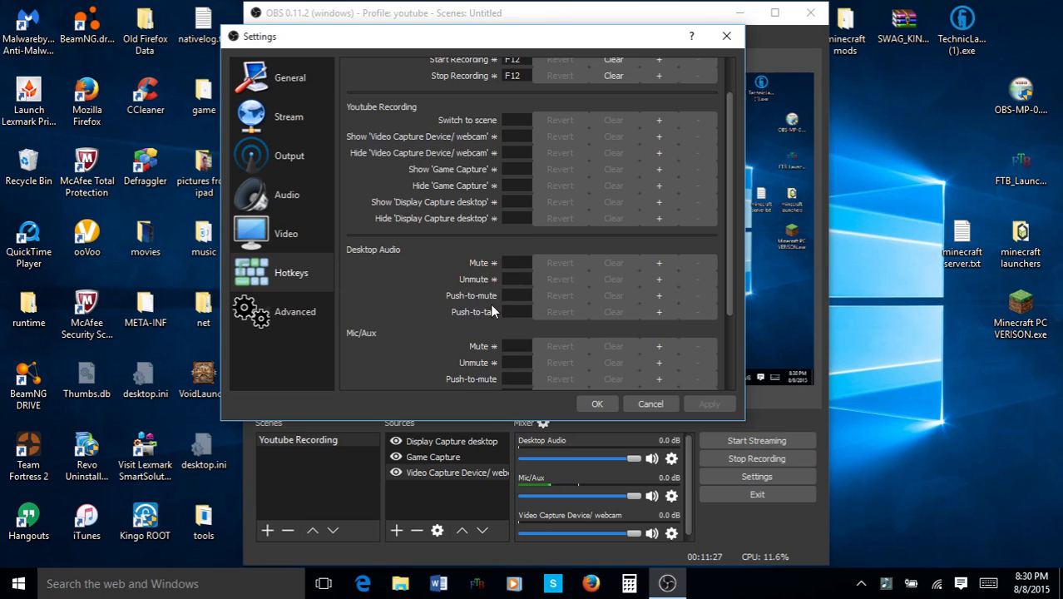
mouse_move(452, 262)
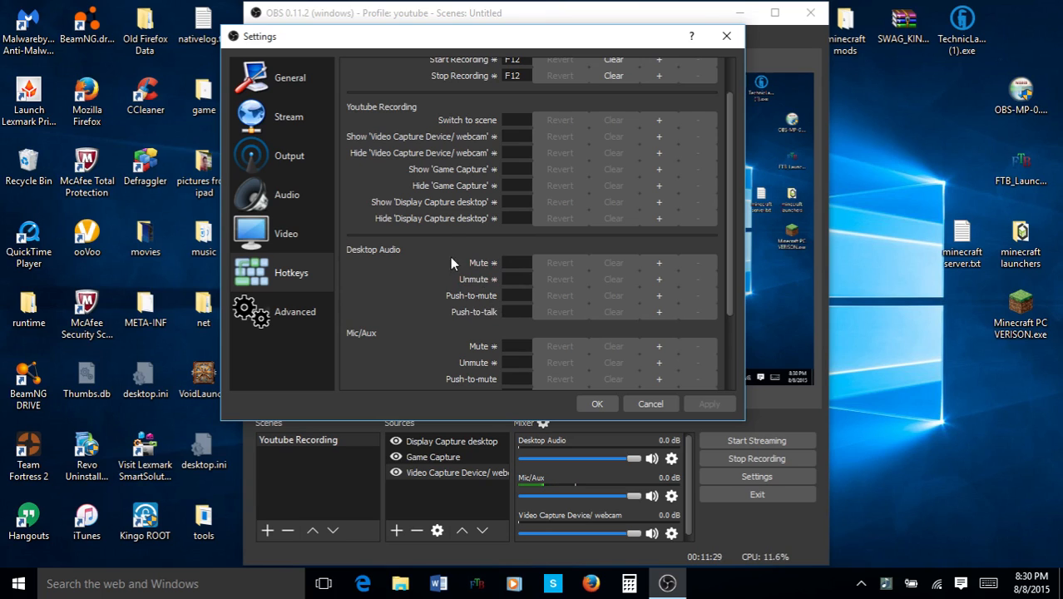
scroll("down", 3)
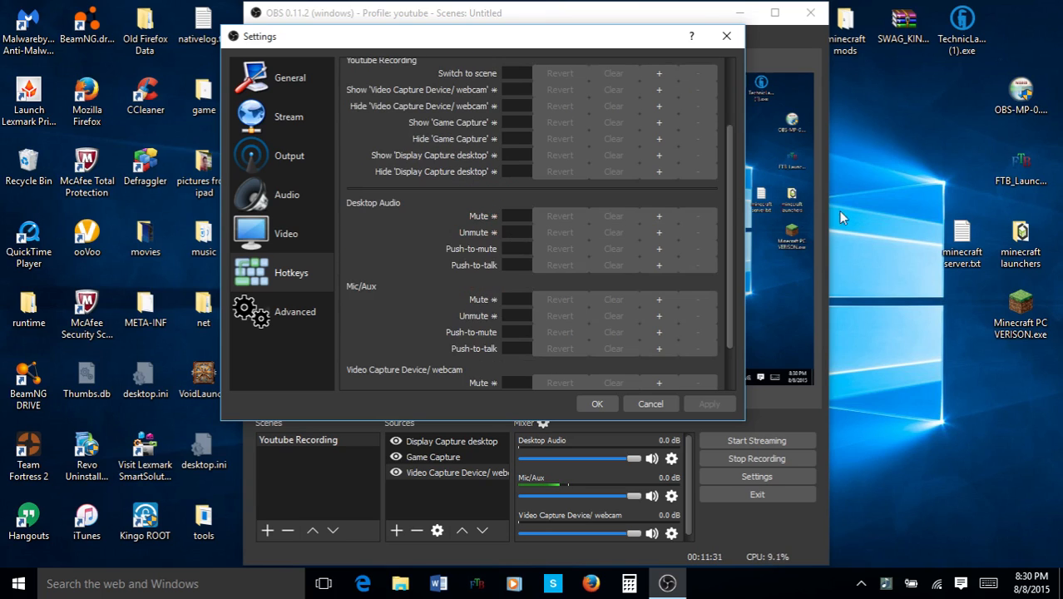
scroll("down", 3)
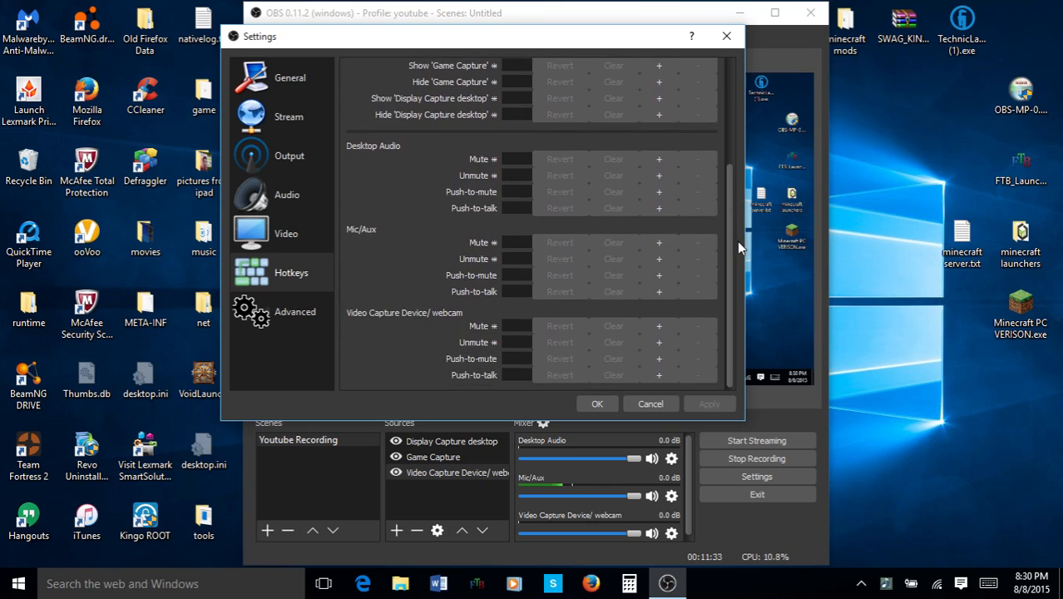
scroll("up", 3)
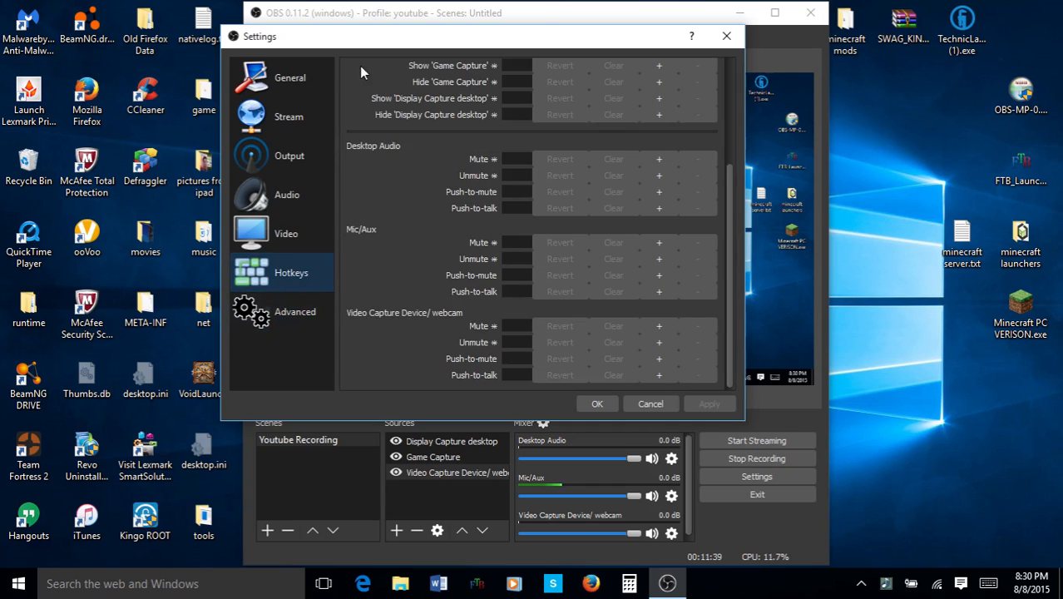
scroll("up", 3)
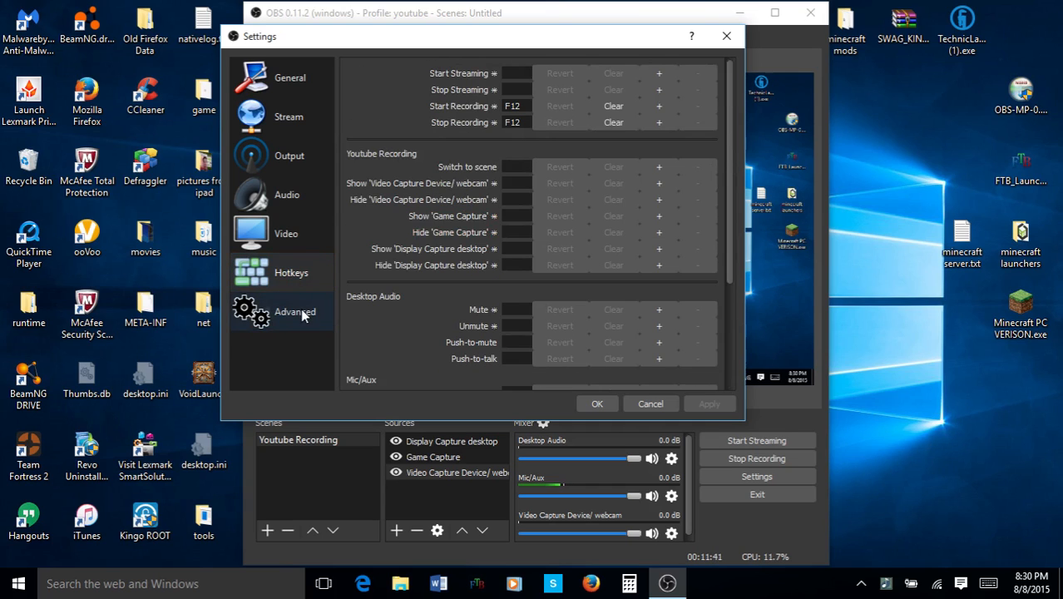
Show the Advanced settings page with audio buffering time 1000 and NV12, 709, Partial.
left_click(295, 311)
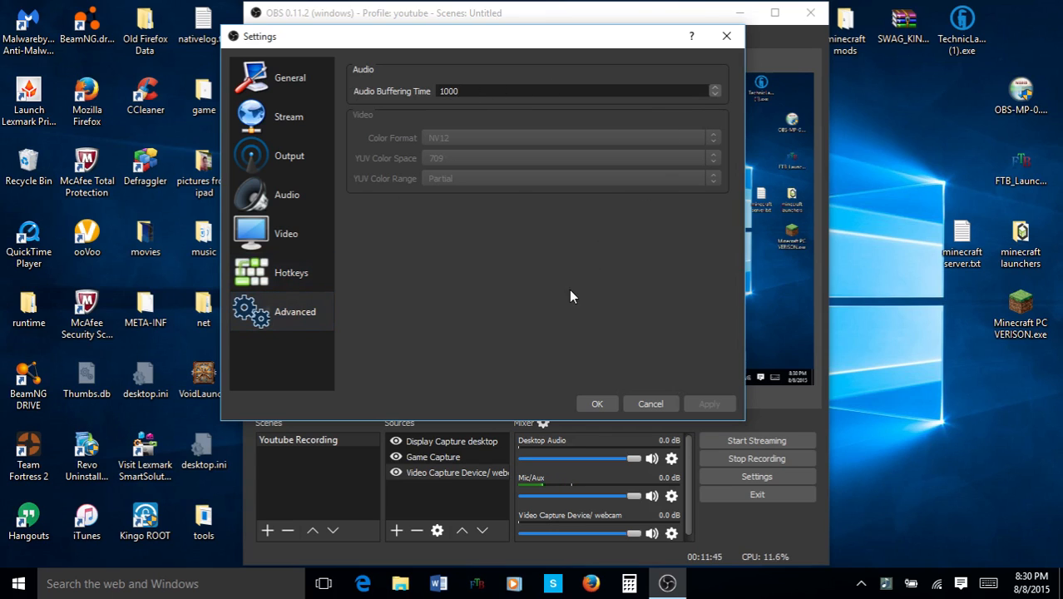
mouse_move(597, 403)
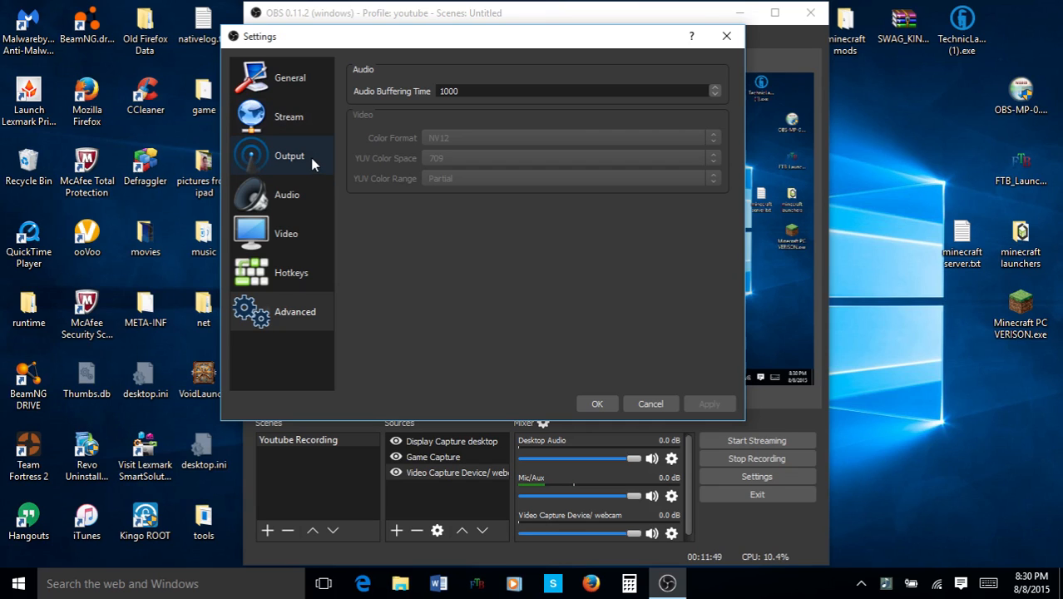
left_click(288, 156)
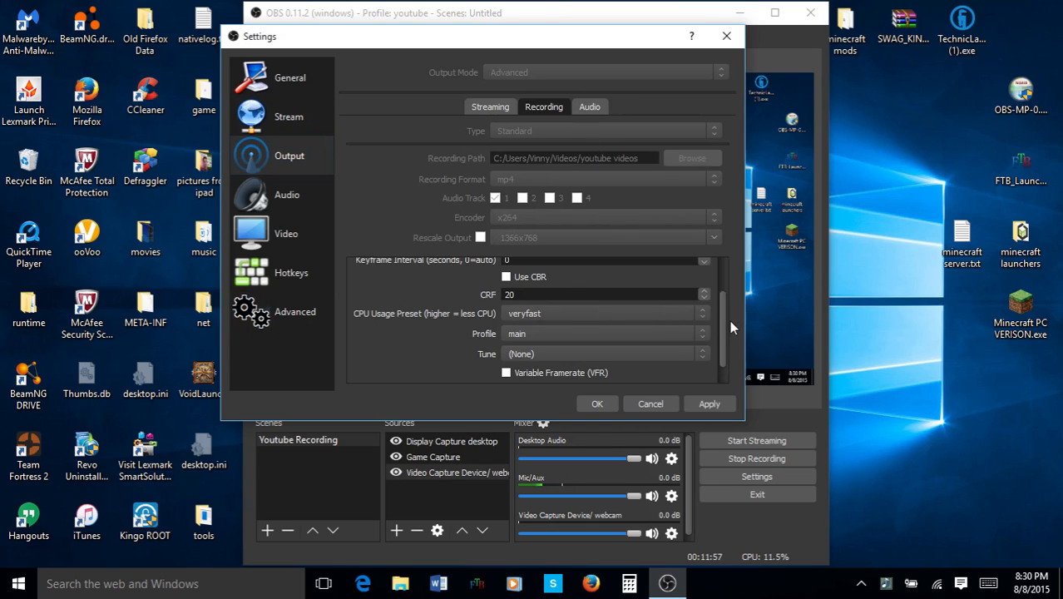
scroll("up", 3)
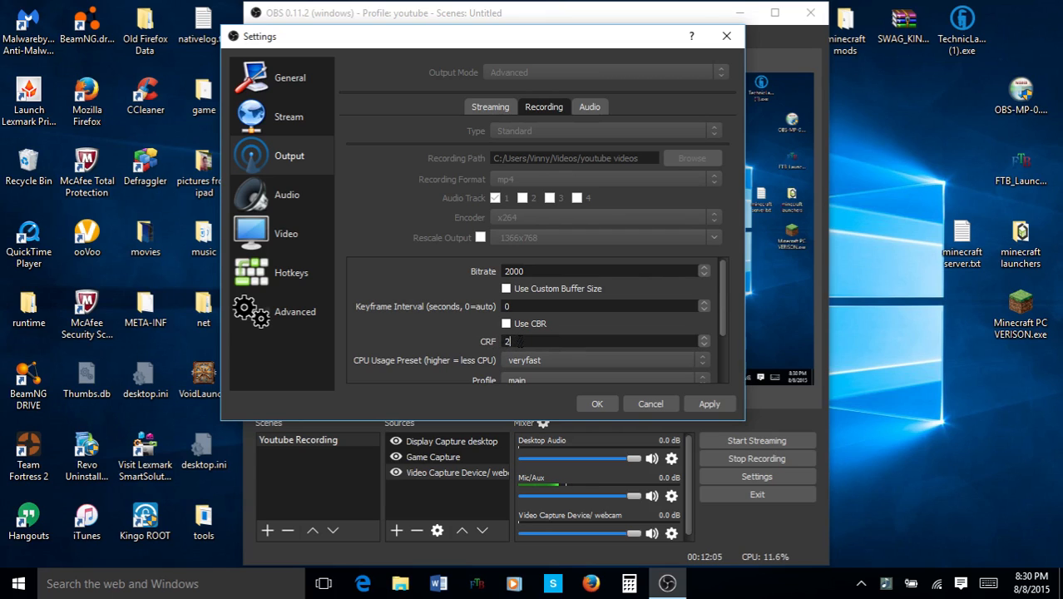
type("5")
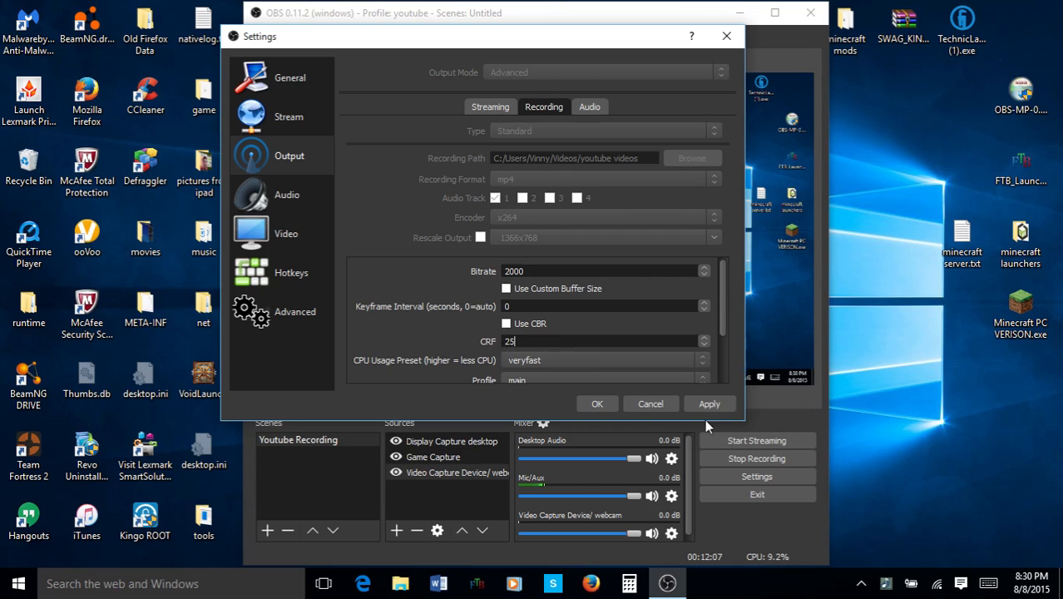
left_click(709, 403)
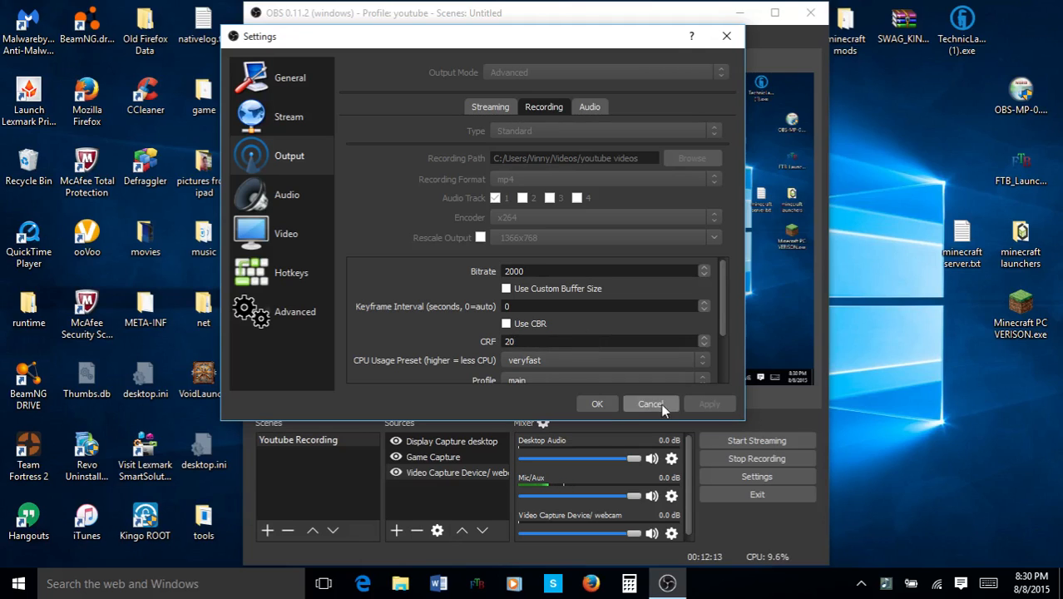
mouse_move(433, 356)
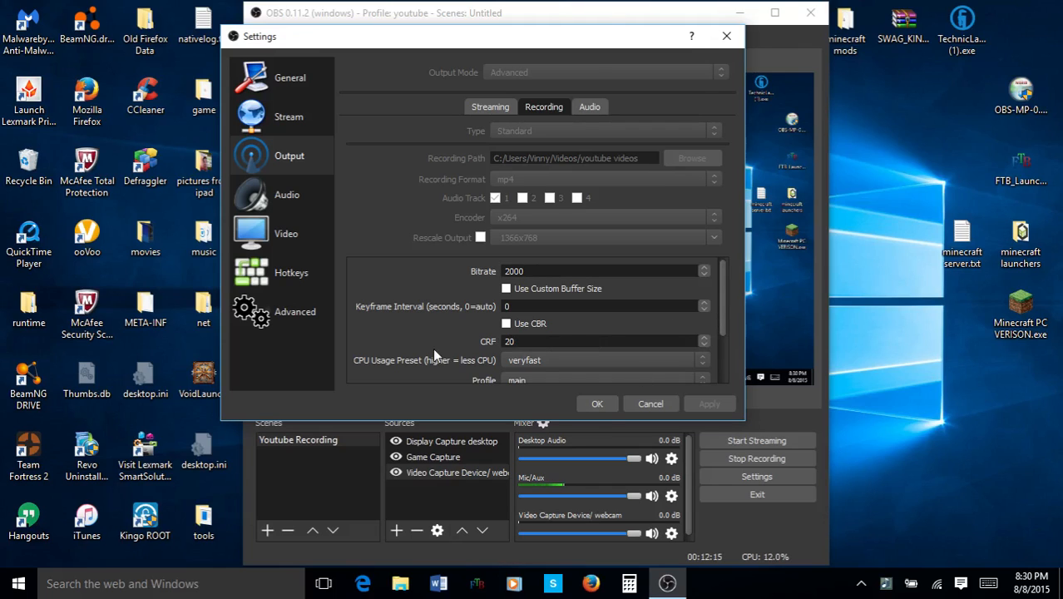
scroll("down", 3)
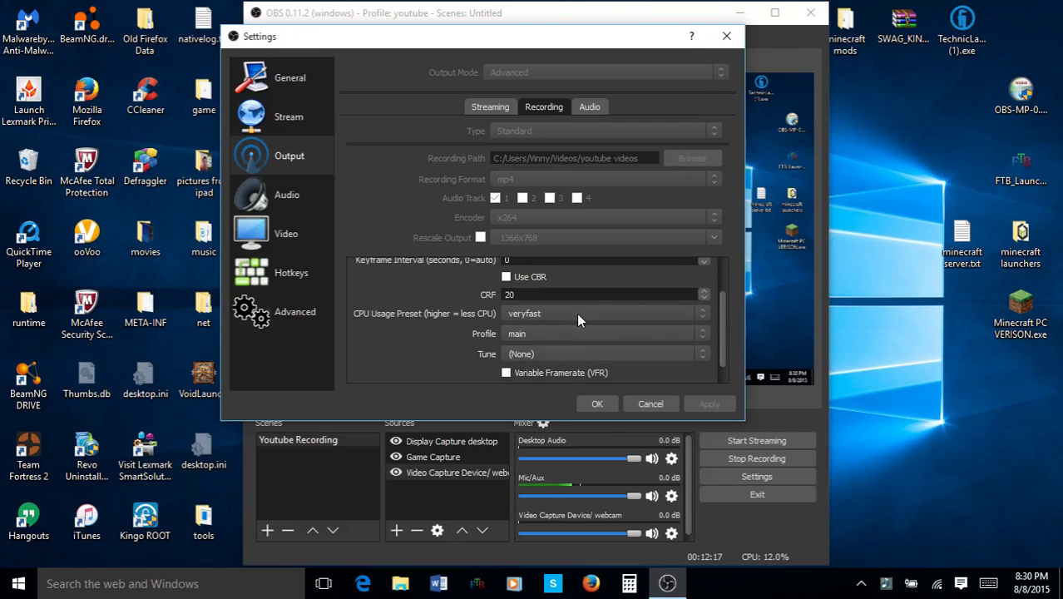
mouse_move(570, 322)
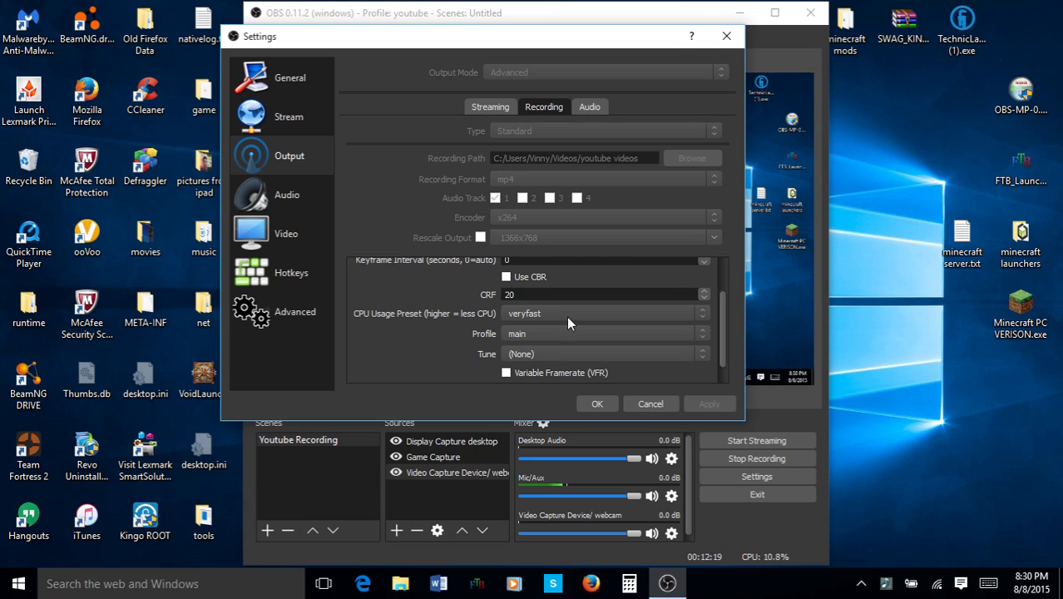
mouse_move(707, 319)
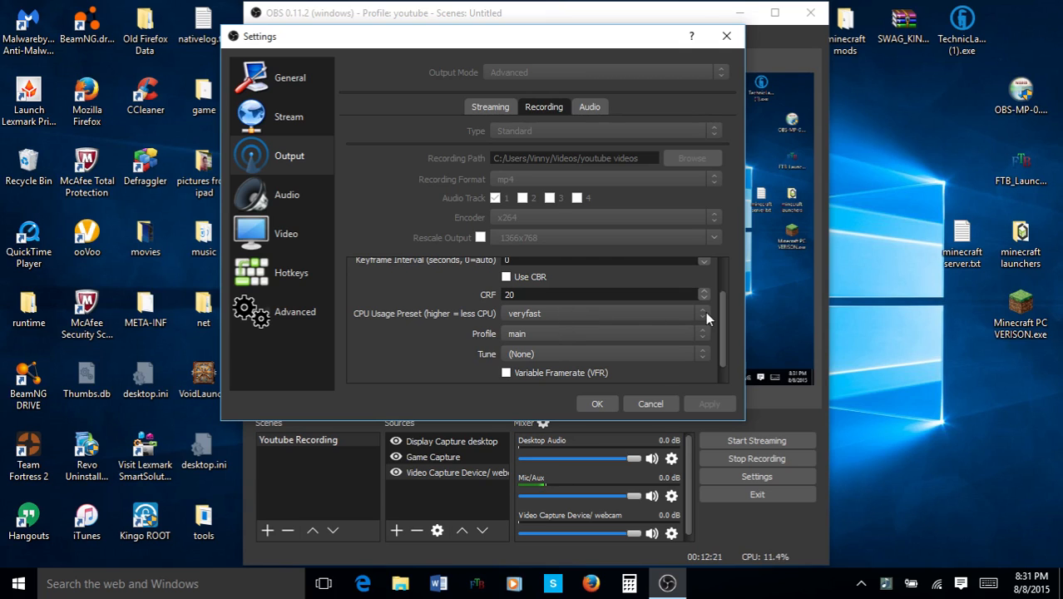
left_click(702, 314)
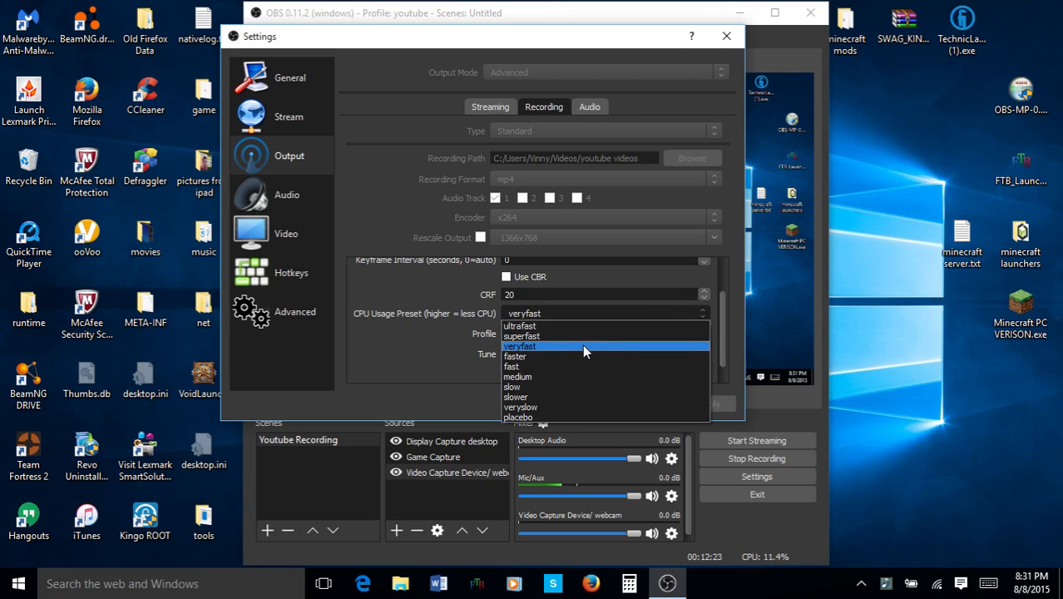
mouse_move(582, 325)
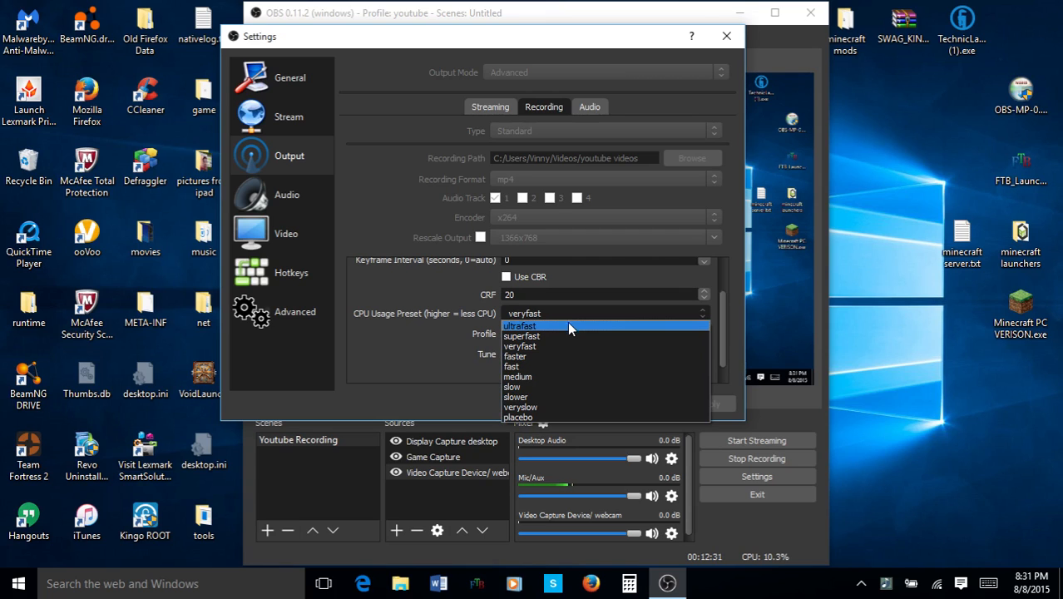
mouse_move(564, 346)
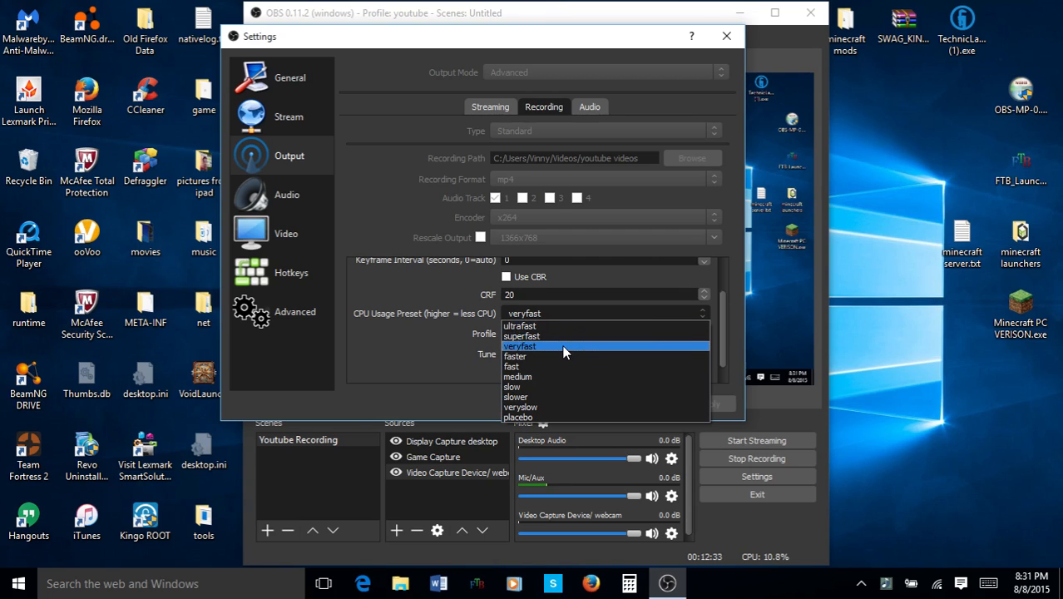
mouse_move(562, 325)
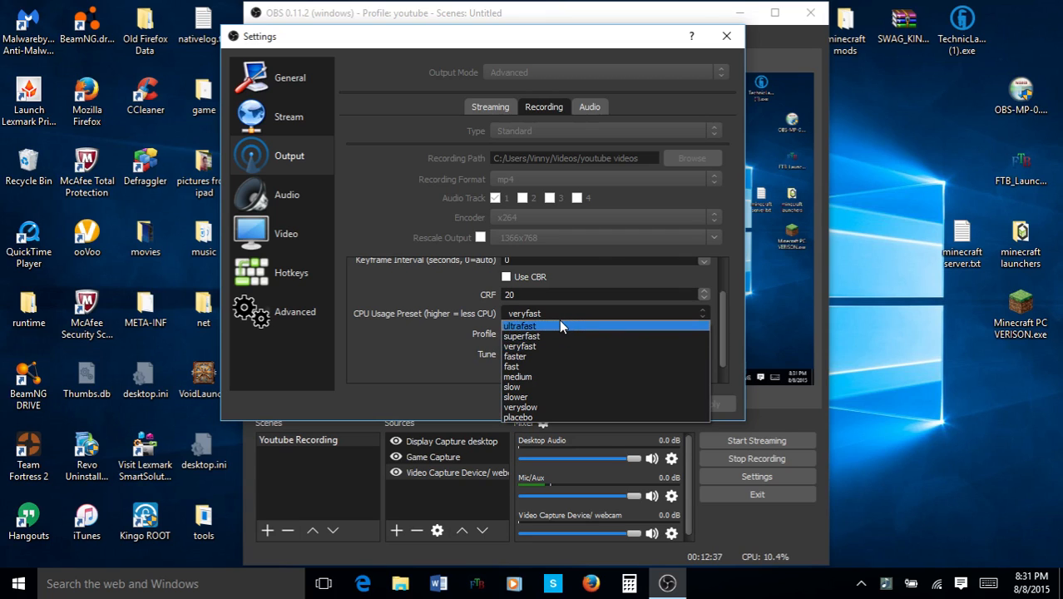
mouse_move(541, 327)
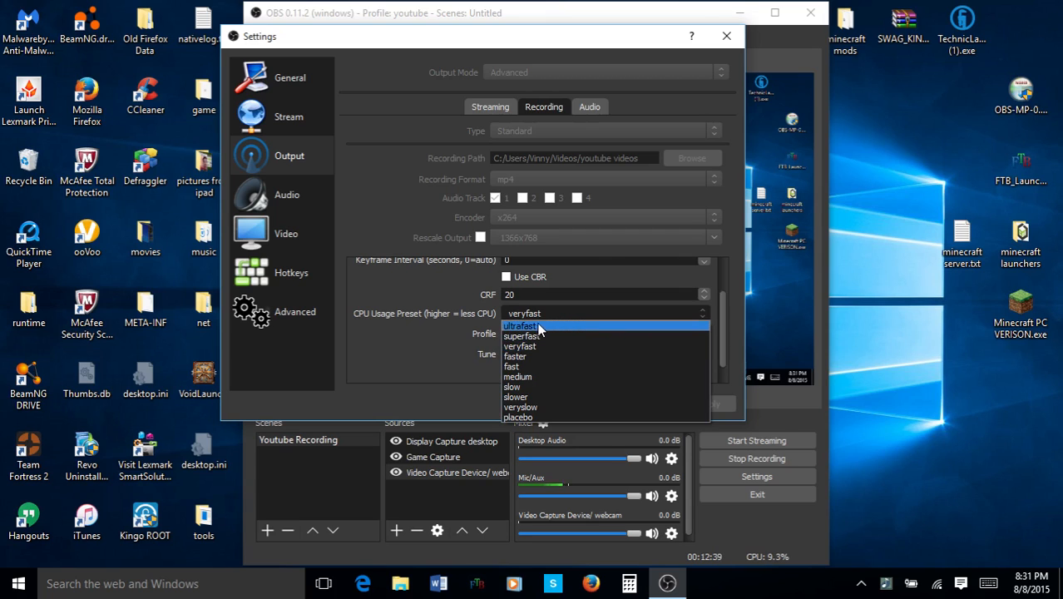
left_click(519, 346)
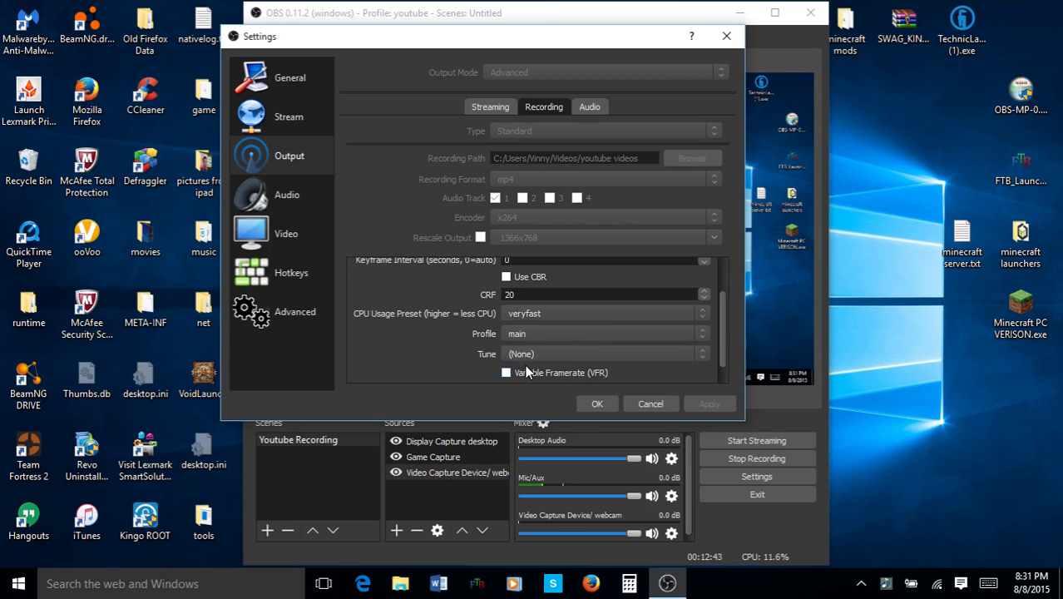
left_click(289, 77)
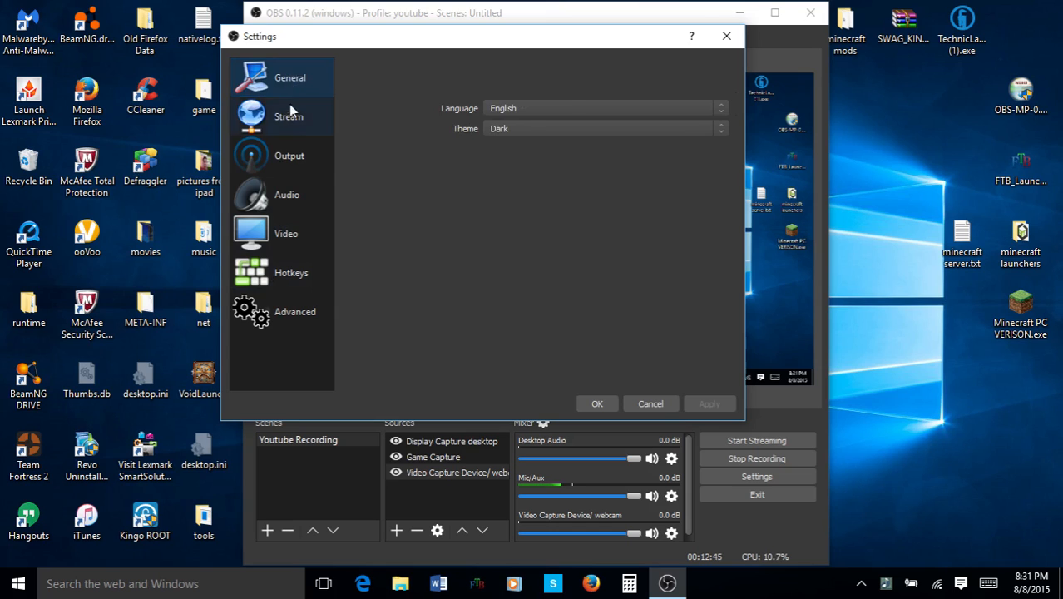
left_click(289, 156)
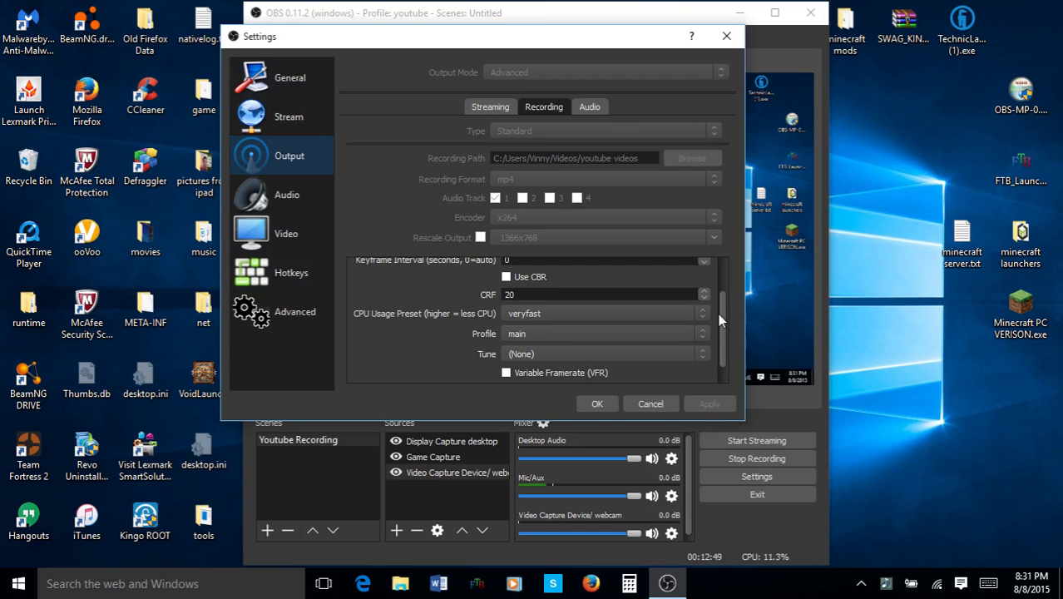
scroll("up", 3)
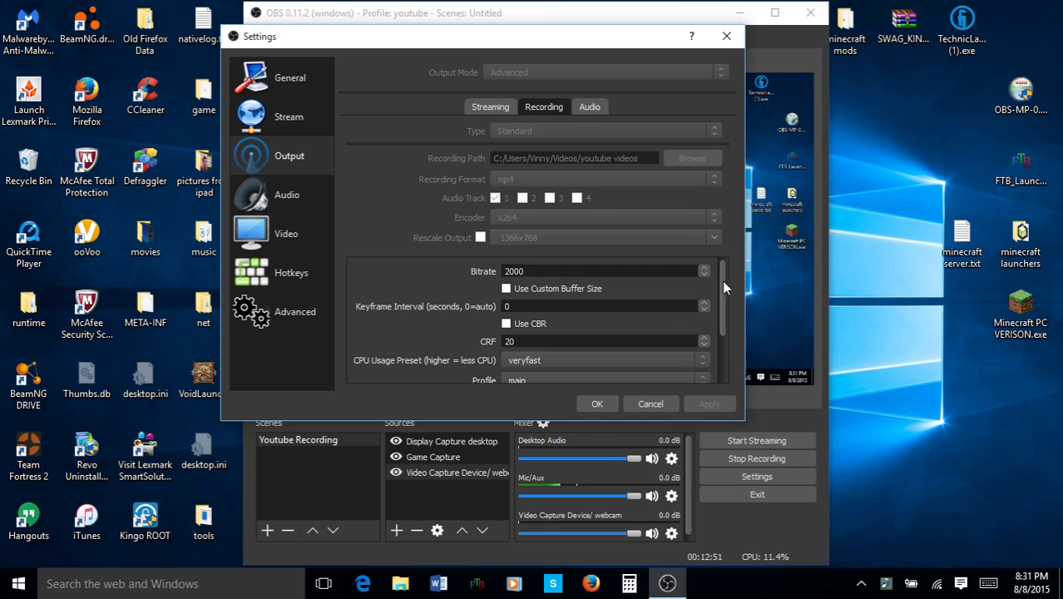
mouse_move(532, 291)
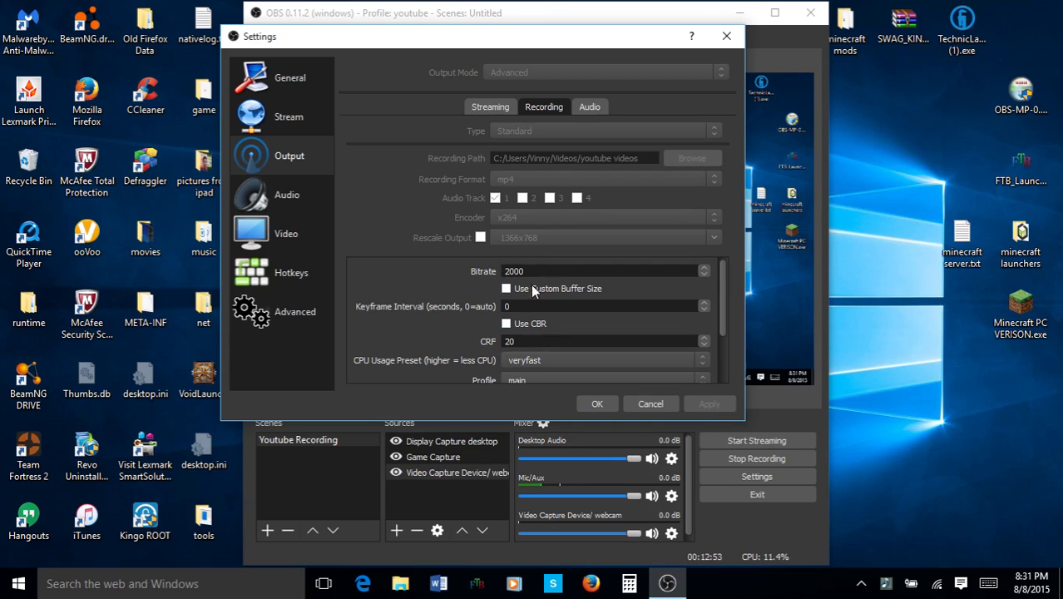
mouse_move(726, 288)
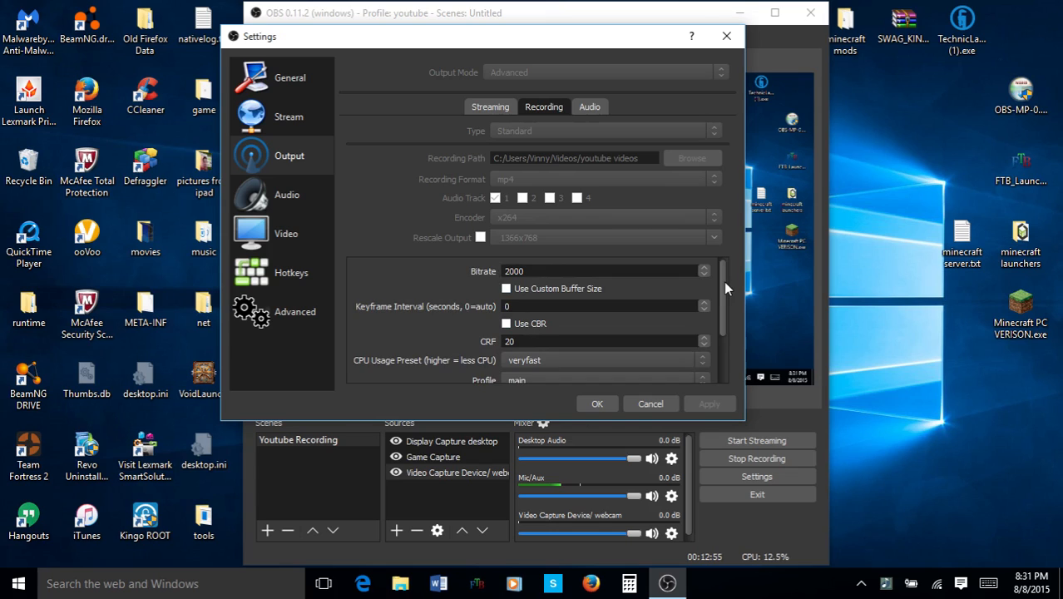
scroll("down", 3)
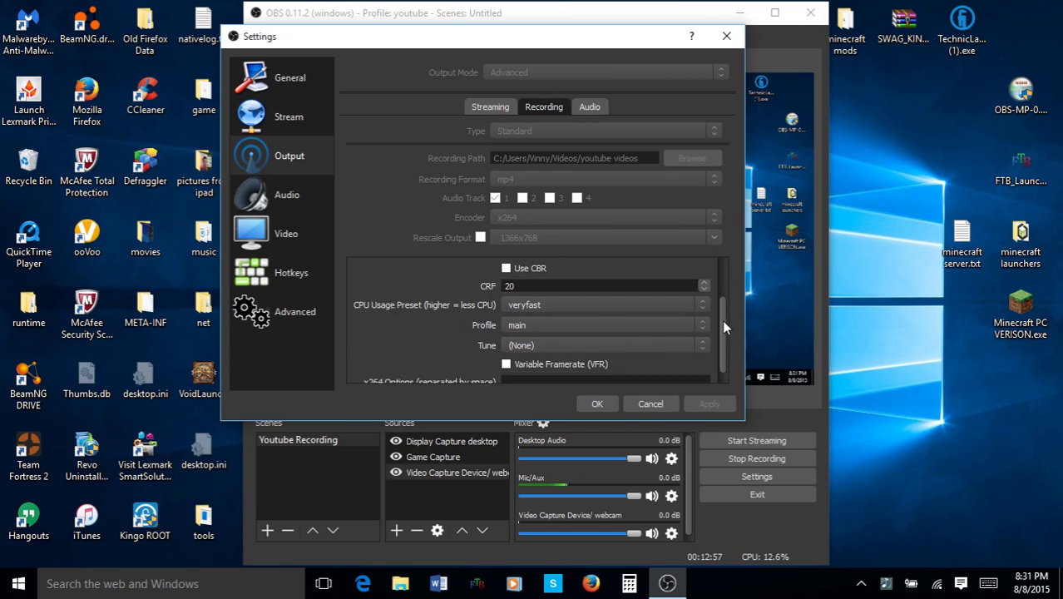
scroll("up", 3)
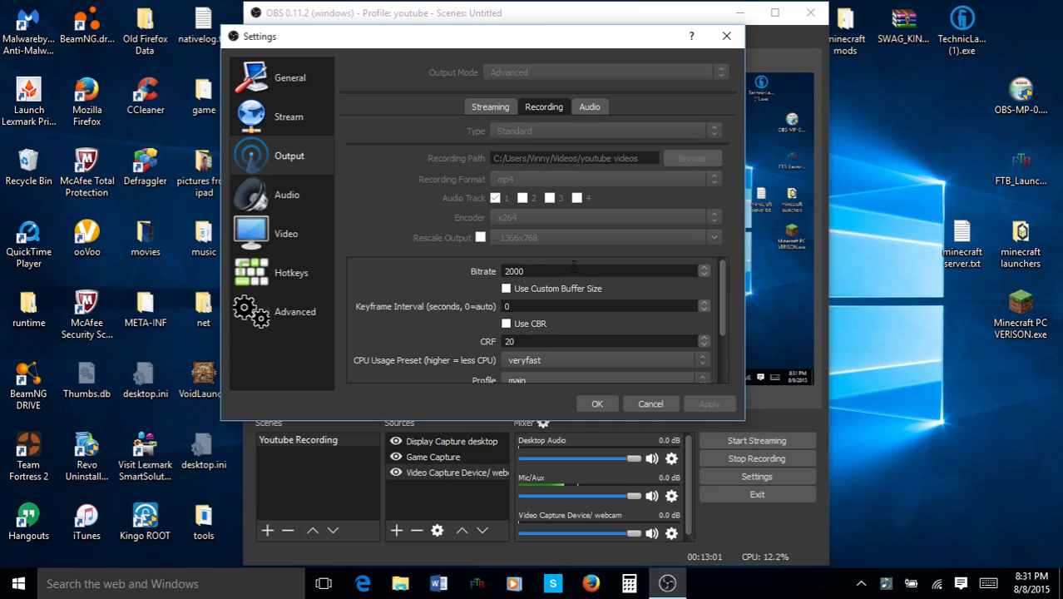
scroll("down", 3)
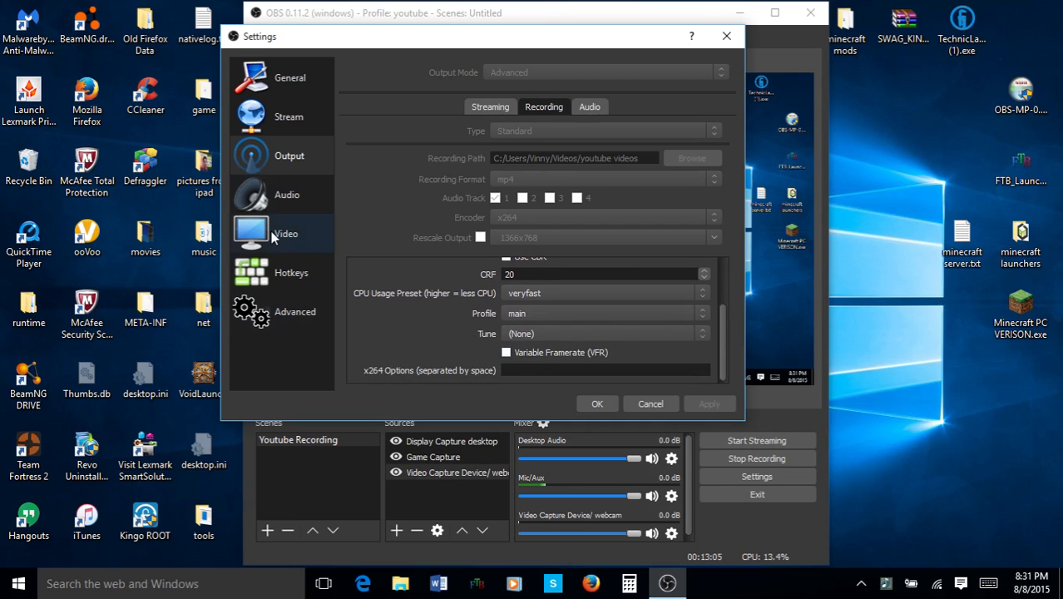
Return to the Video settings page, still locked at 1366x768 and 24 FPS.
left_click(285, 233)
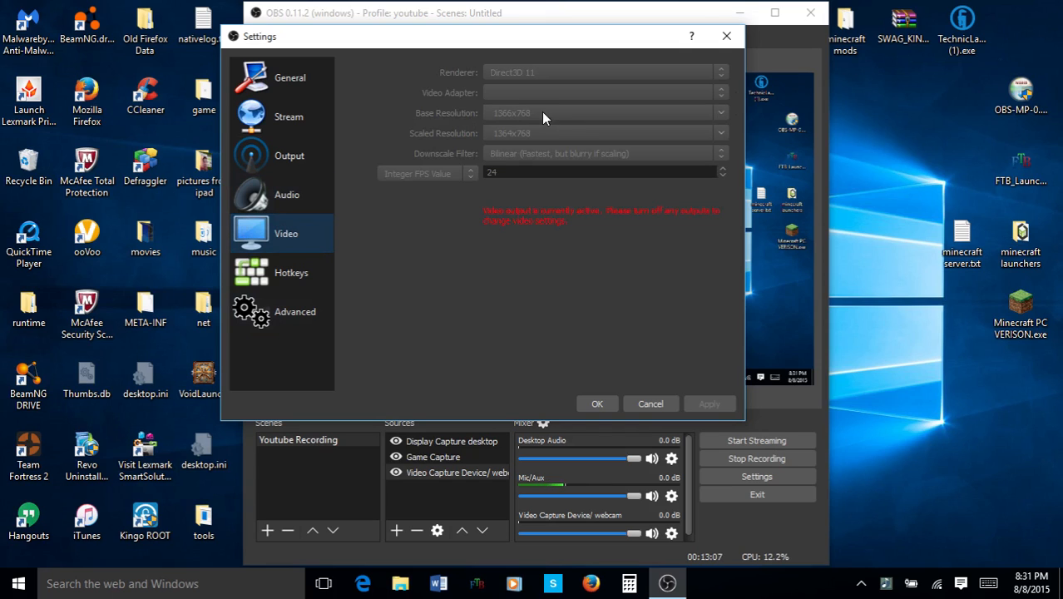
mouse_move(499, 137)
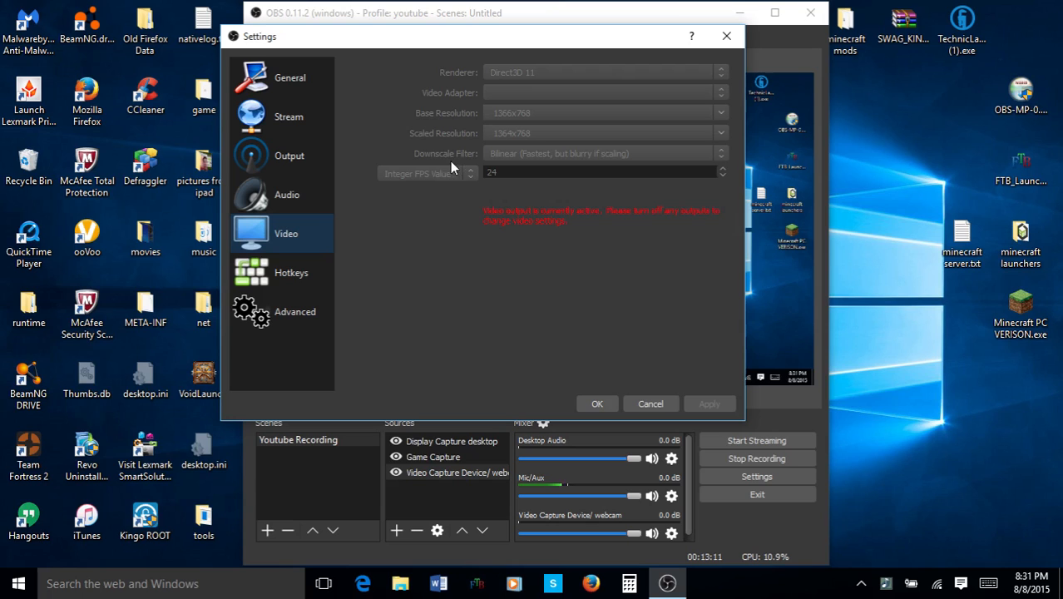
mouse_move(549, 349)
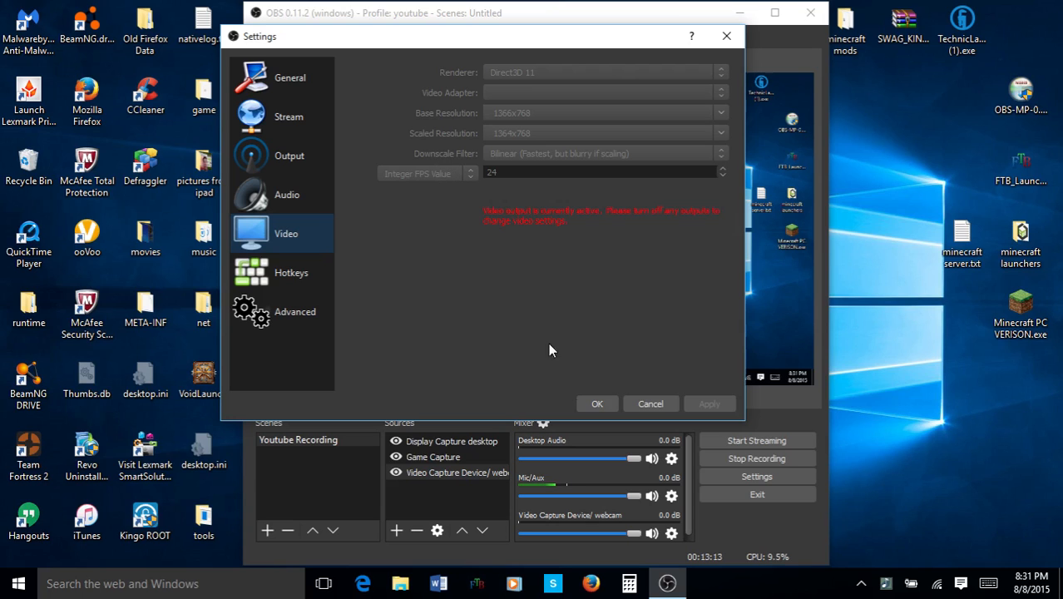
mouse_move(481, 40)
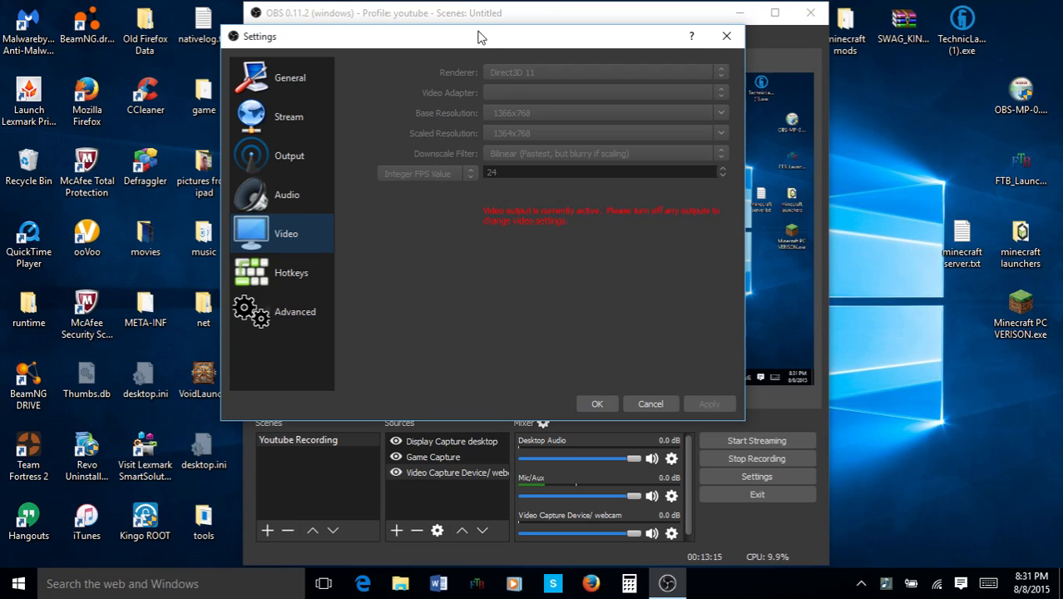
Drag the Settings window down and to the right over the main OBS window.
left_click_drag(478, 36, 579, 114)
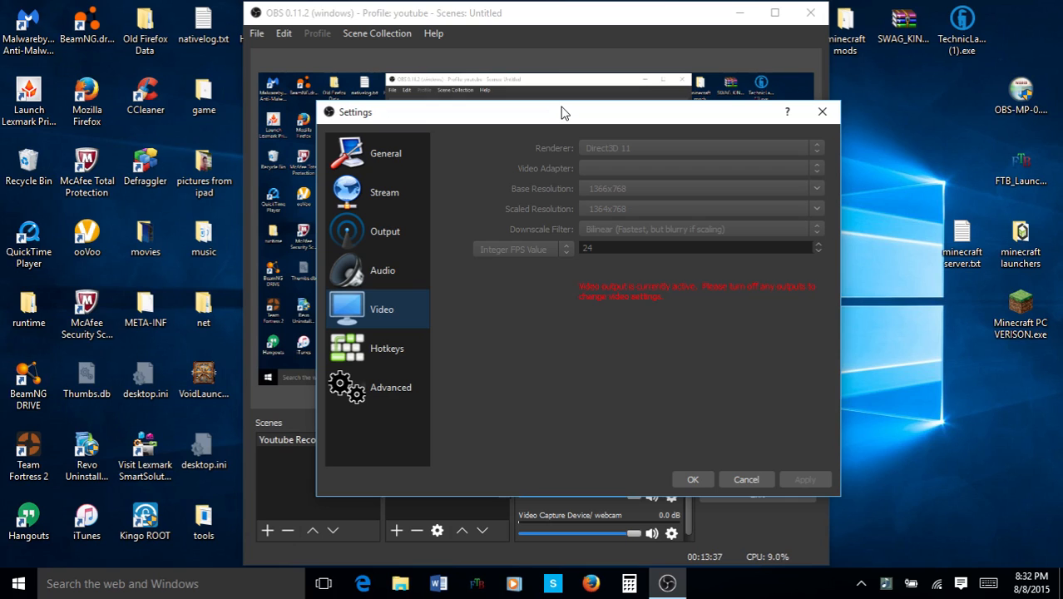
mouse_move(542, 147)
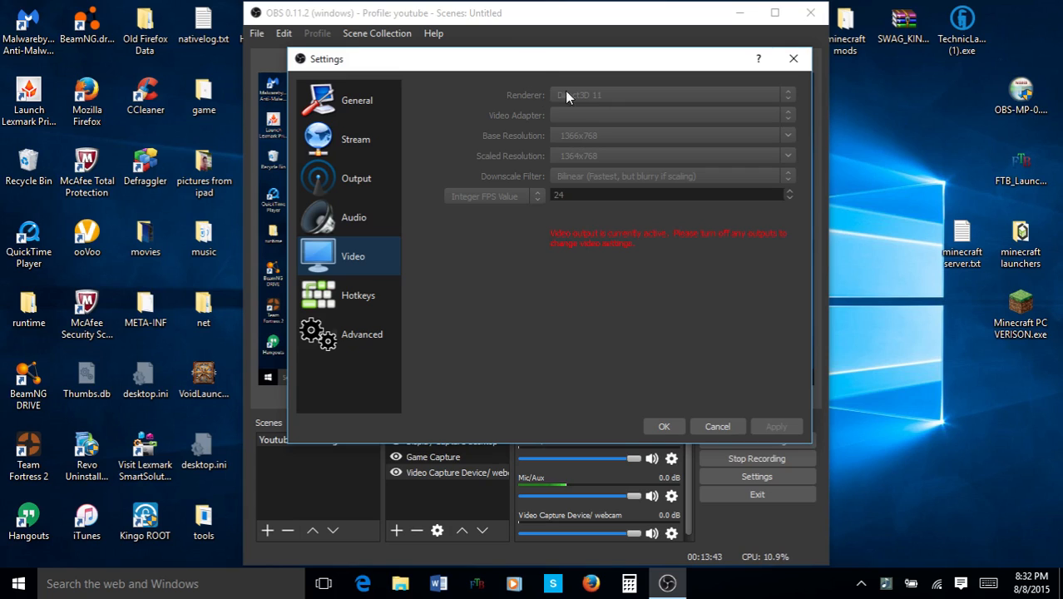
mouse_move(761, 464)
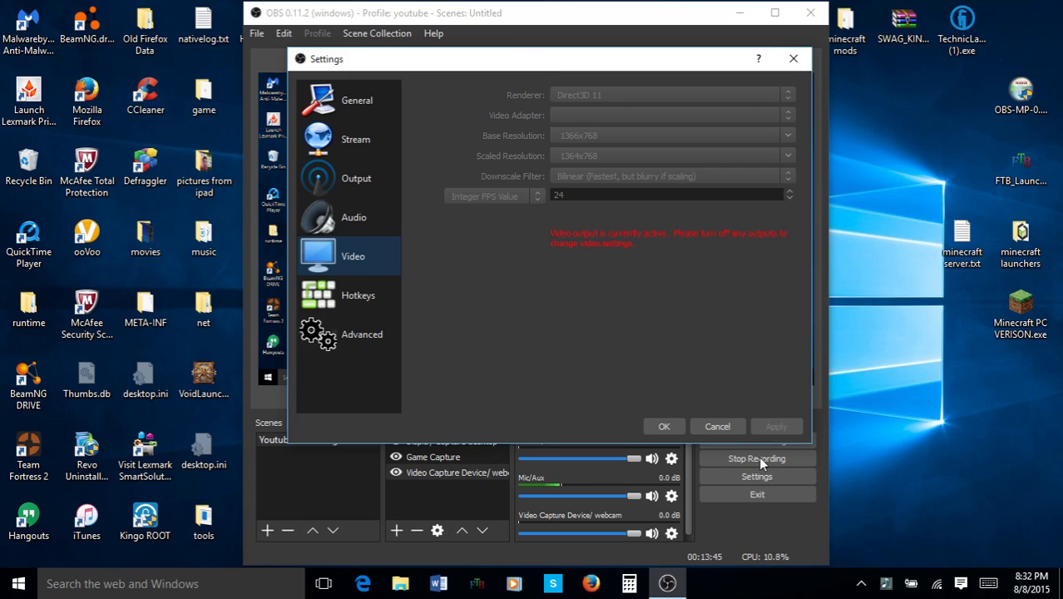